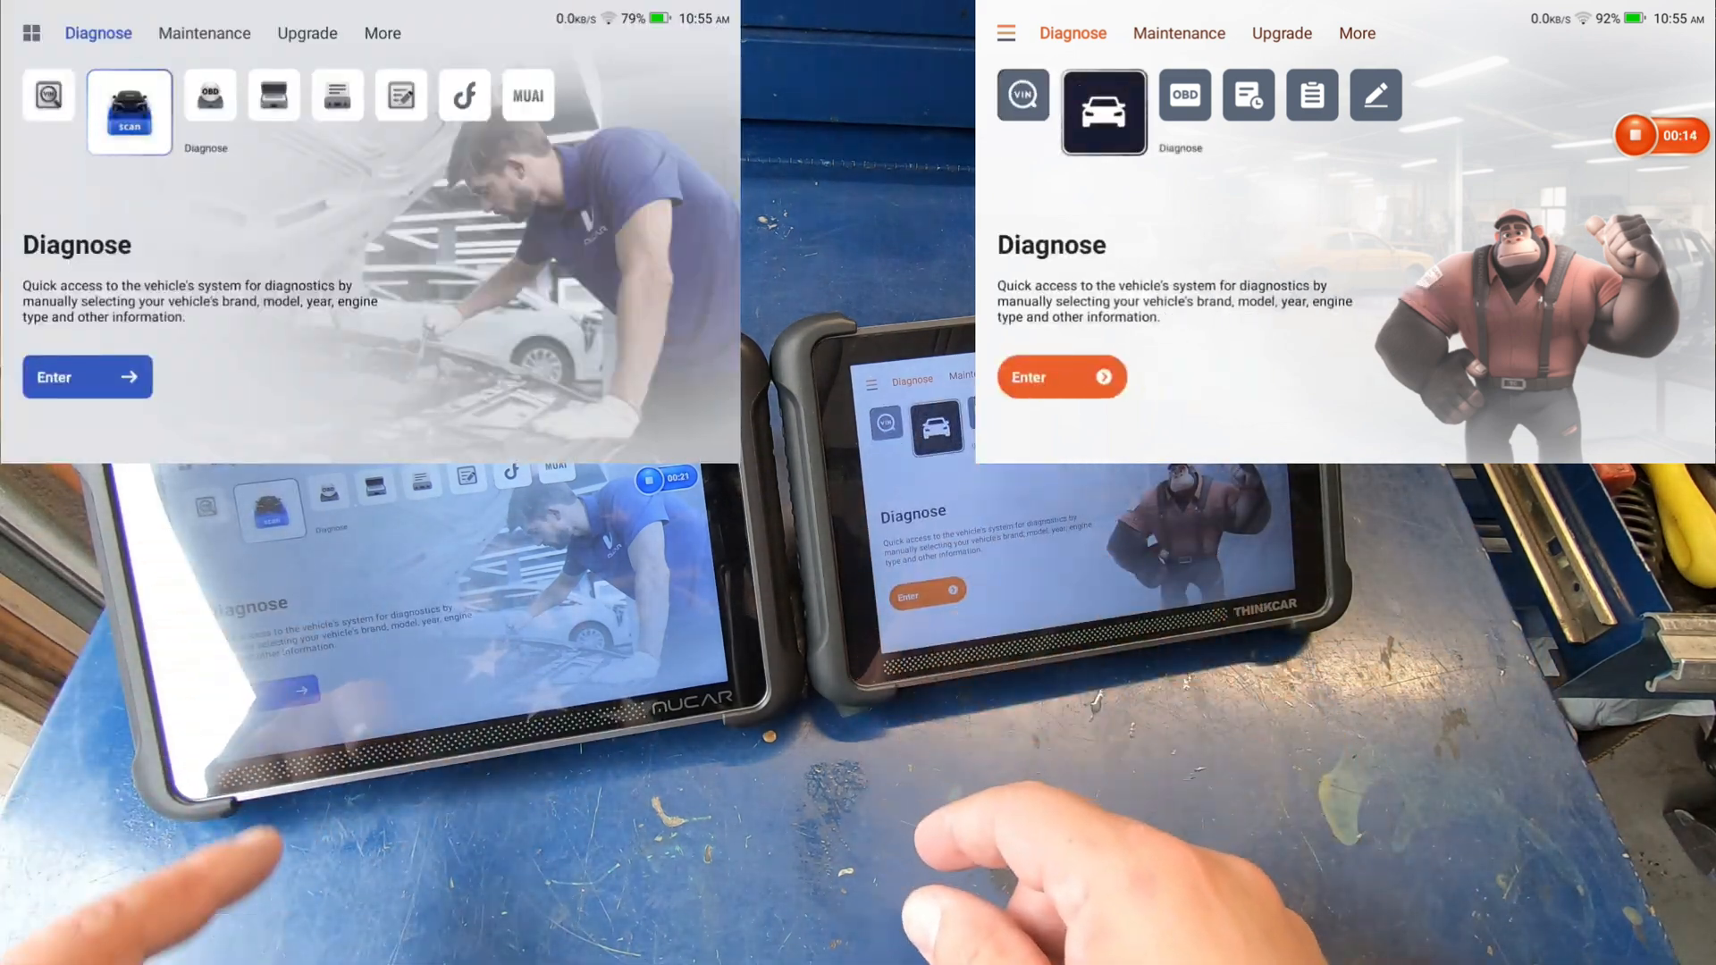
- Show the OBD, History, Report and Feedback descriptions on both the MUCAR and THINKCAR
{"action": "left_click", "coordinate": [1169, 107]}
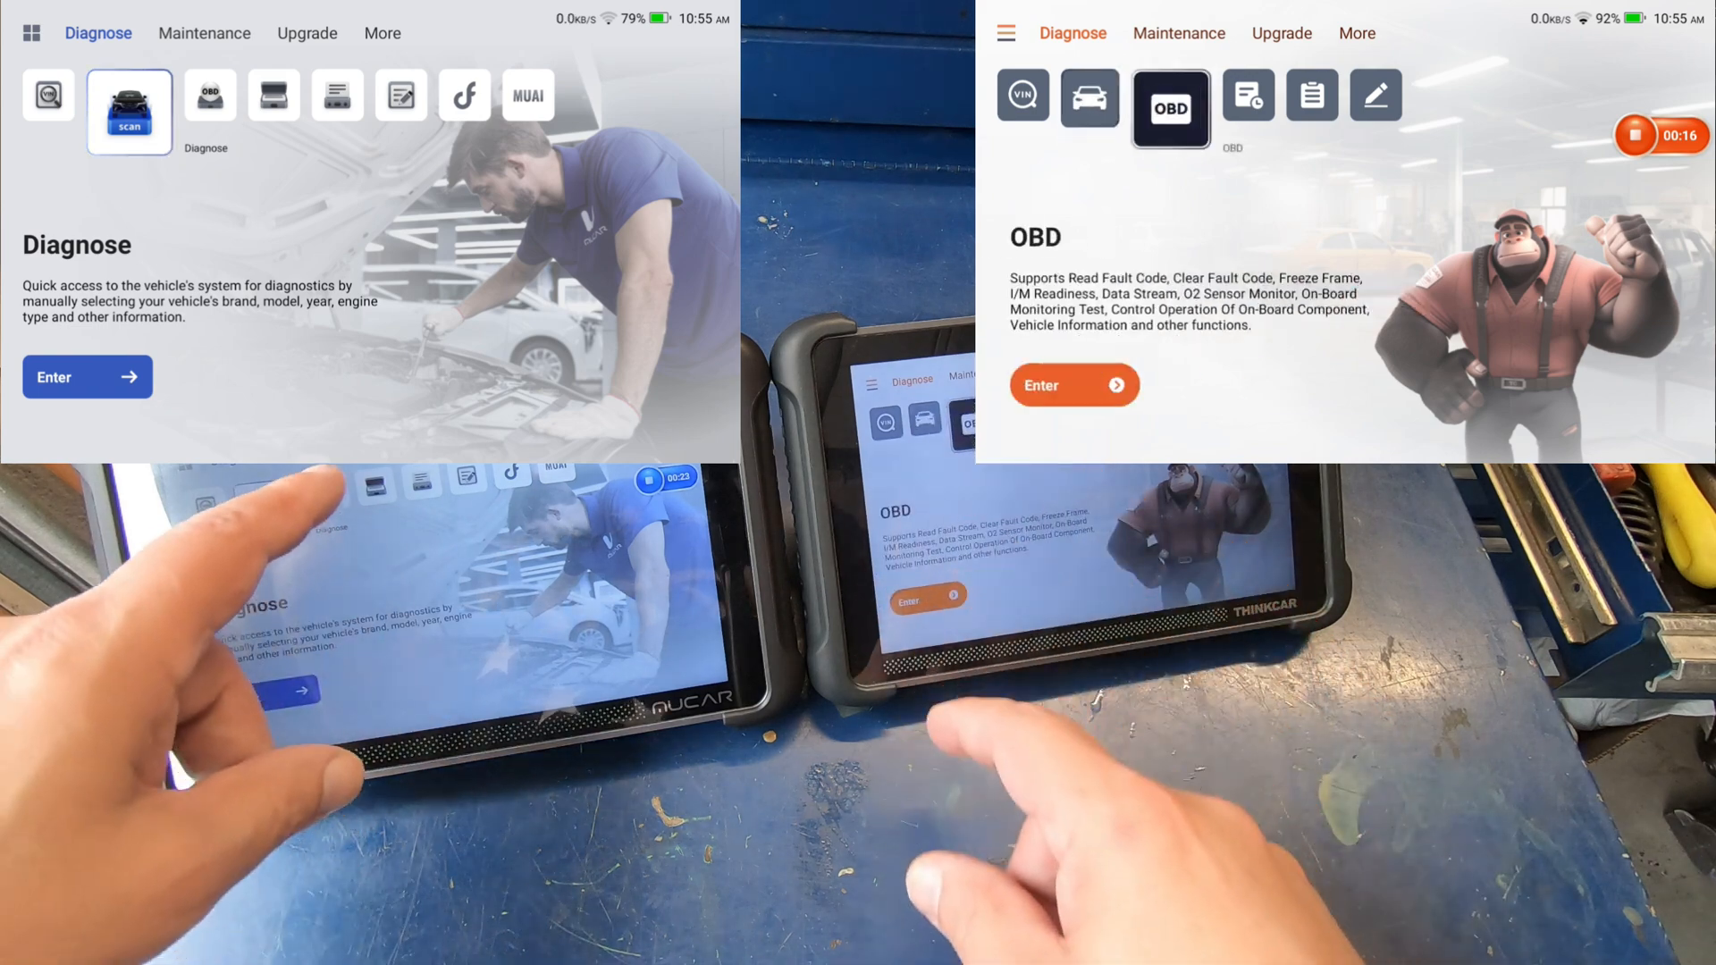
{"action": "left_click", "coordinate": [255, 110]}
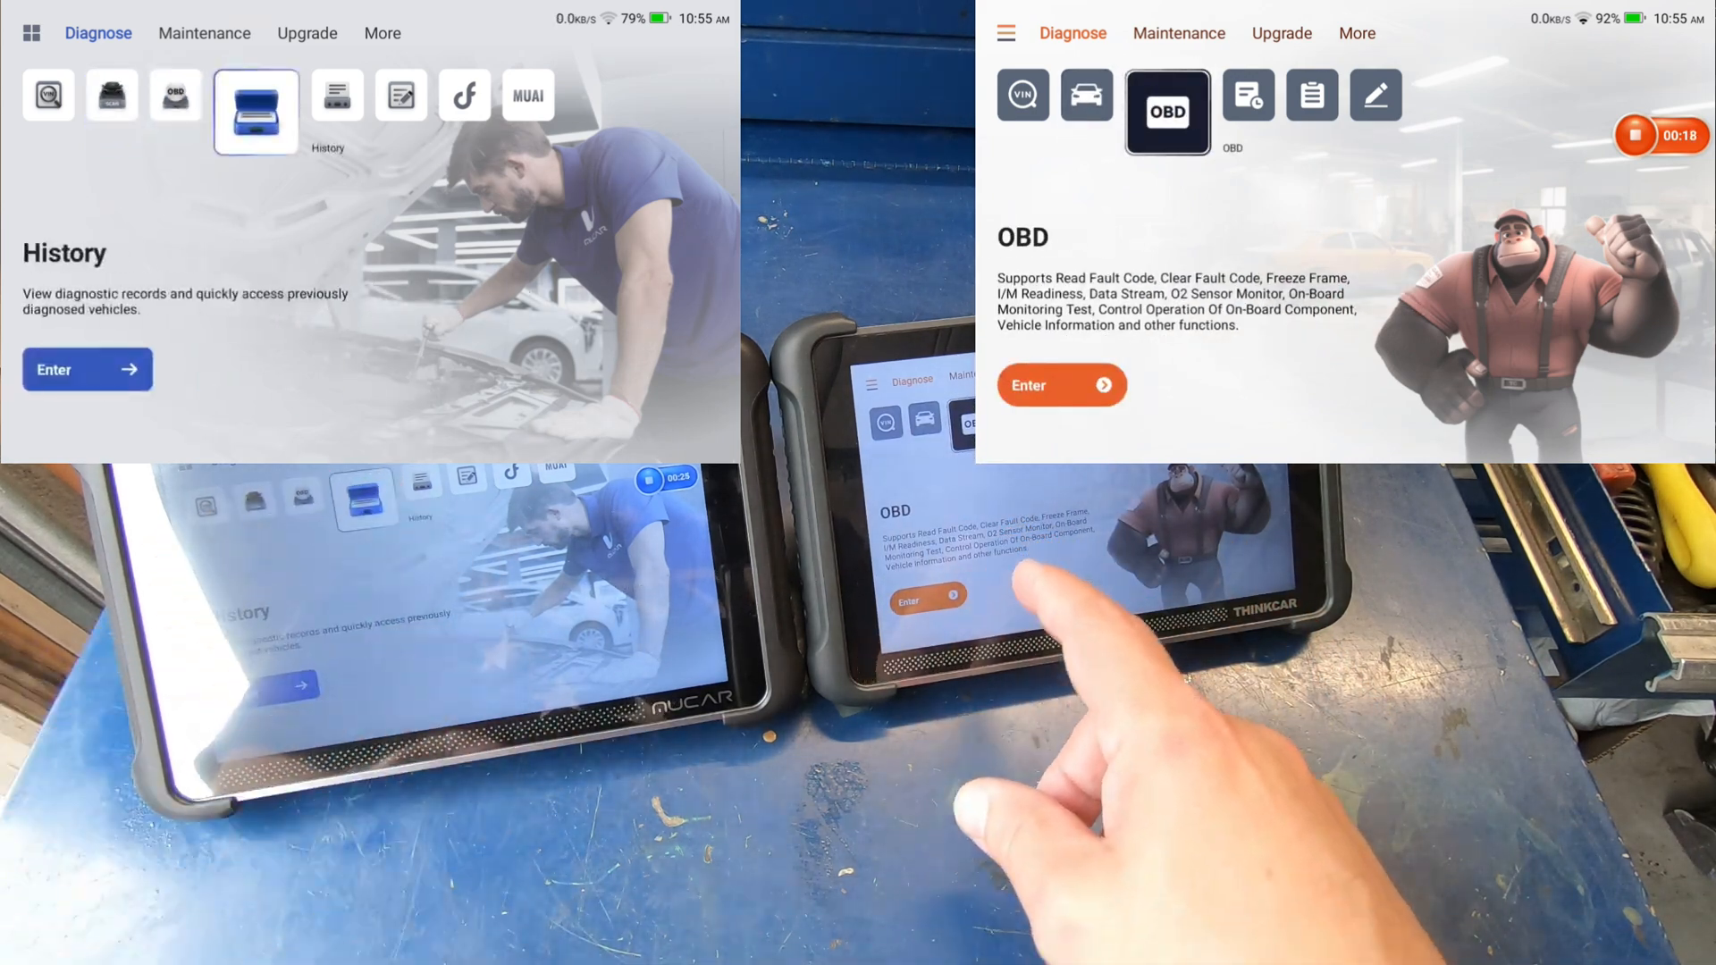
{"action": "left_click", "coordinate": [1230, 111]}
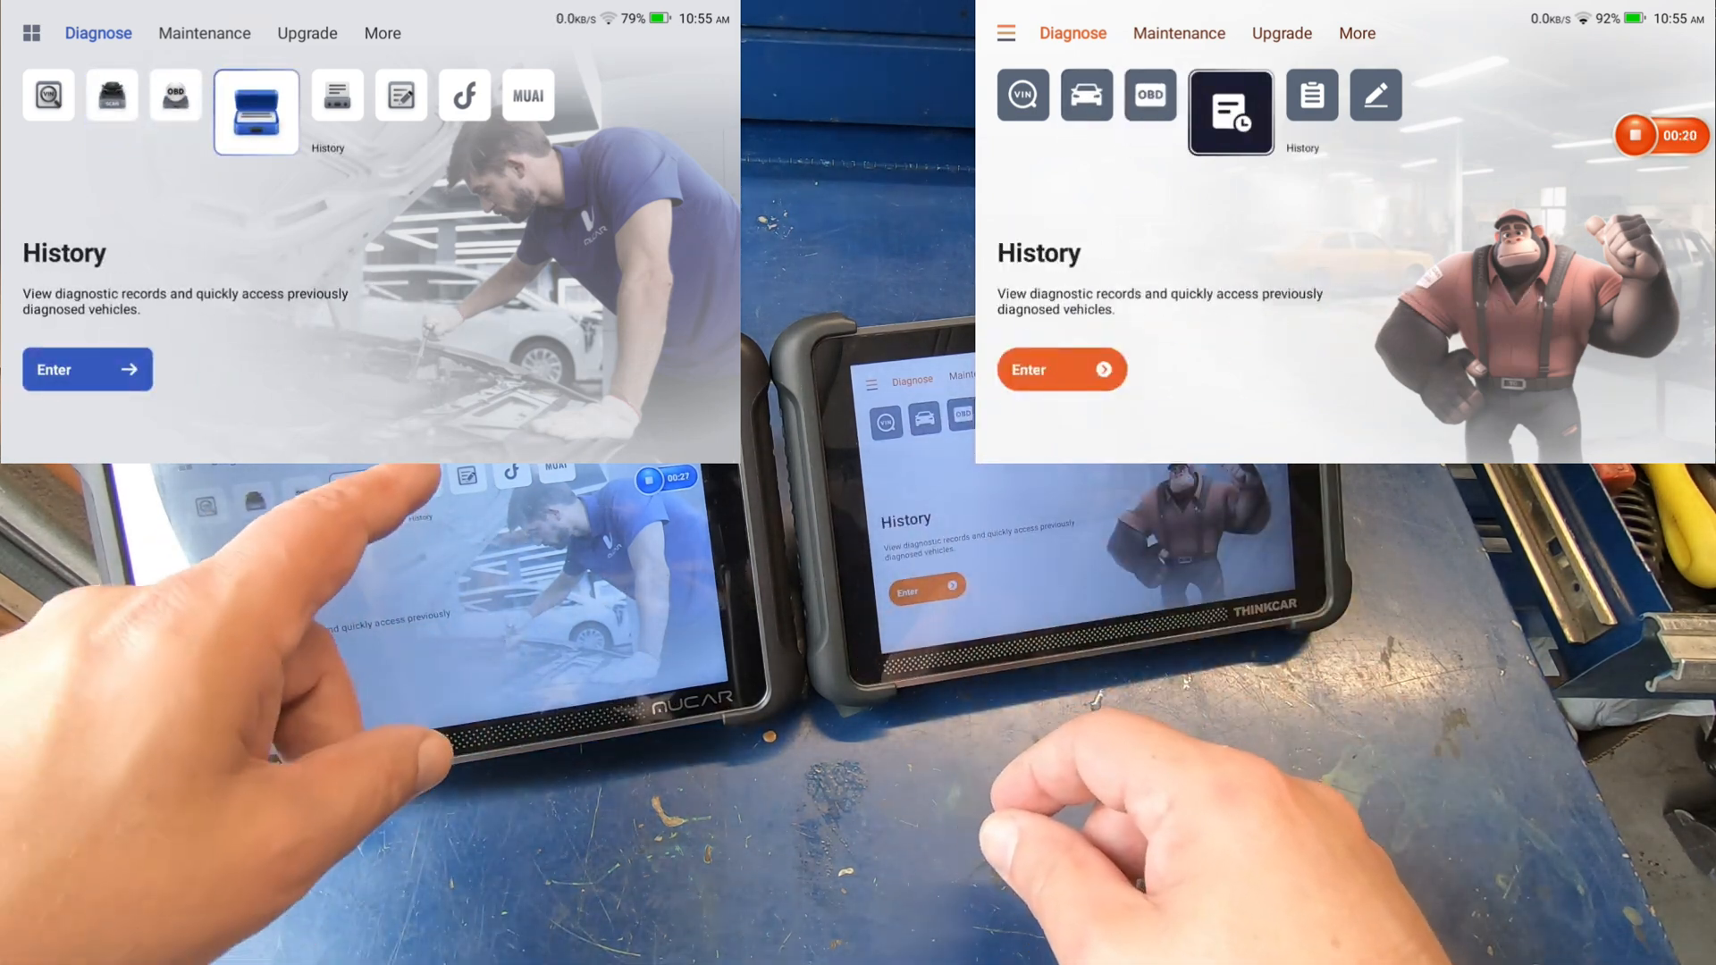
{"action": "left_click", "coordinate": [1309, 93]}
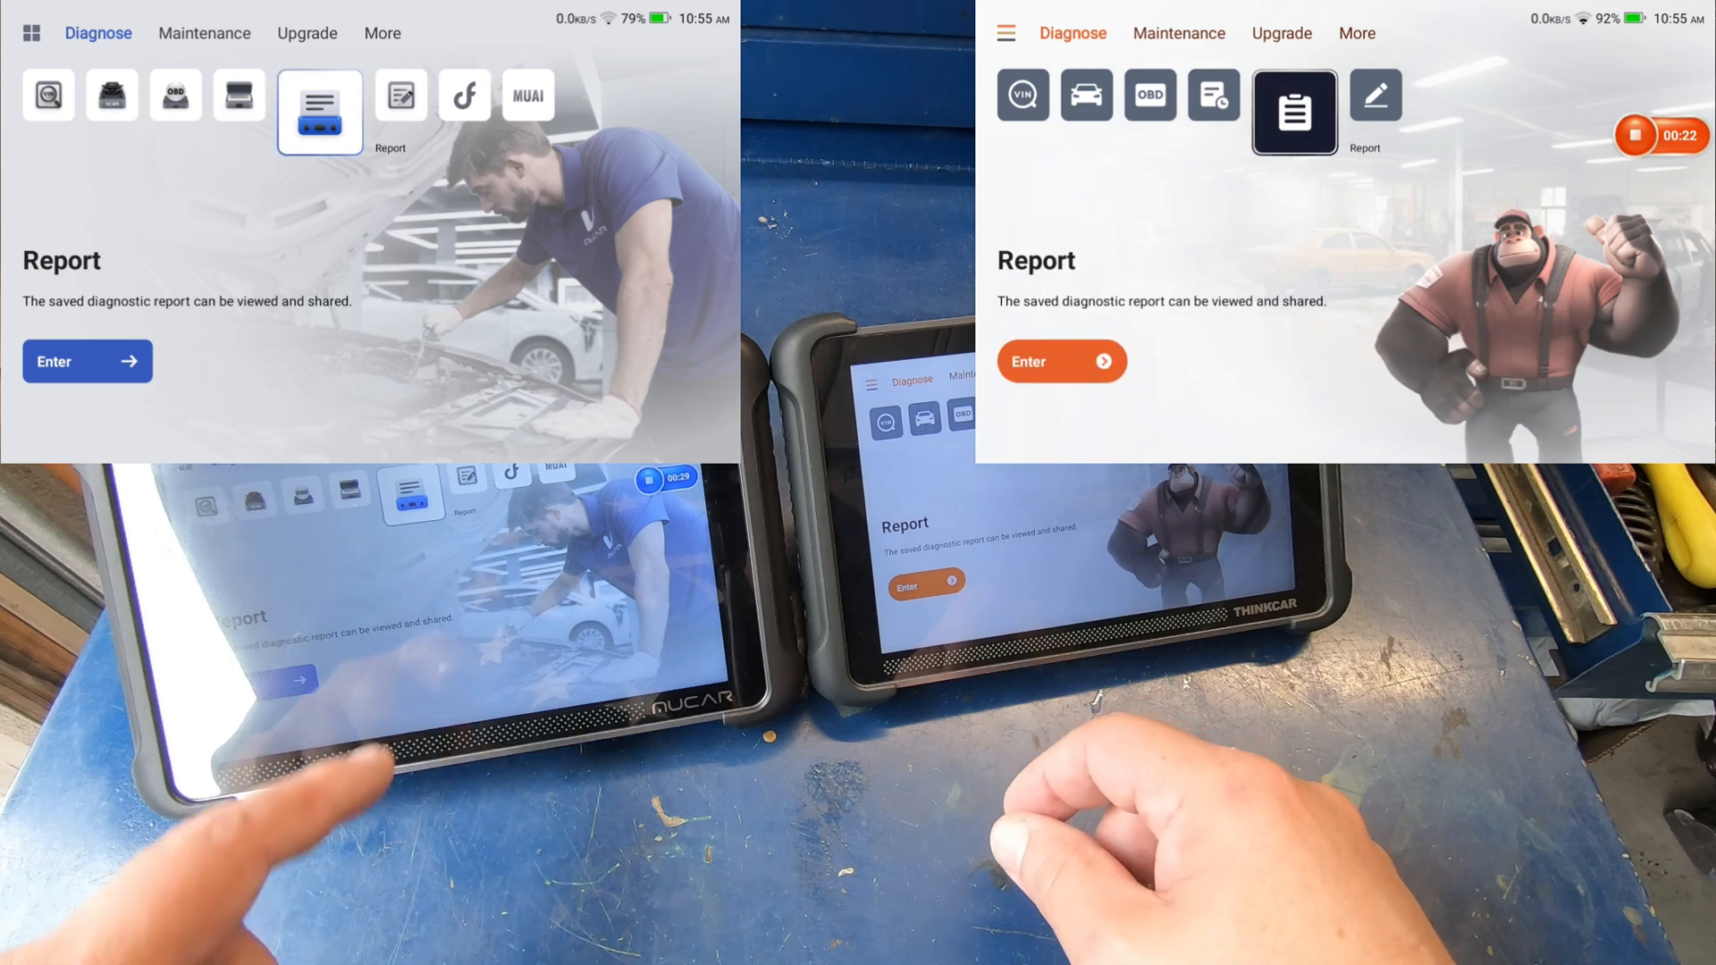
{"action": "left_click", "coordinate": [383, 111]}
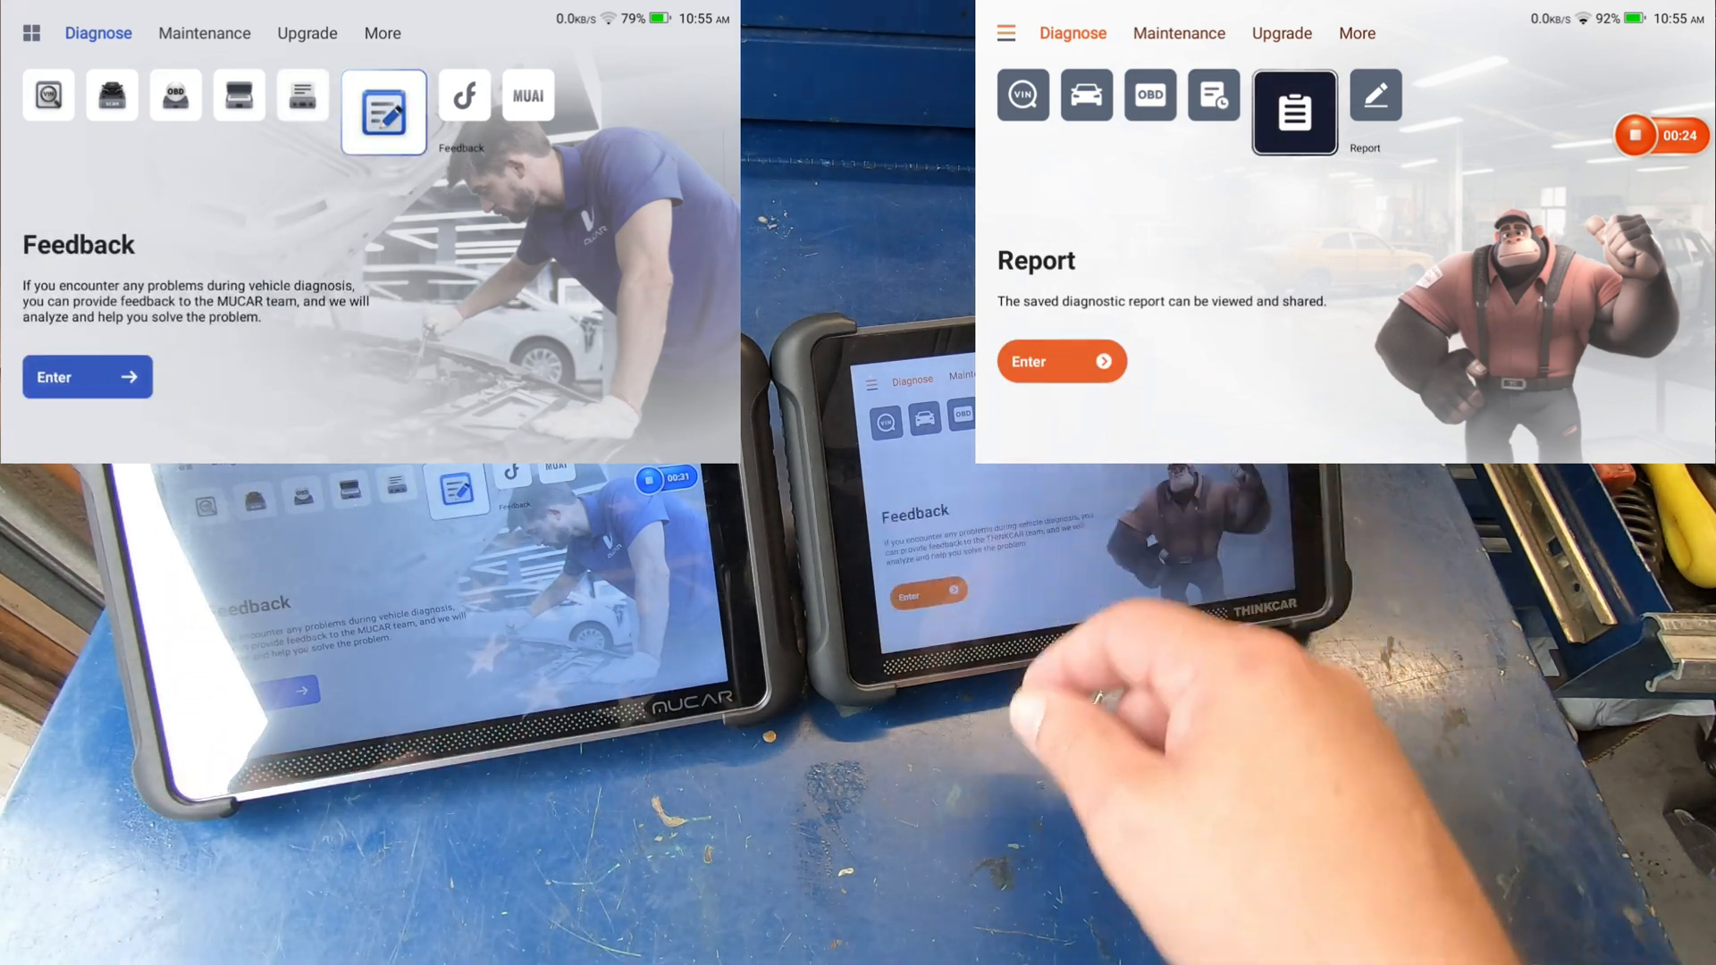
{"action": "left_click", "coordinate": [1374, 98]}
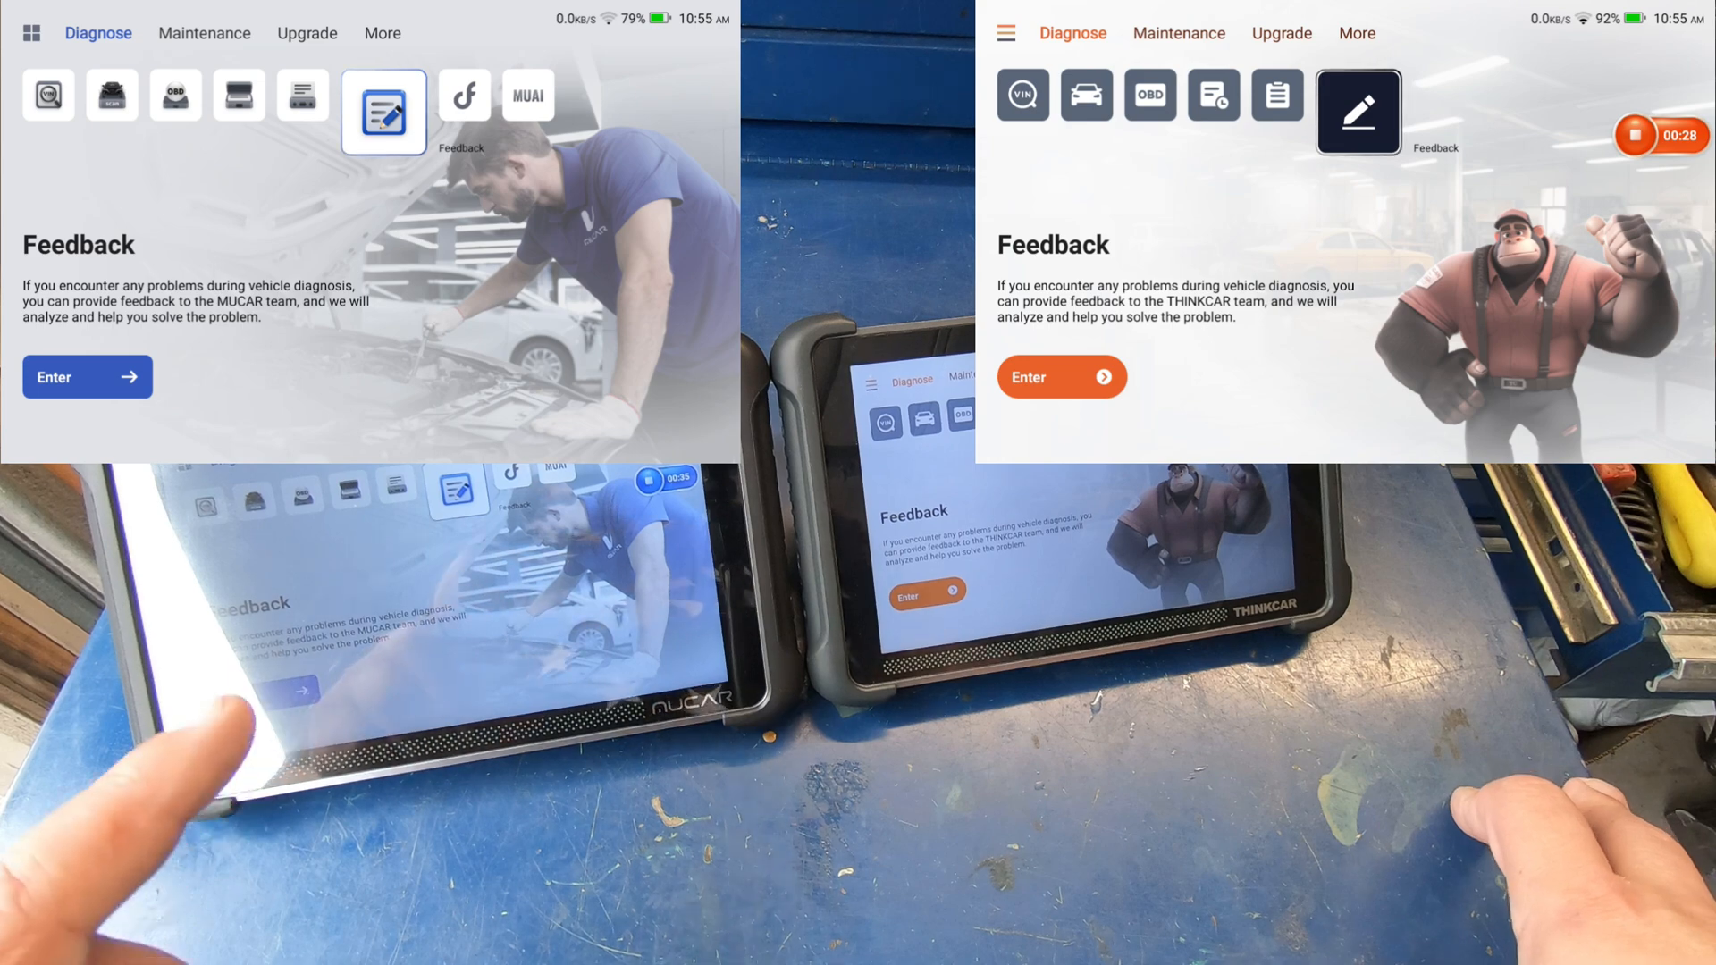
- Browse the Dollarfix Community news feed and scroll the list of joinable communities on the MUCAR
{"action": "left_click", "coordinate": [447, 111]}
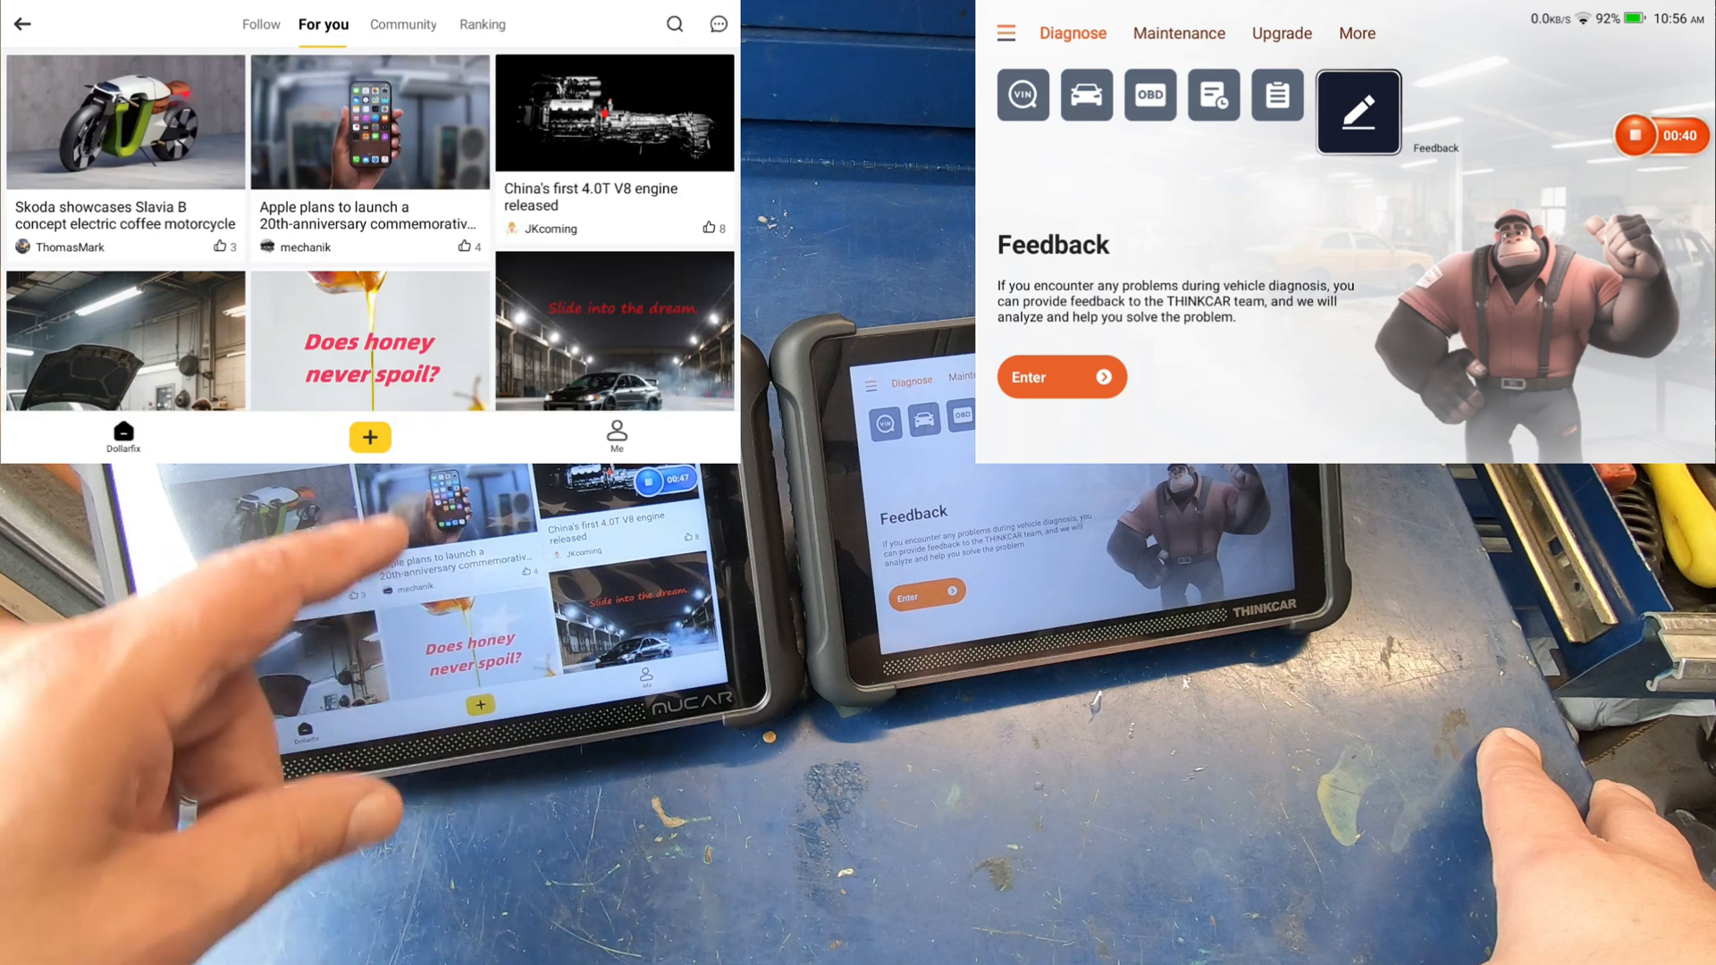
{"action": "left_click", "coordinate": [402, 24]}
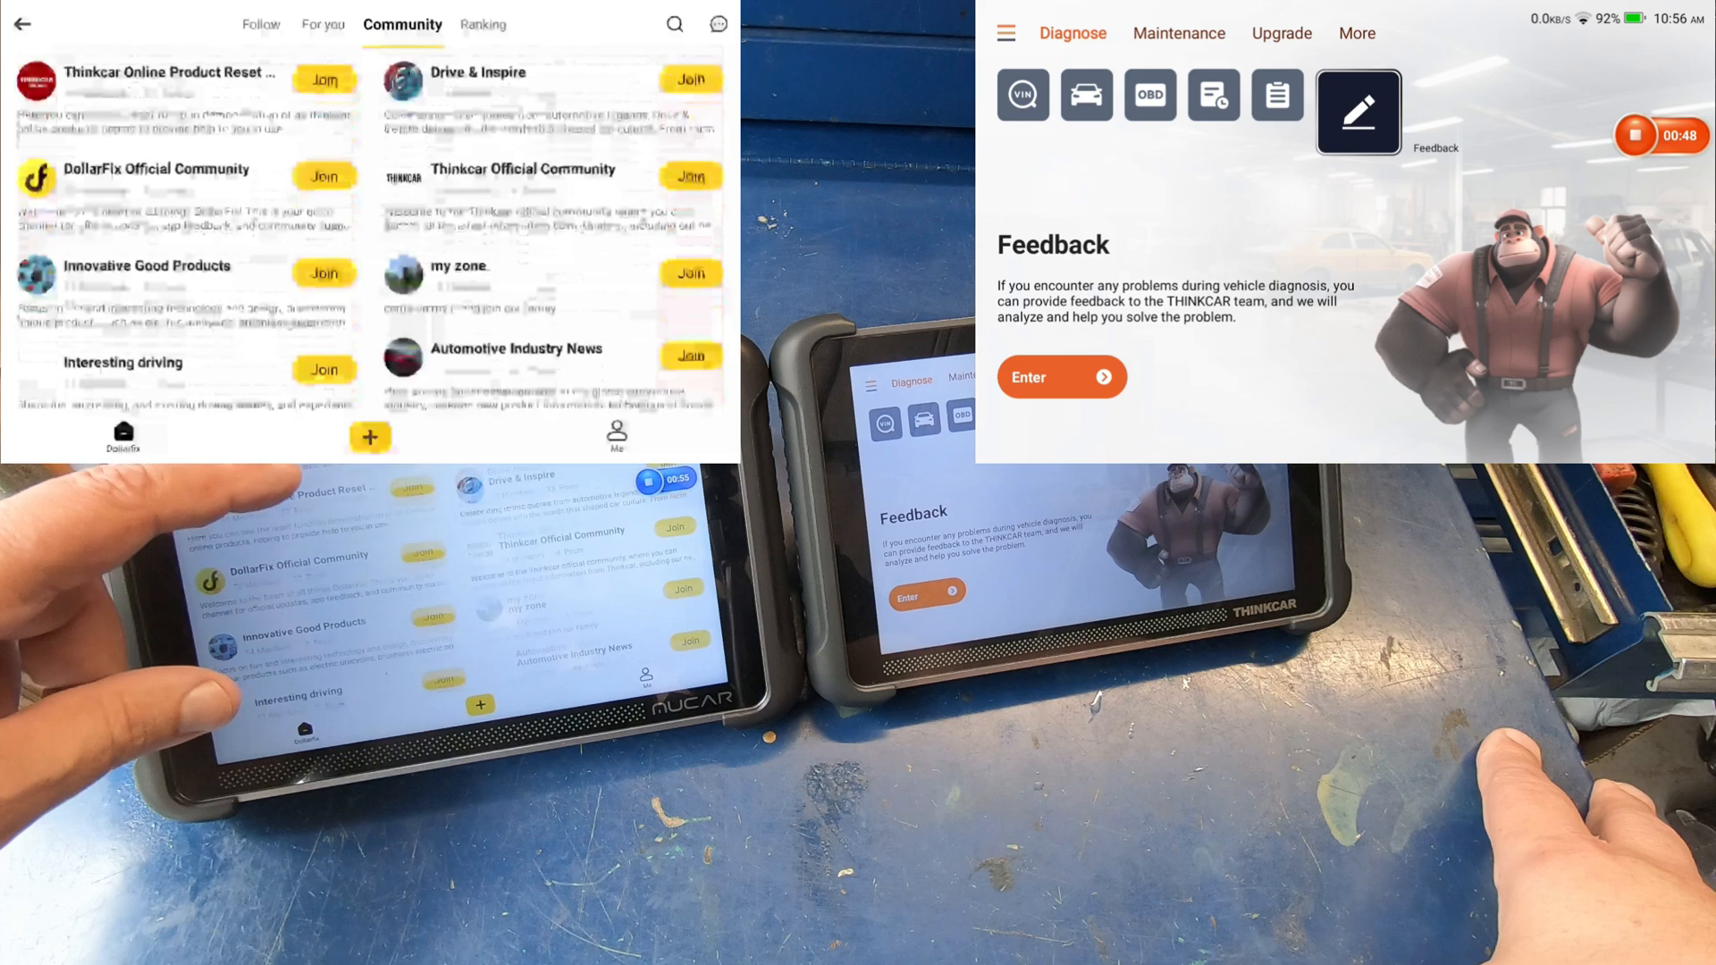
{"action": "scroll", "scroll_direction": "down", "scroll_amount": 3}
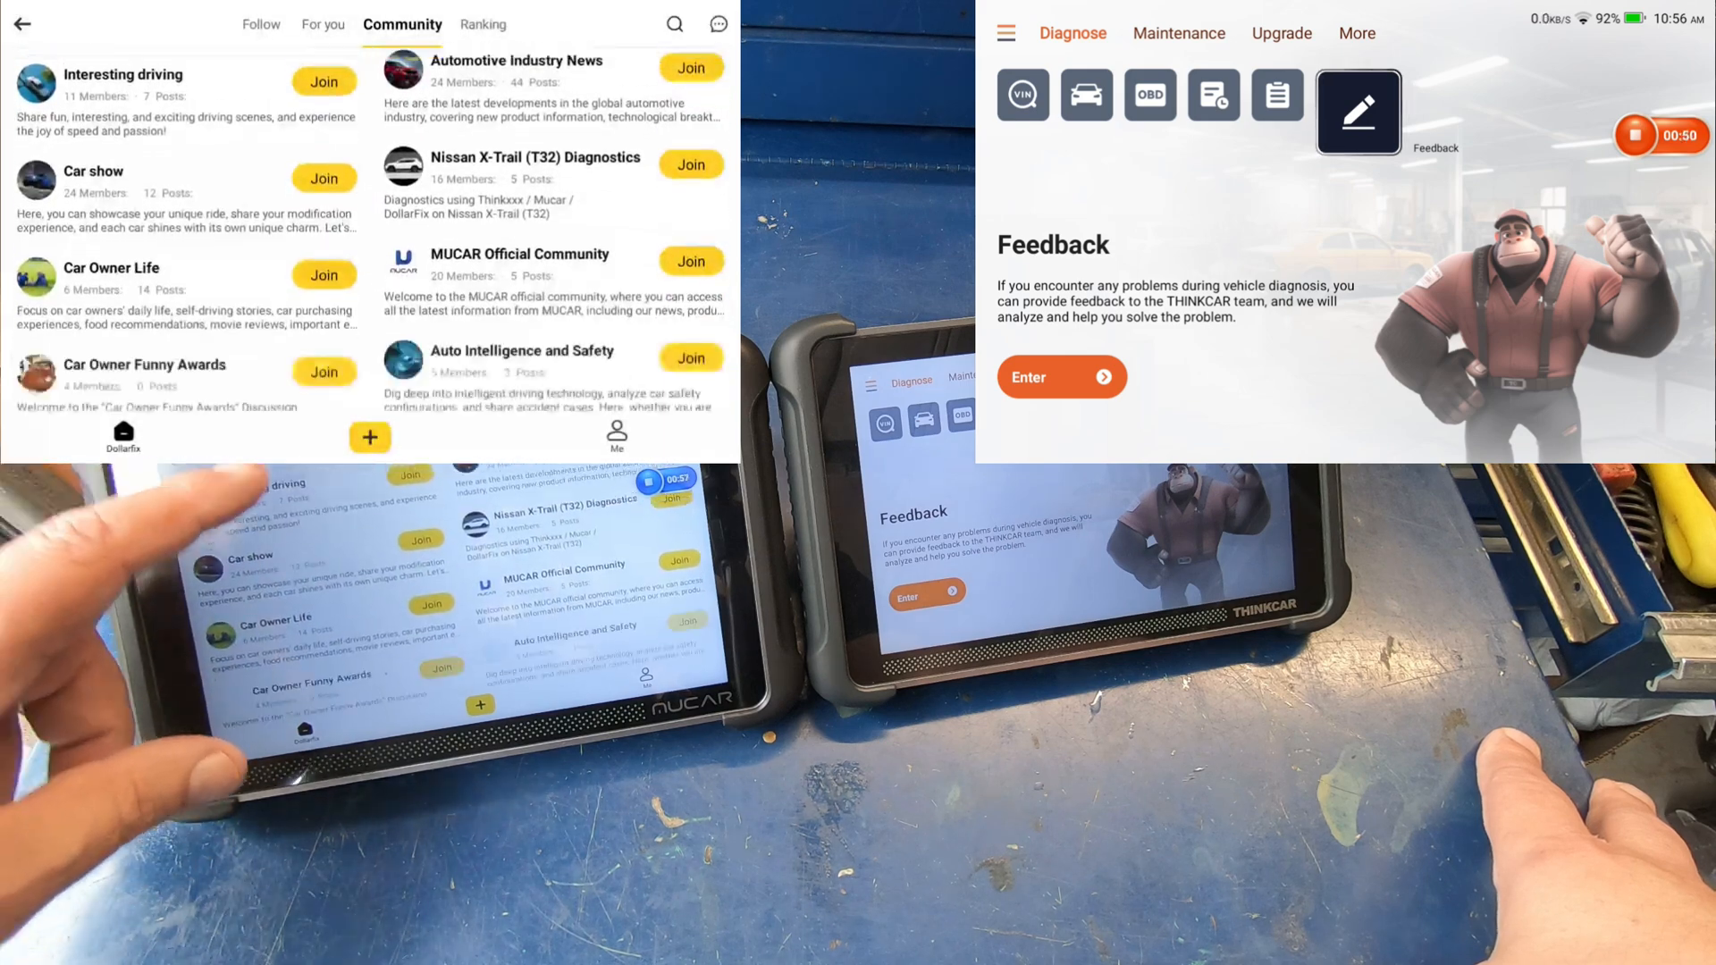
{"action": "scroll", "scroll_direction": "down", "scroll_amount": 3}
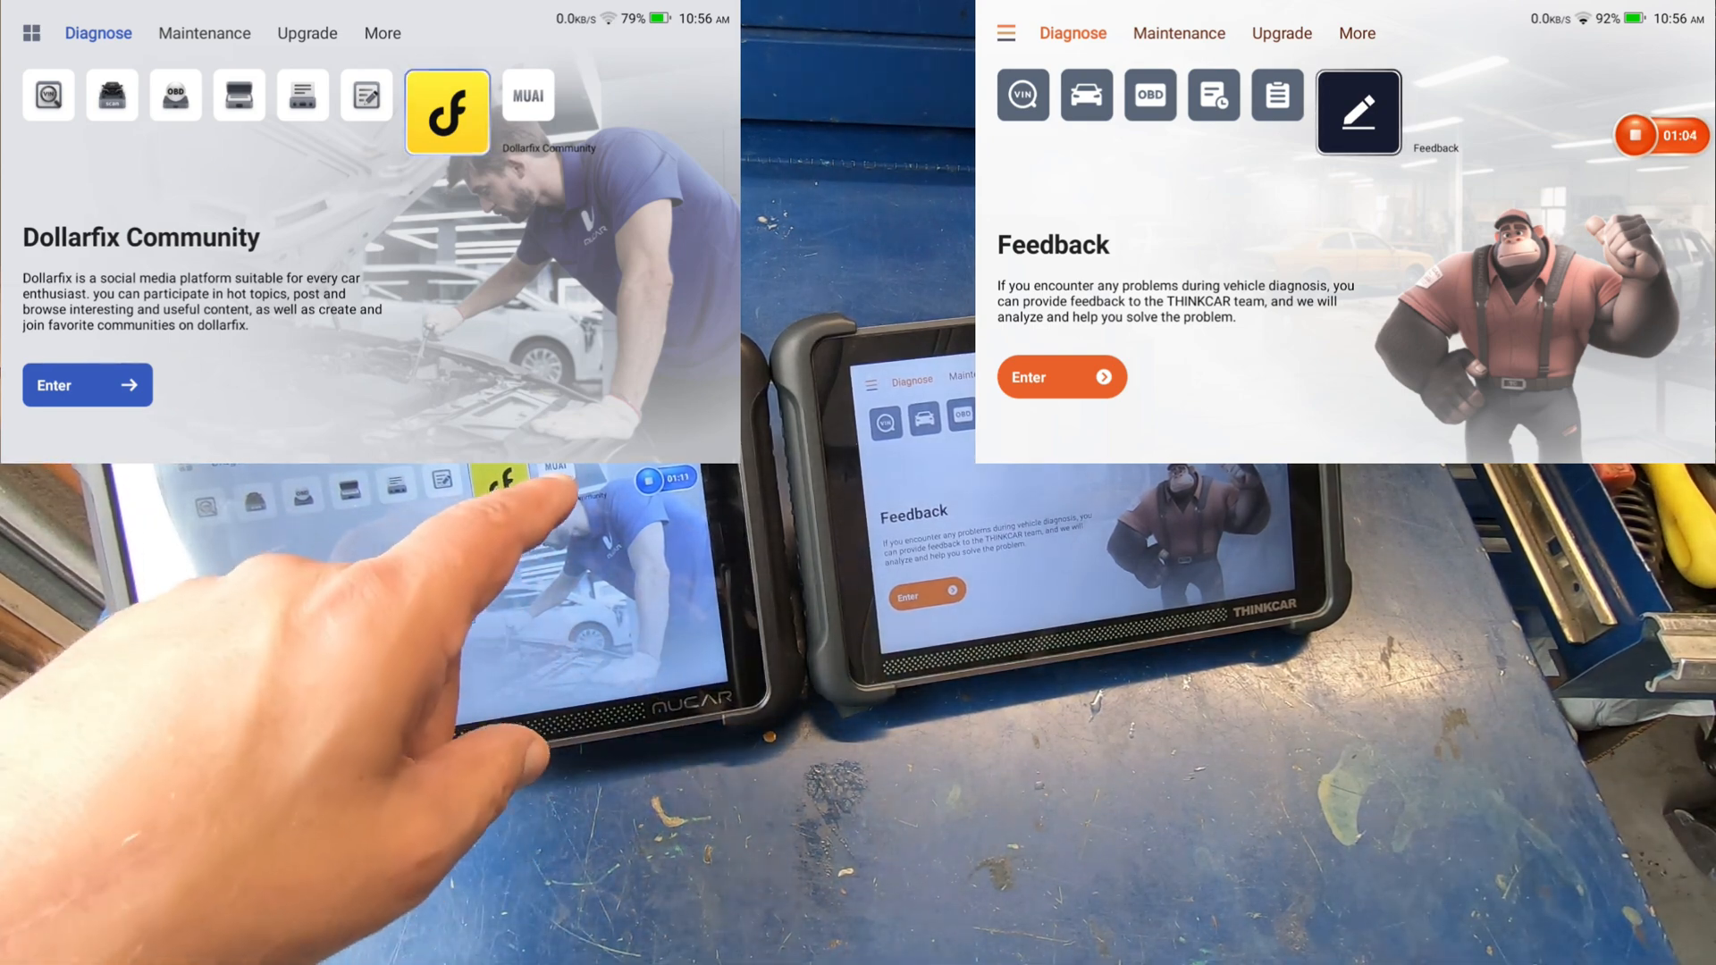
- Enter the MUAI Intelligent Assistant chat so its welcome message shows on the MUCAR
{"action": "left_click", "coordinate": [525, 111]}
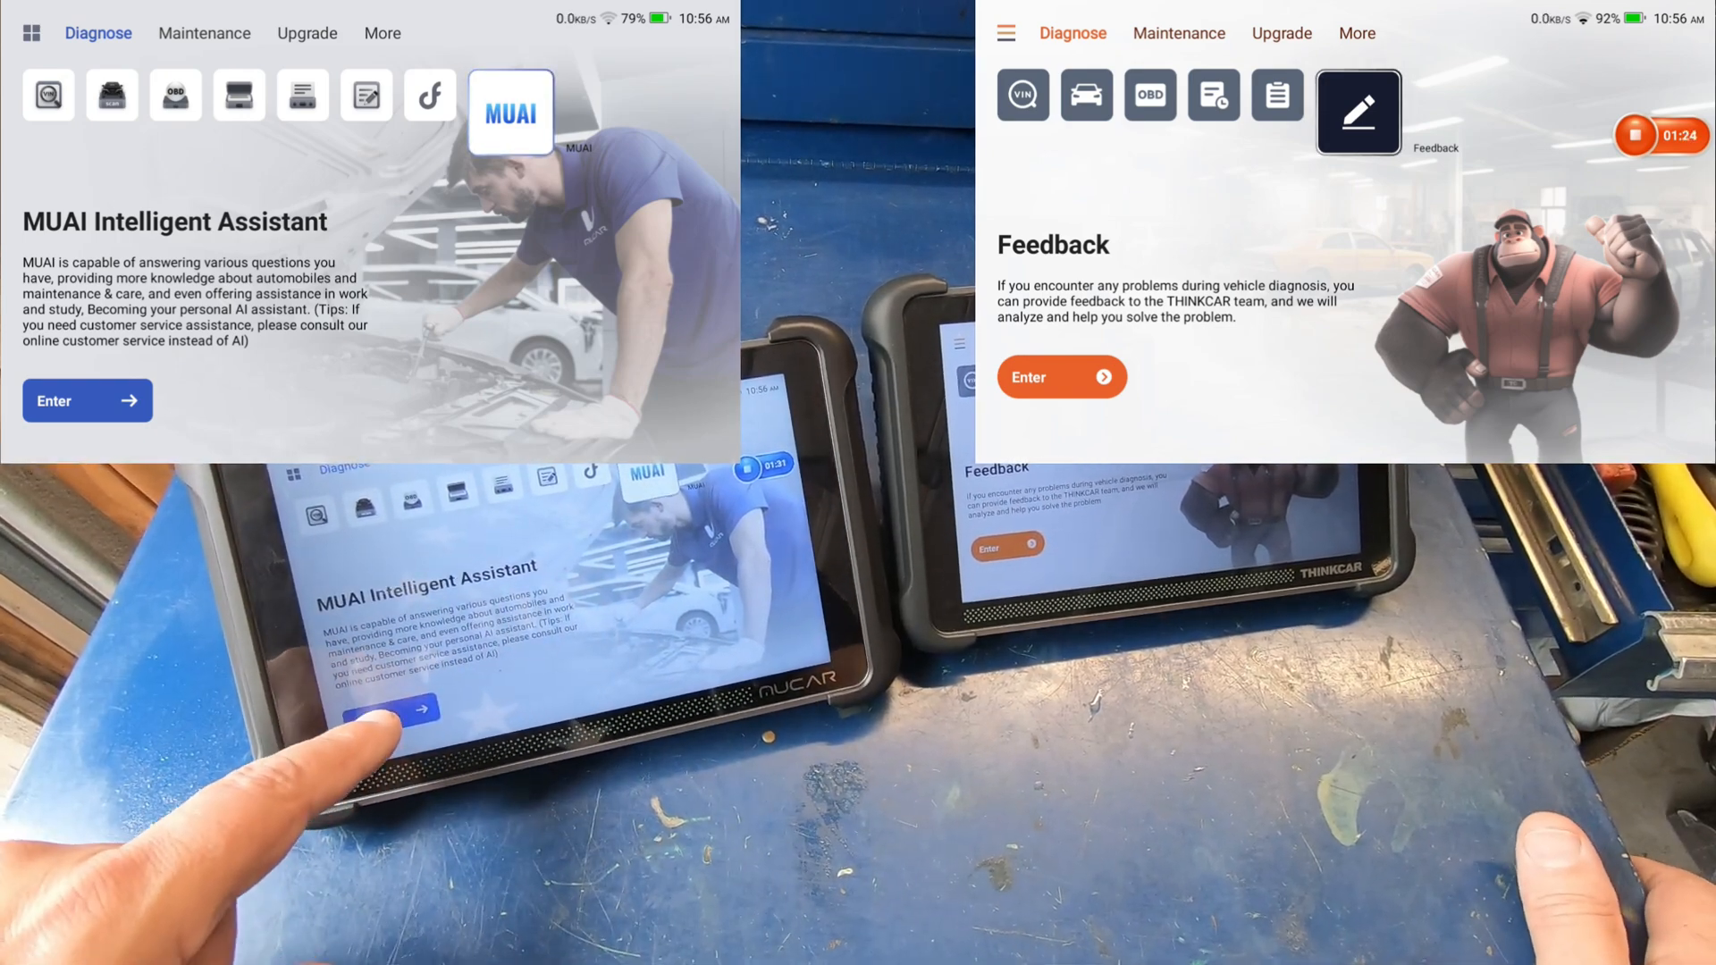
{"action": "left_click", "coordinate": [86, 398]}
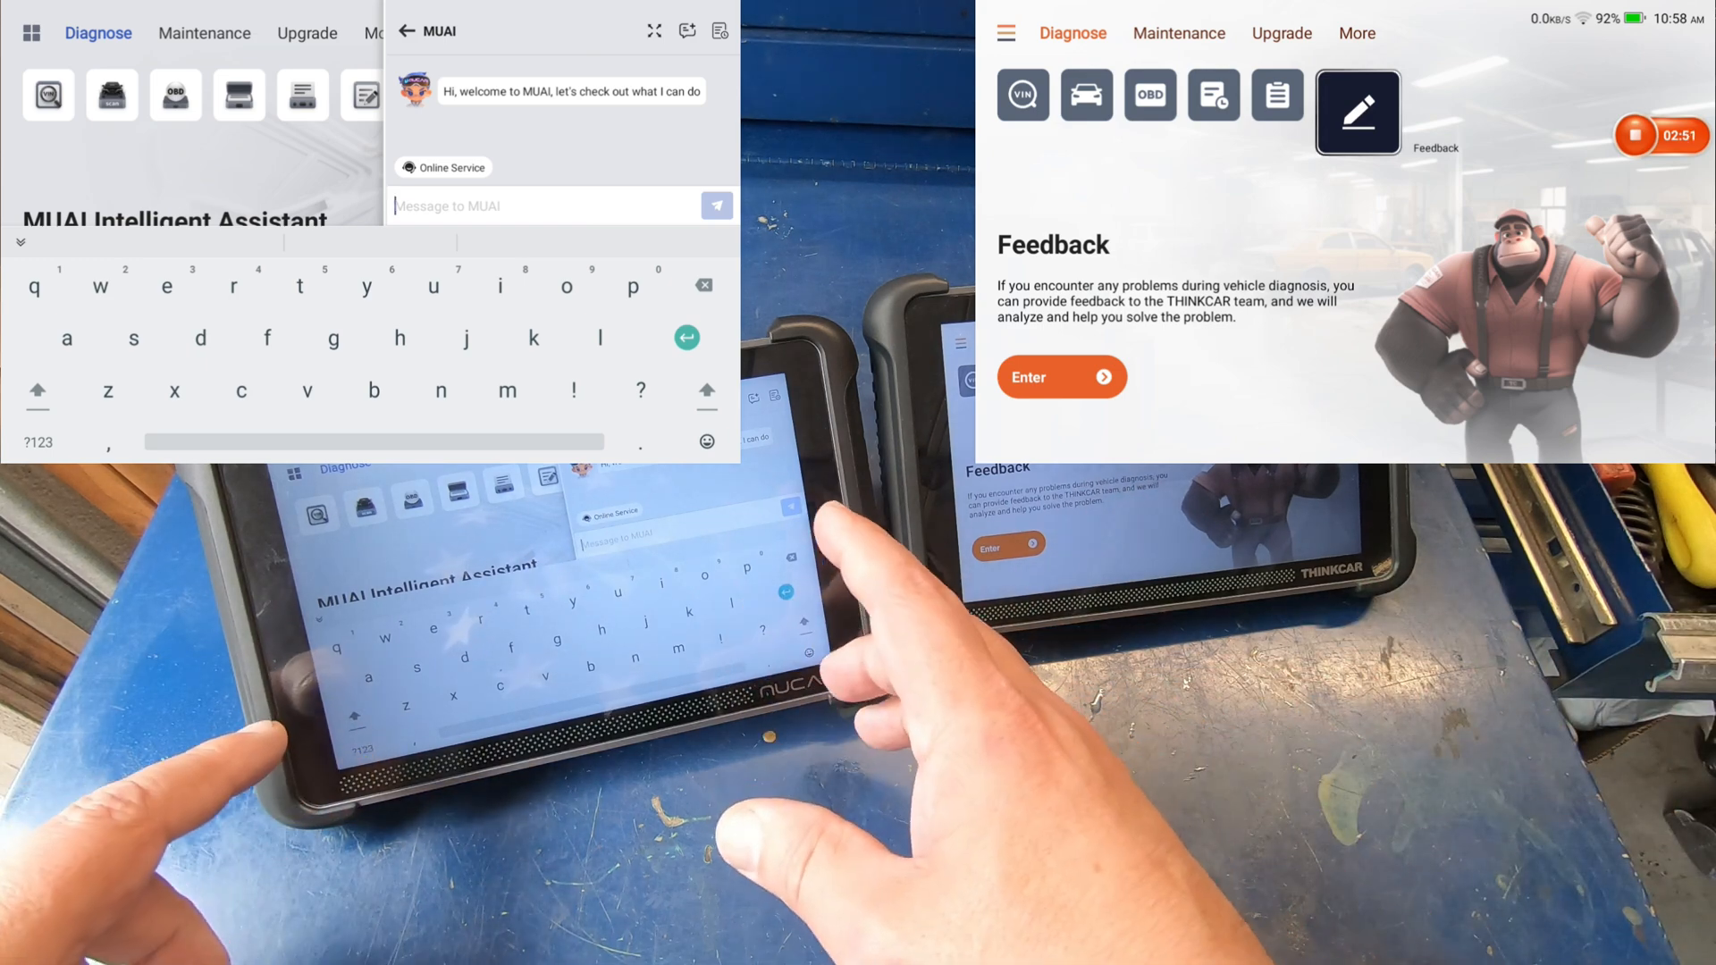
- Send the question "2016 GMC sierra lug nut torque" to the MUAI assistant
{"action": "left_click", "coordinate": [40, 442]}
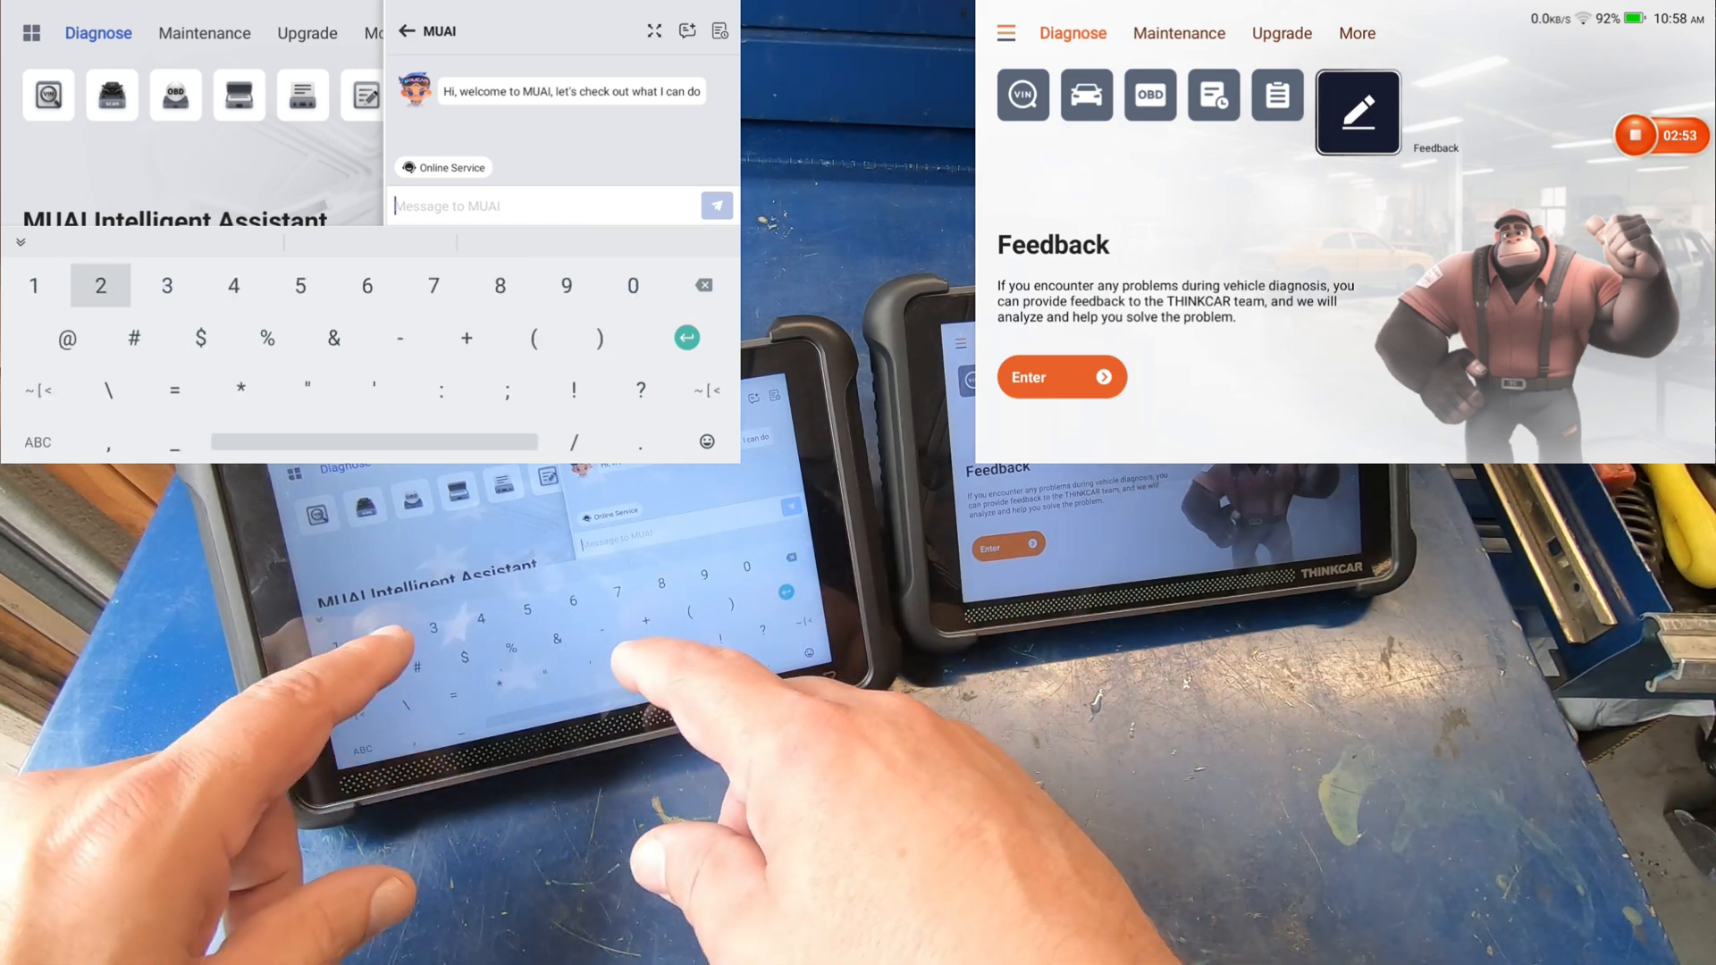
{"action": "type", "text": "2016"}
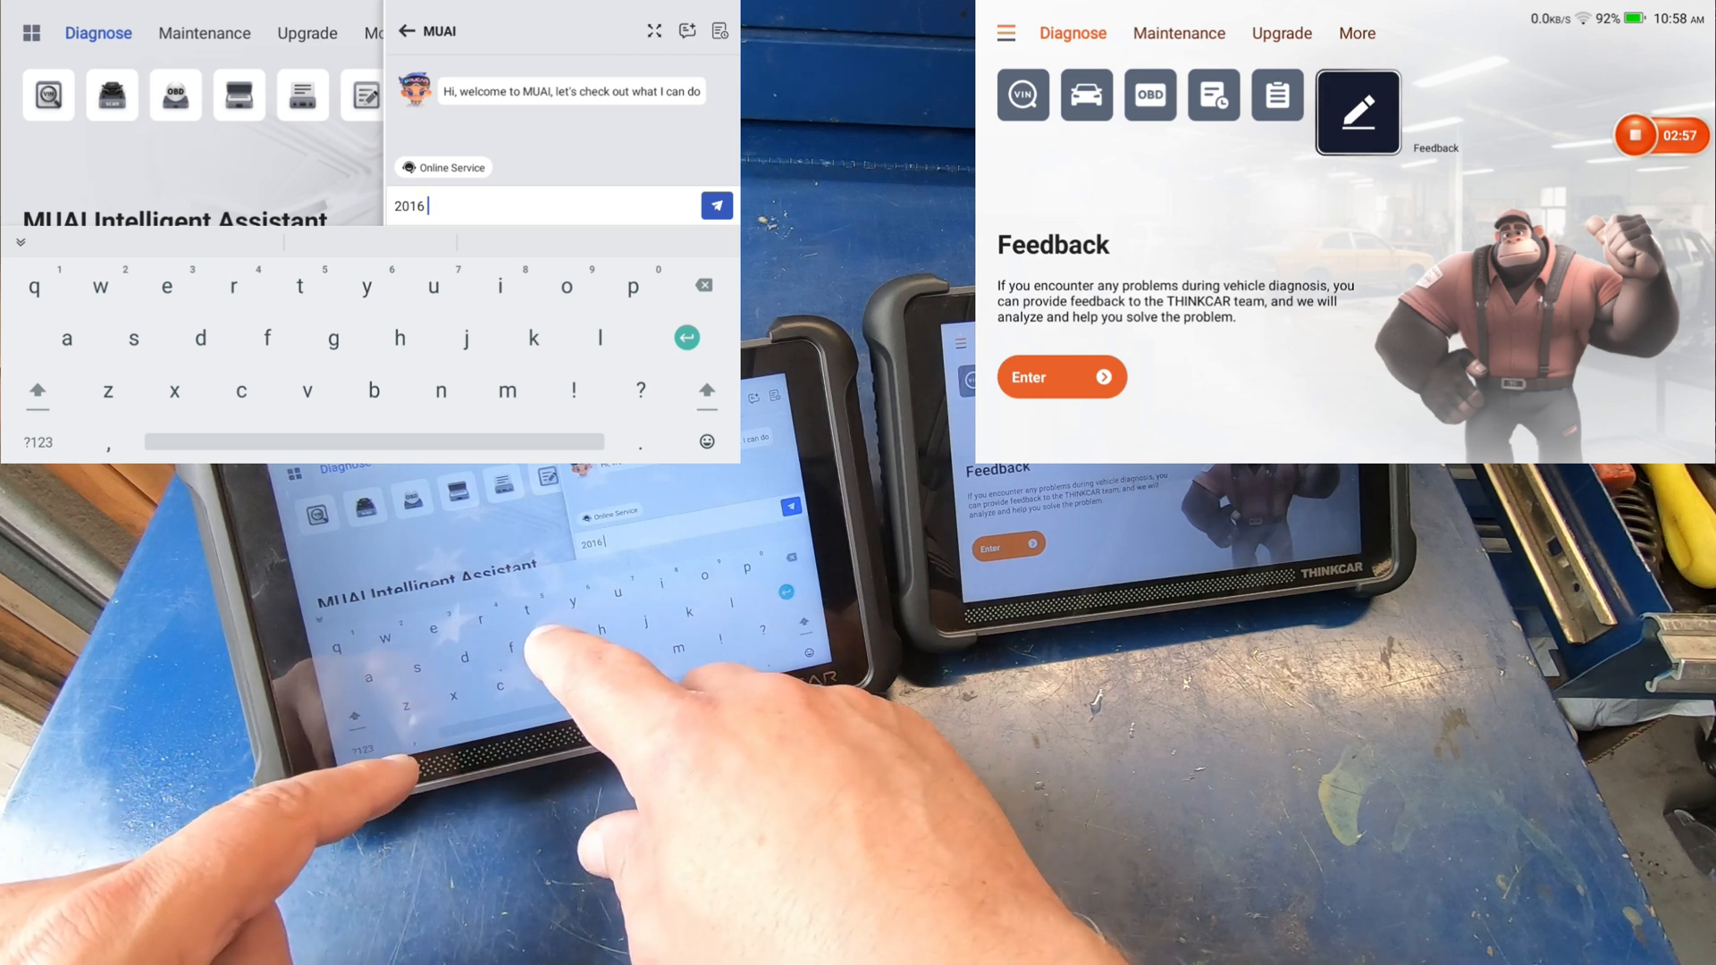
{"action": "type", "text": "GMC sierra lu"}
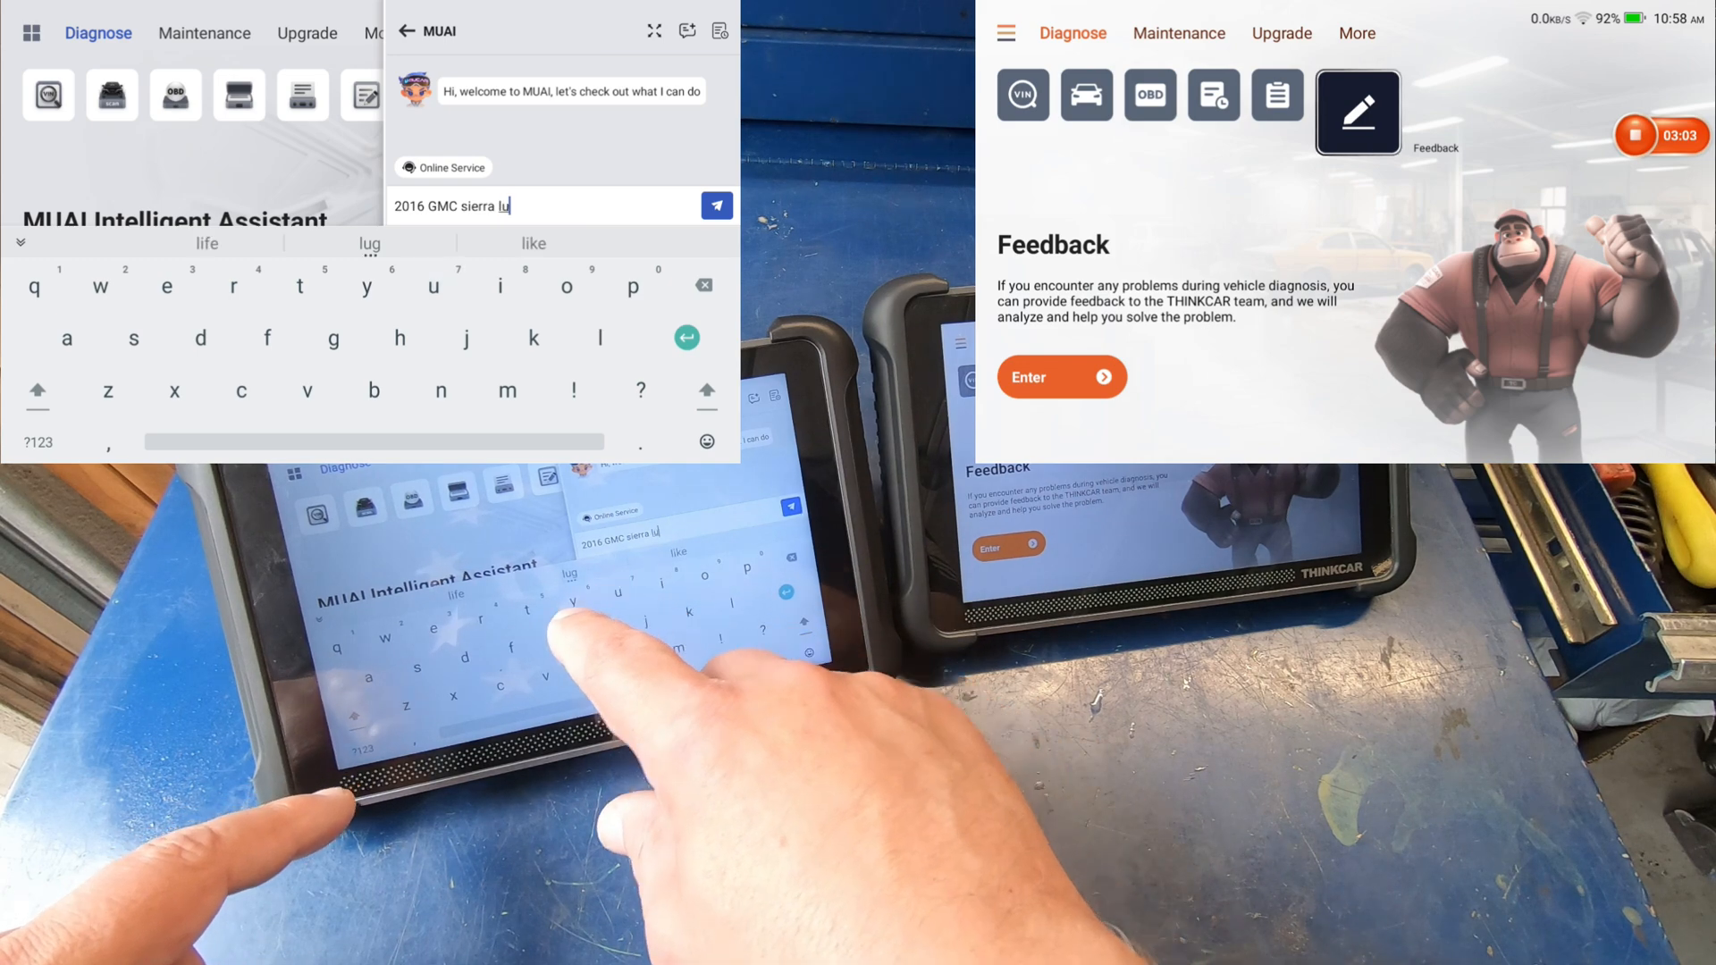
{"action": "type", "text": "g nut torque"}
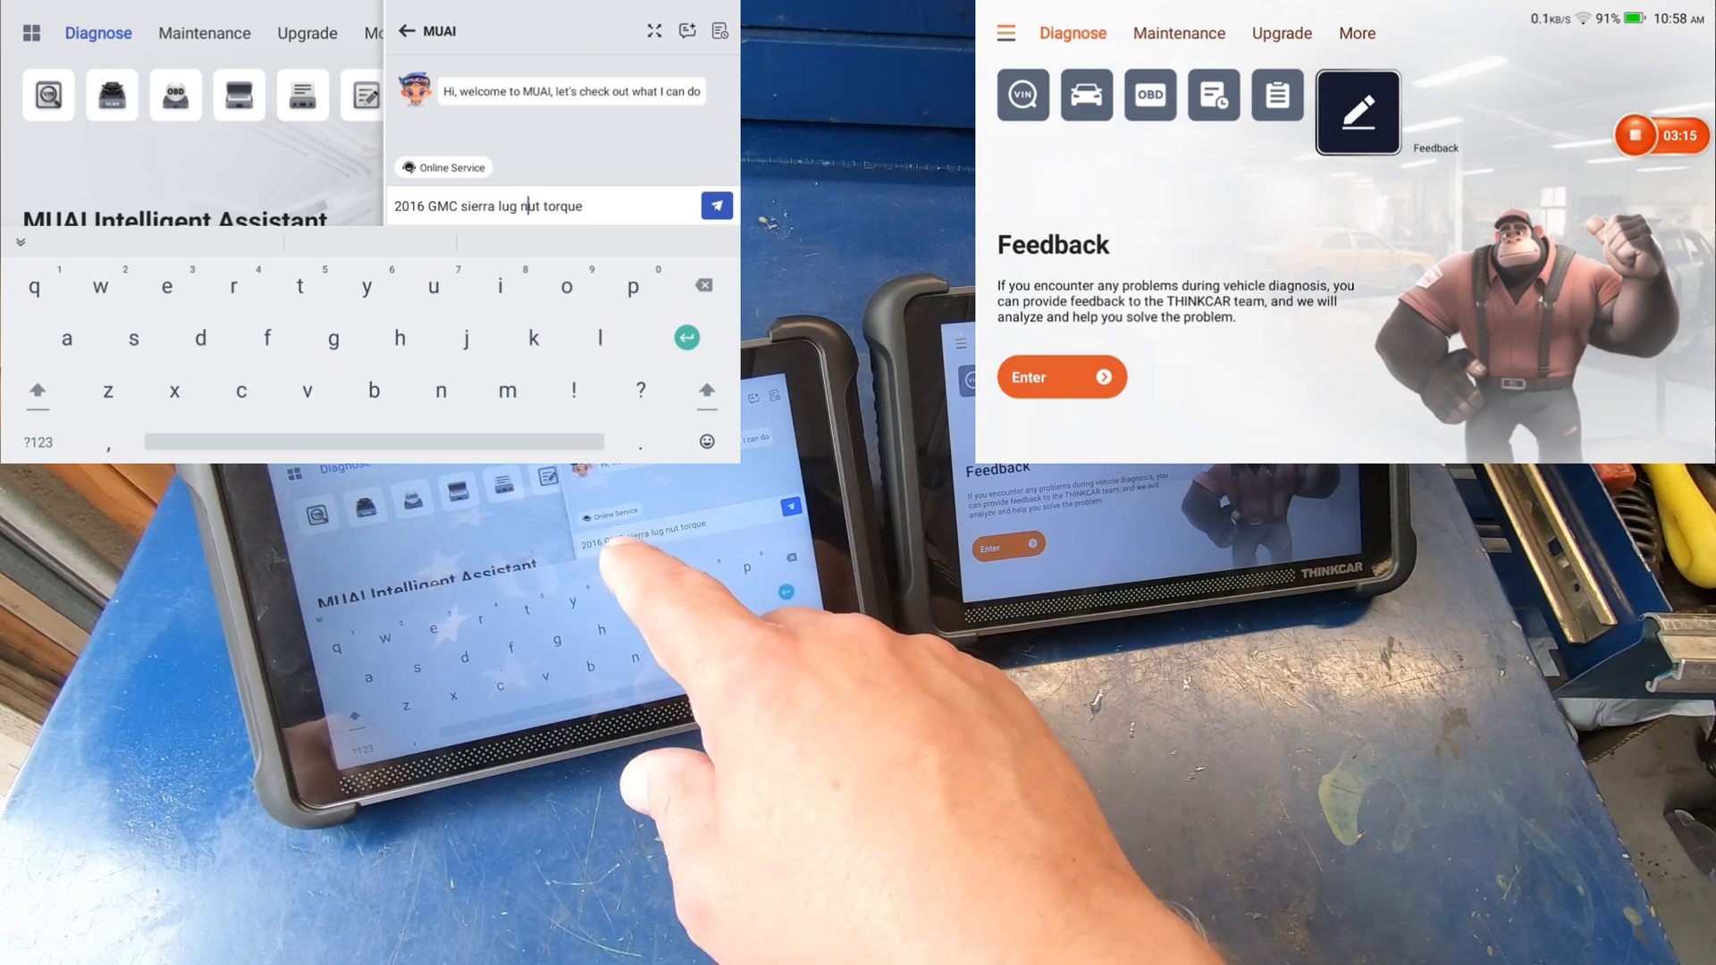
{"action": "left_click", "coordinate": [715, 205]}
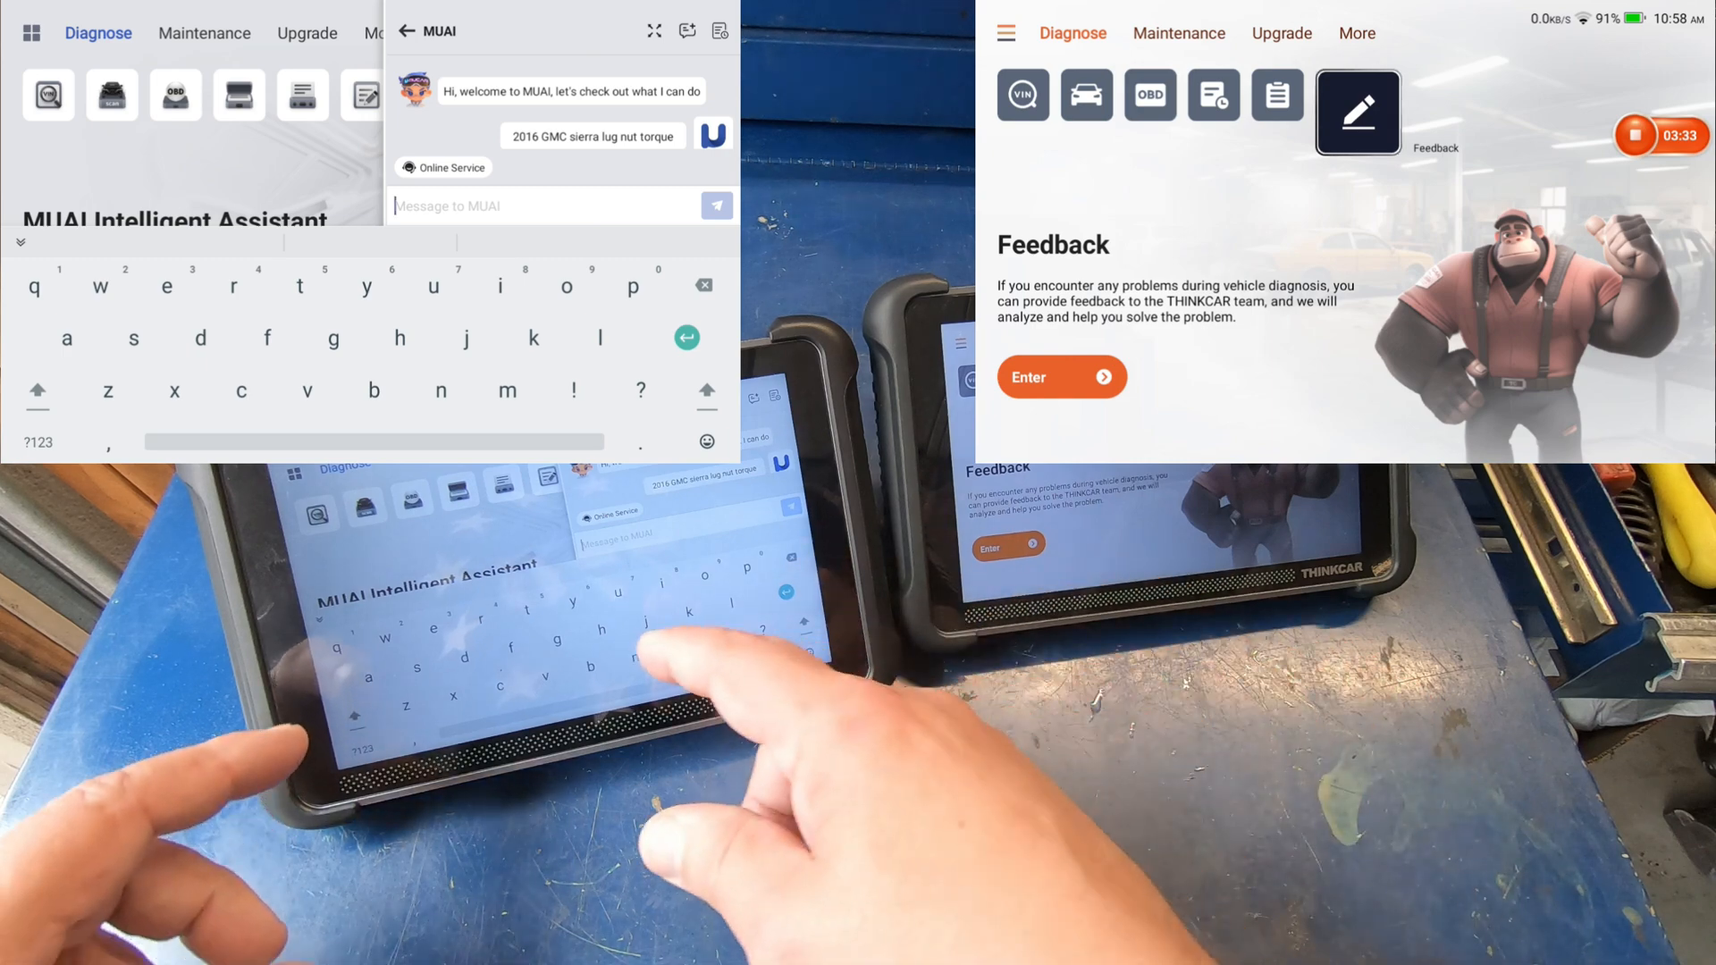
- Send "2011 Tacoma 4.0l spark plug gap" and read the Sierra reply of around 140 lb ft (190 Nm)
{"action": "left_click", "coordinate": [37, 442]}
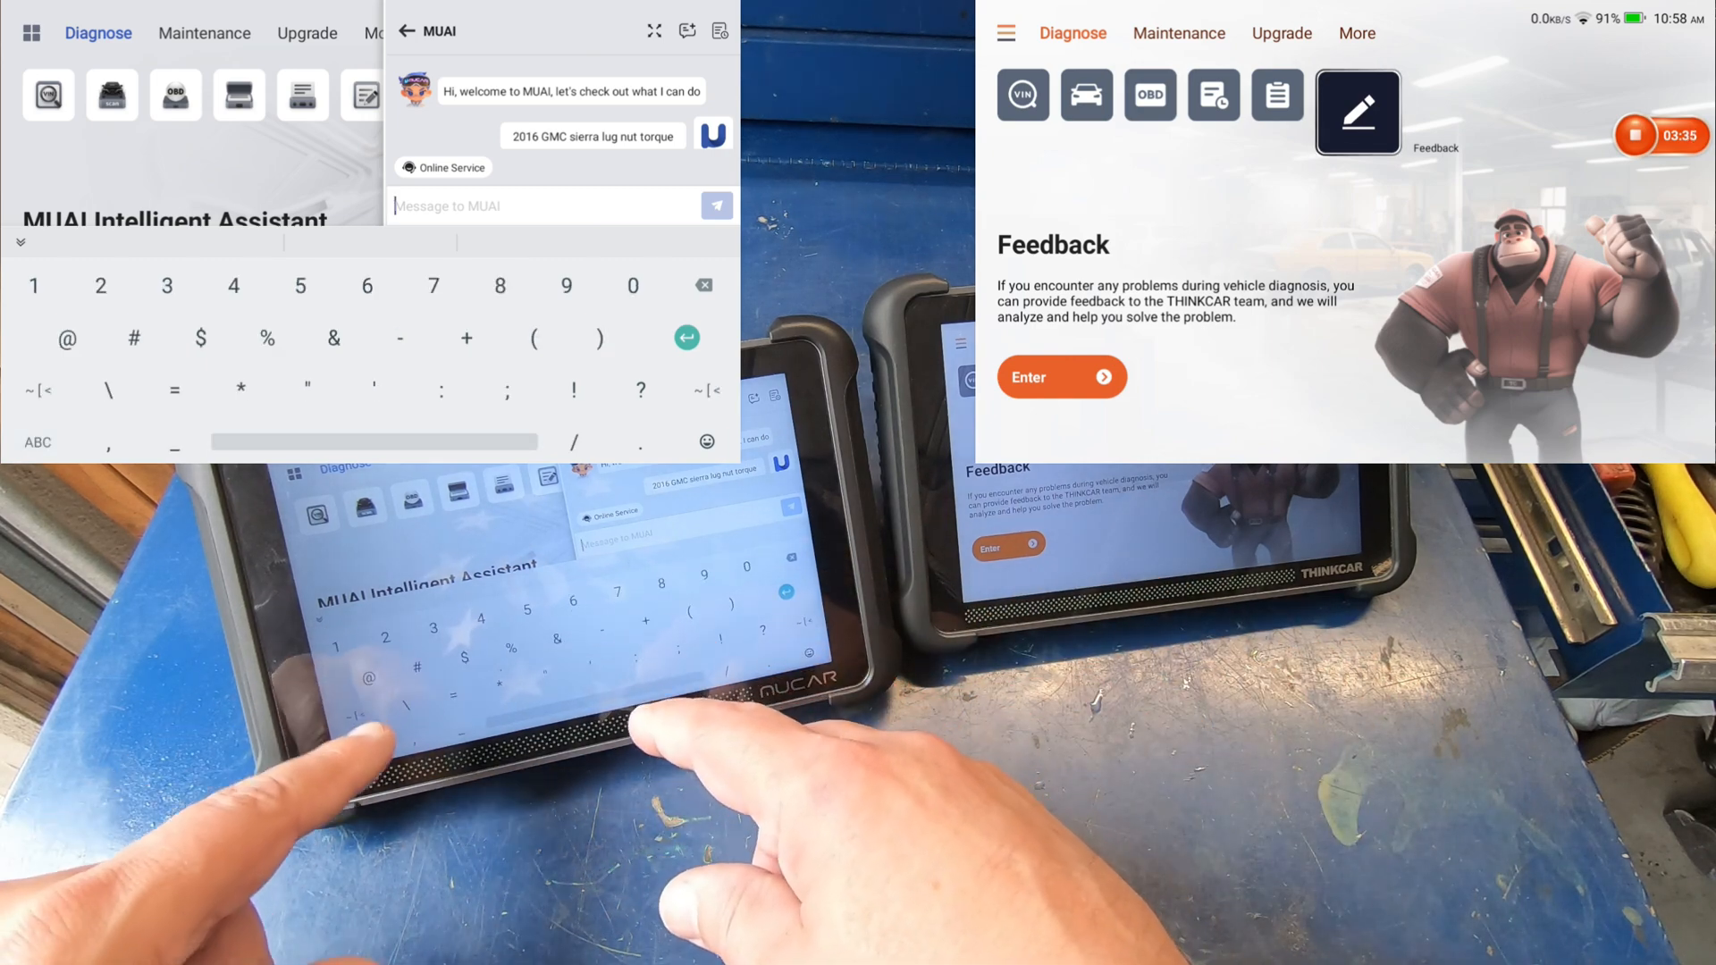
{"action": "type", "text": "2011 Tacoma"}
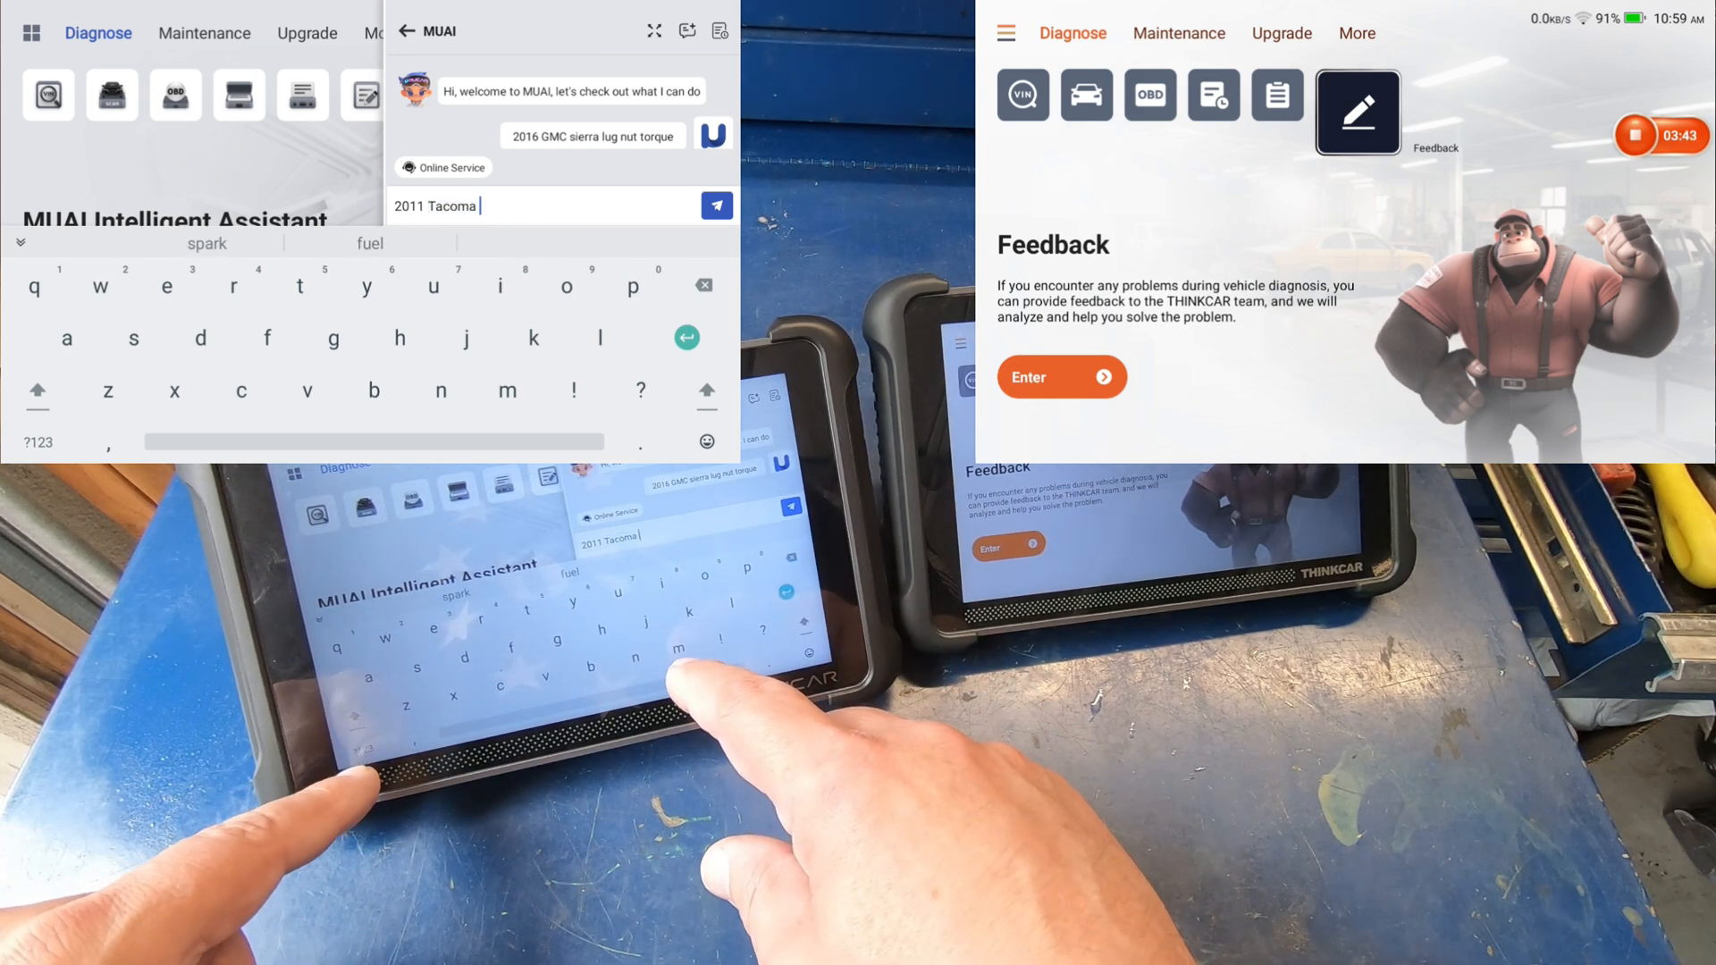
{"action": "type", "text": "4."}
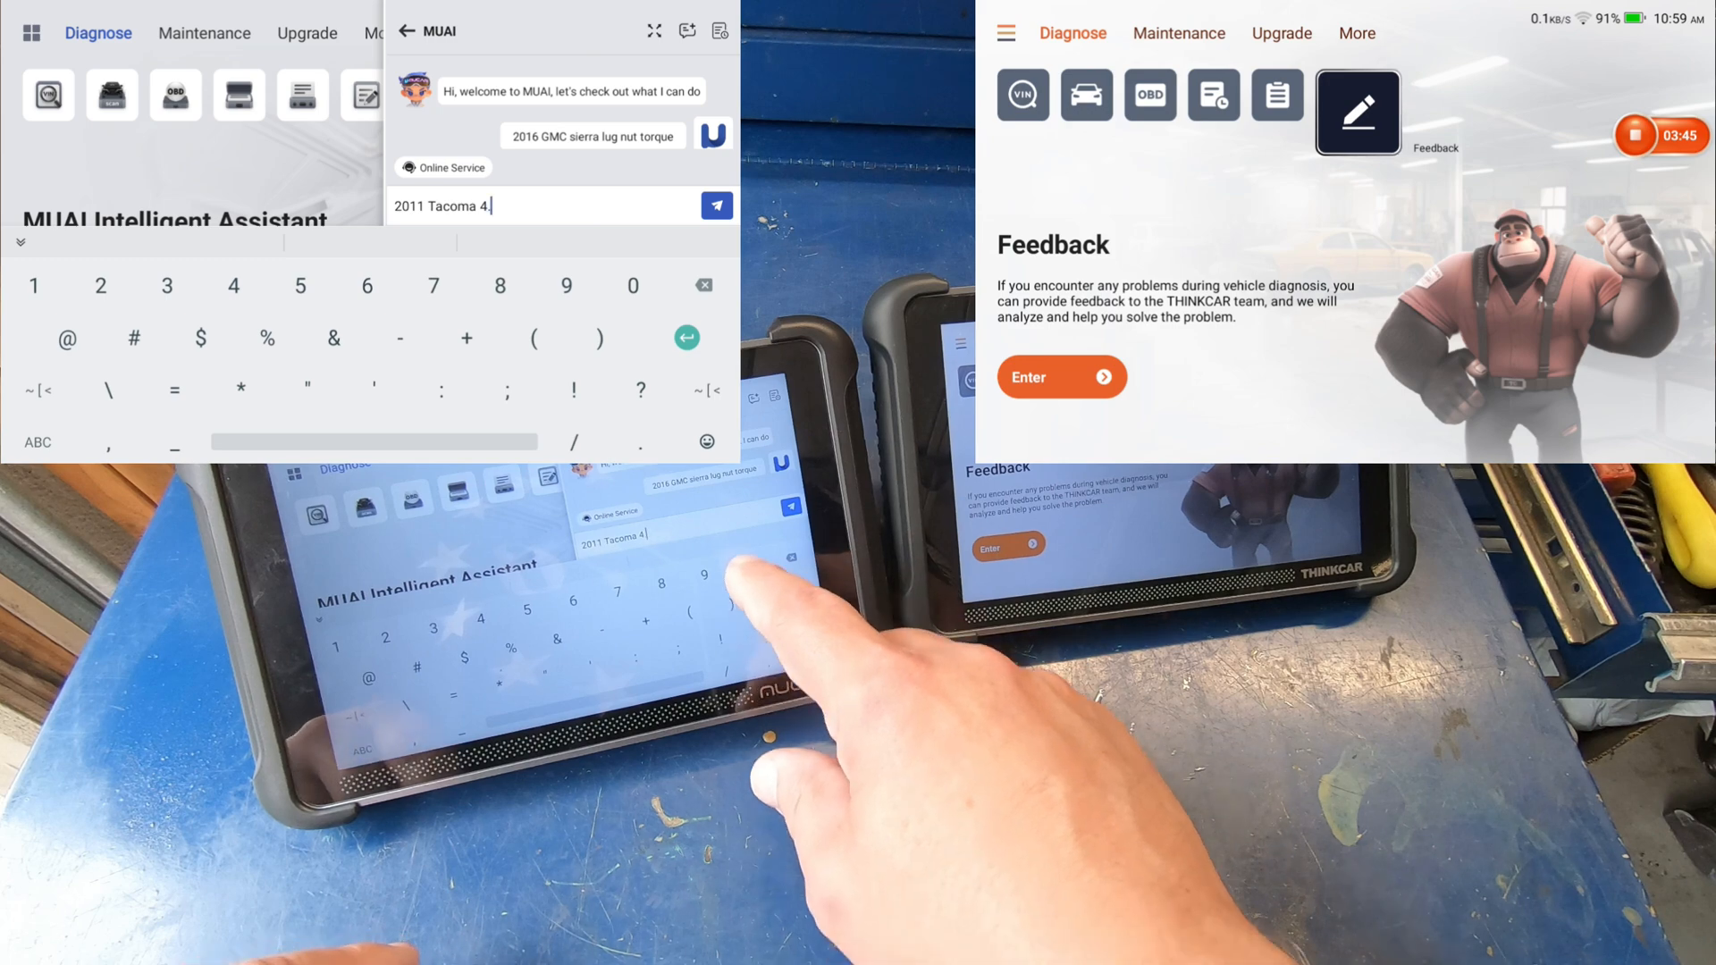
{"action": "type", "text": "l spark plug gap"}
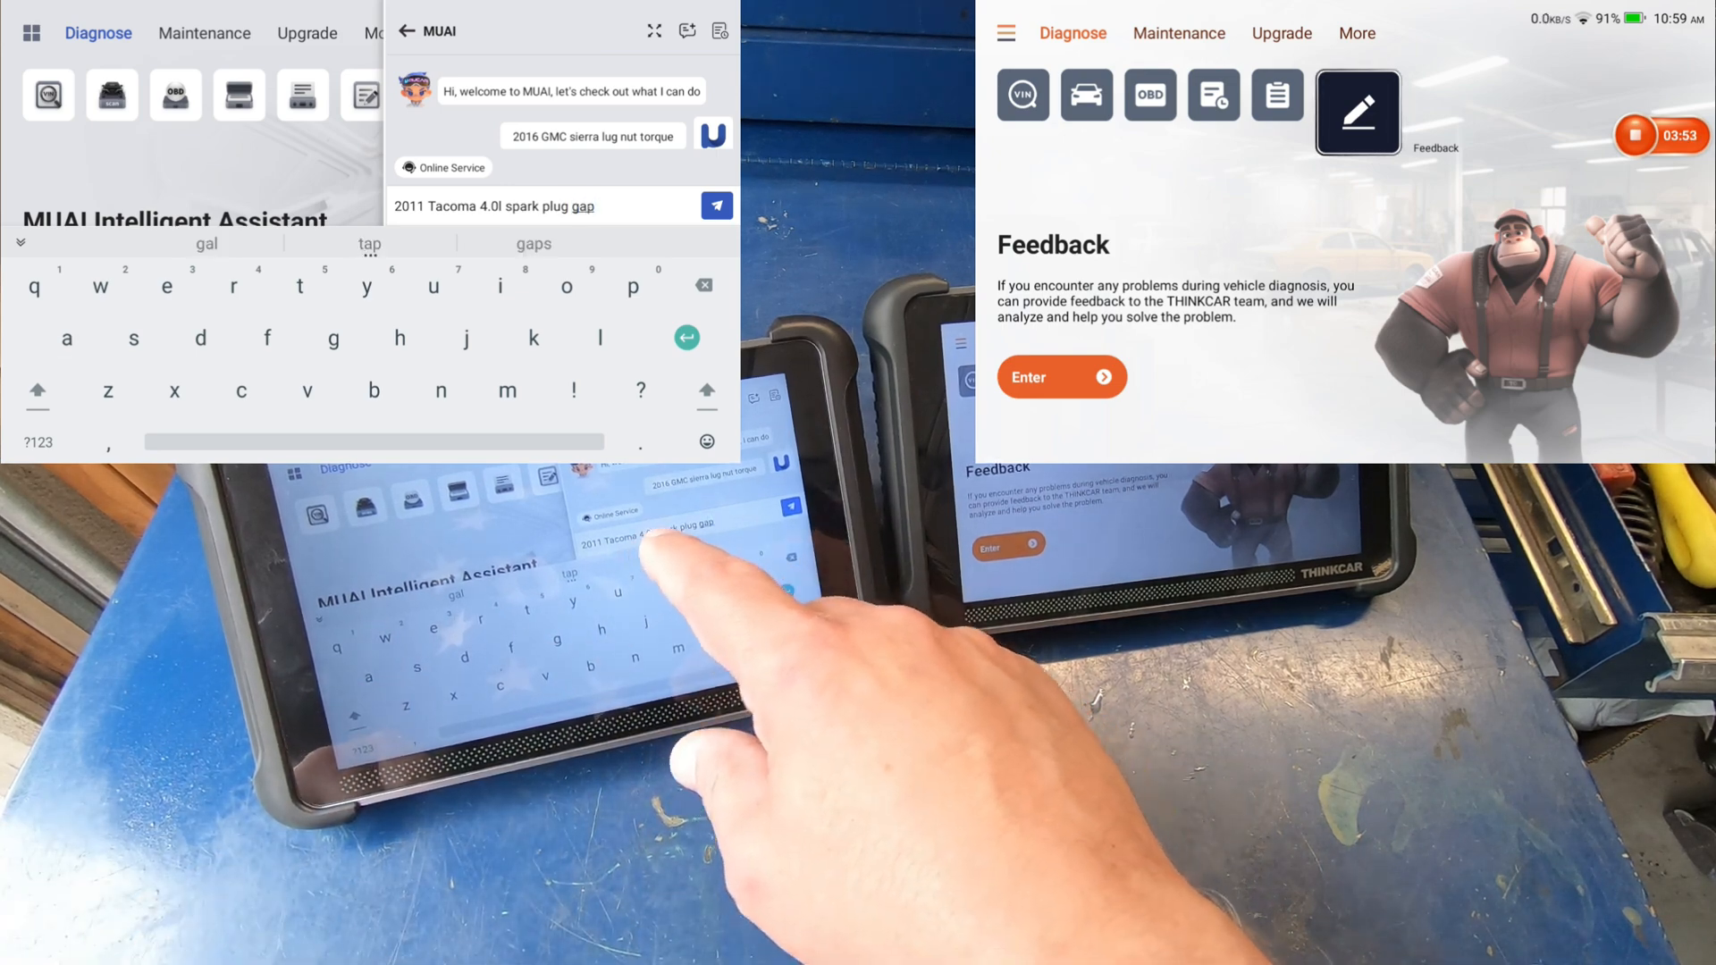
{"action": "left_click", "coordinate": [714, 206]}
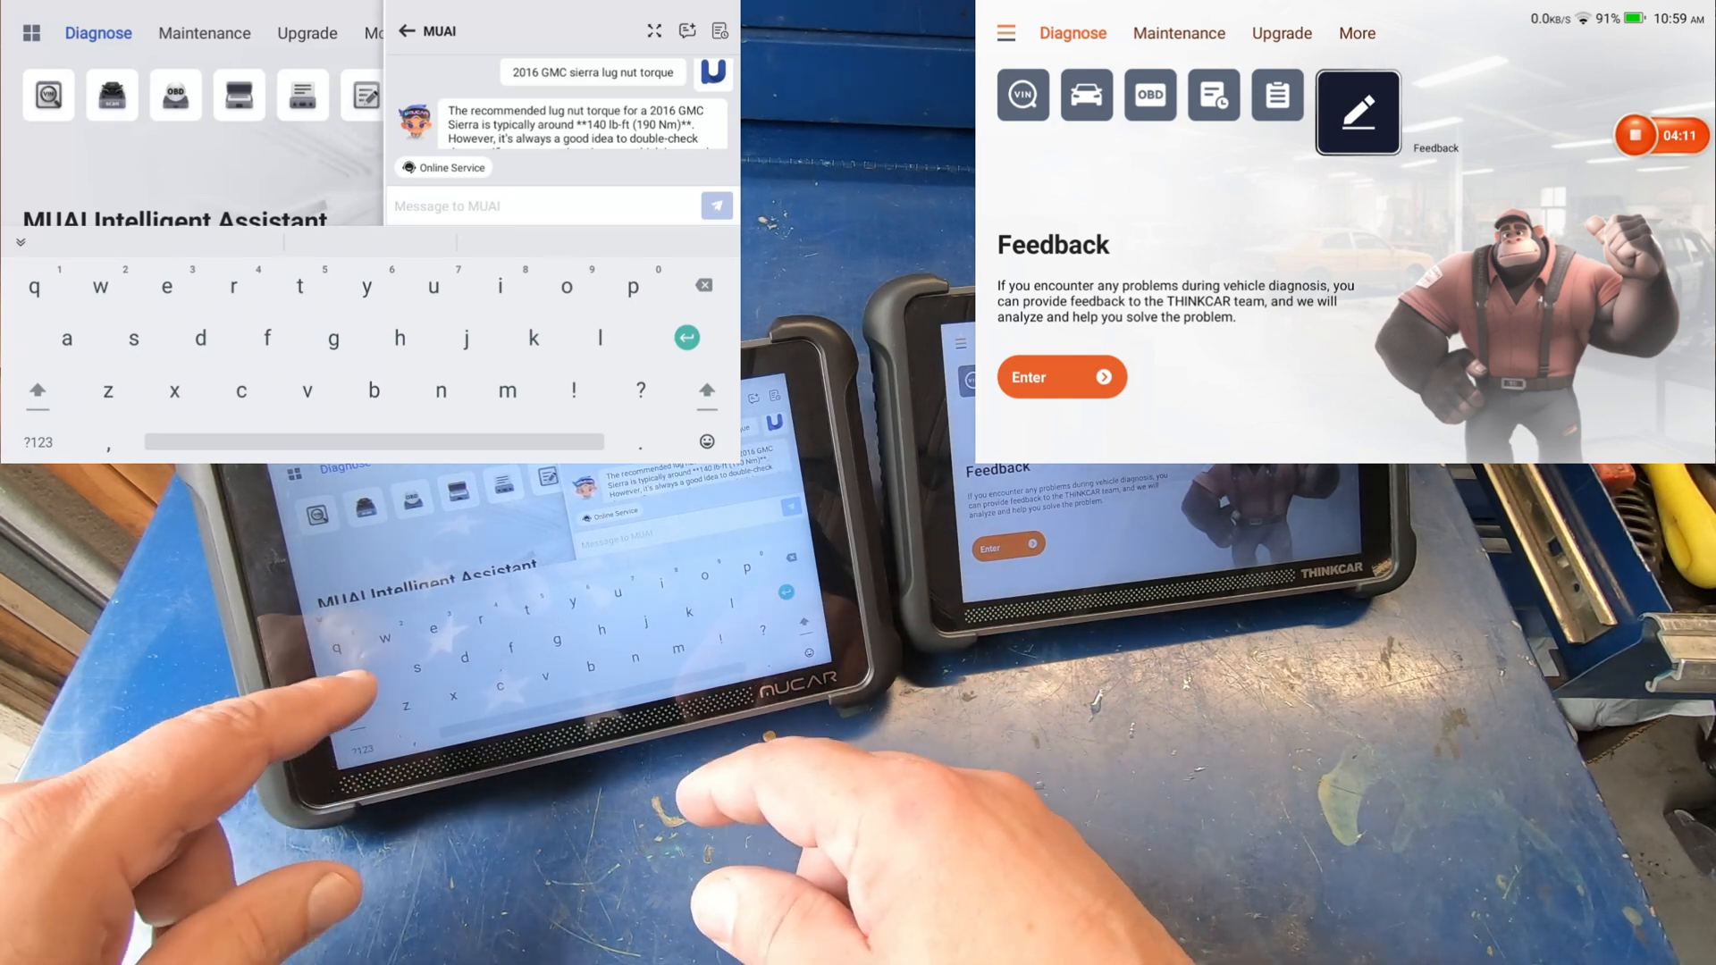
- Send the 2011 Tacoma 4.0L fuel pressure question, read the 38-44 psi reply, then leave the chat
{"action": "type", "text": "2011 Tacoma fuel pressure"}
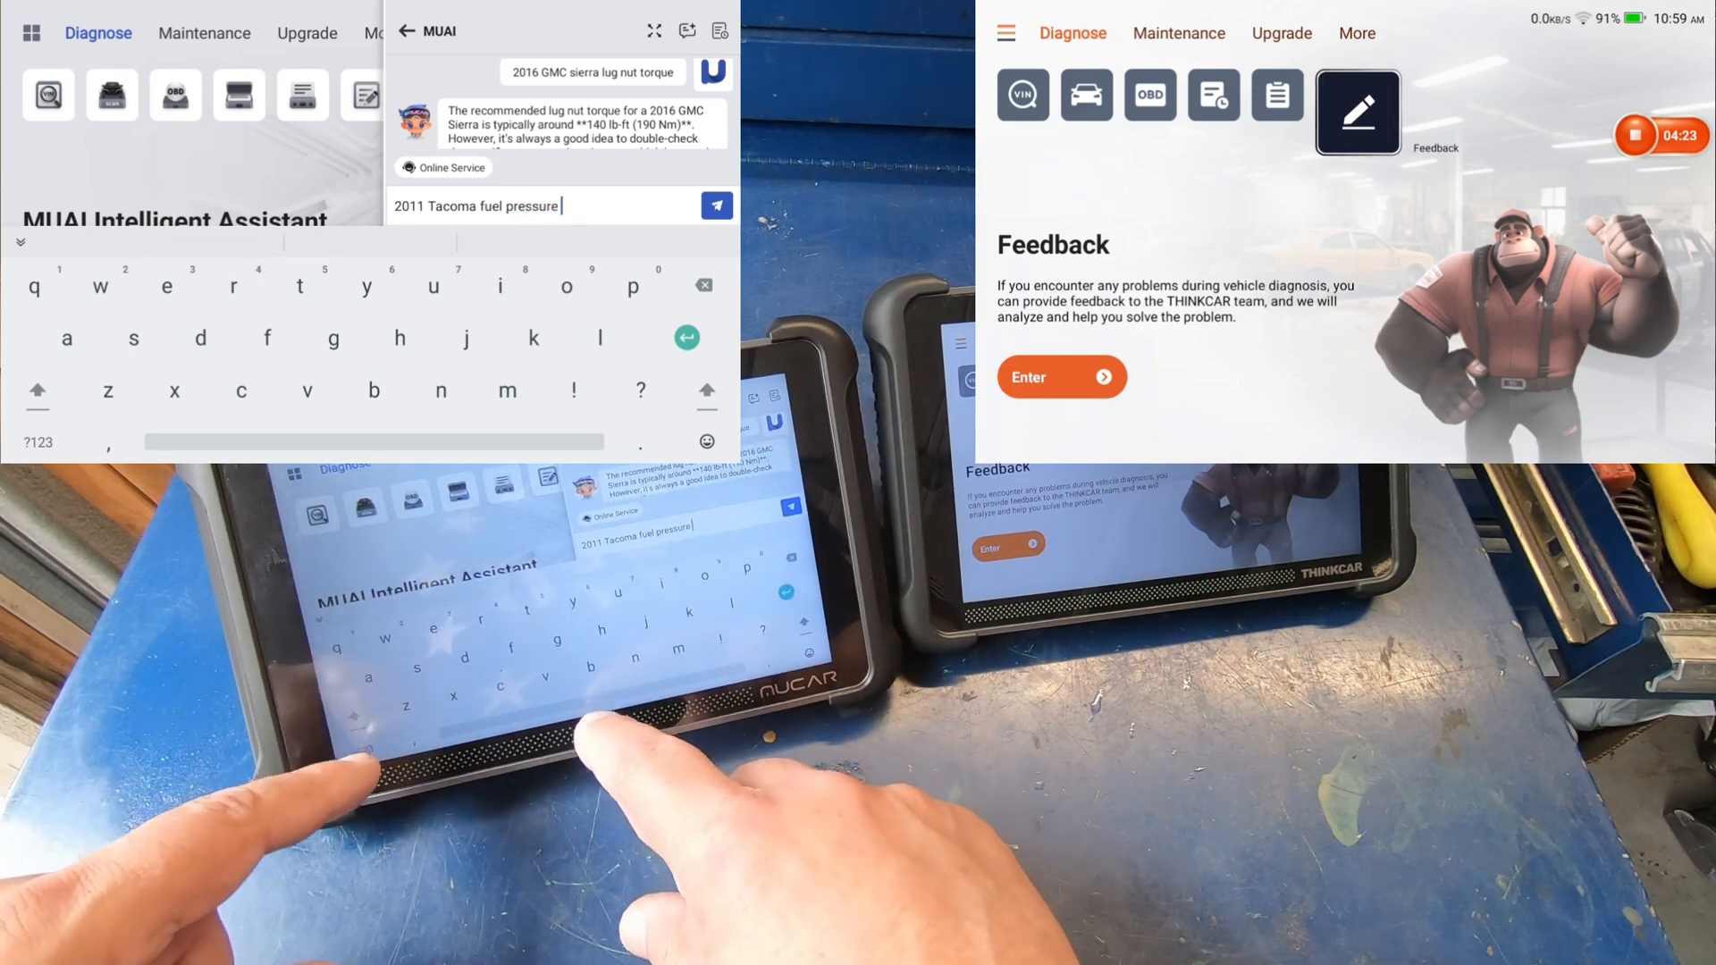
{"action": "type", "text": "4."}
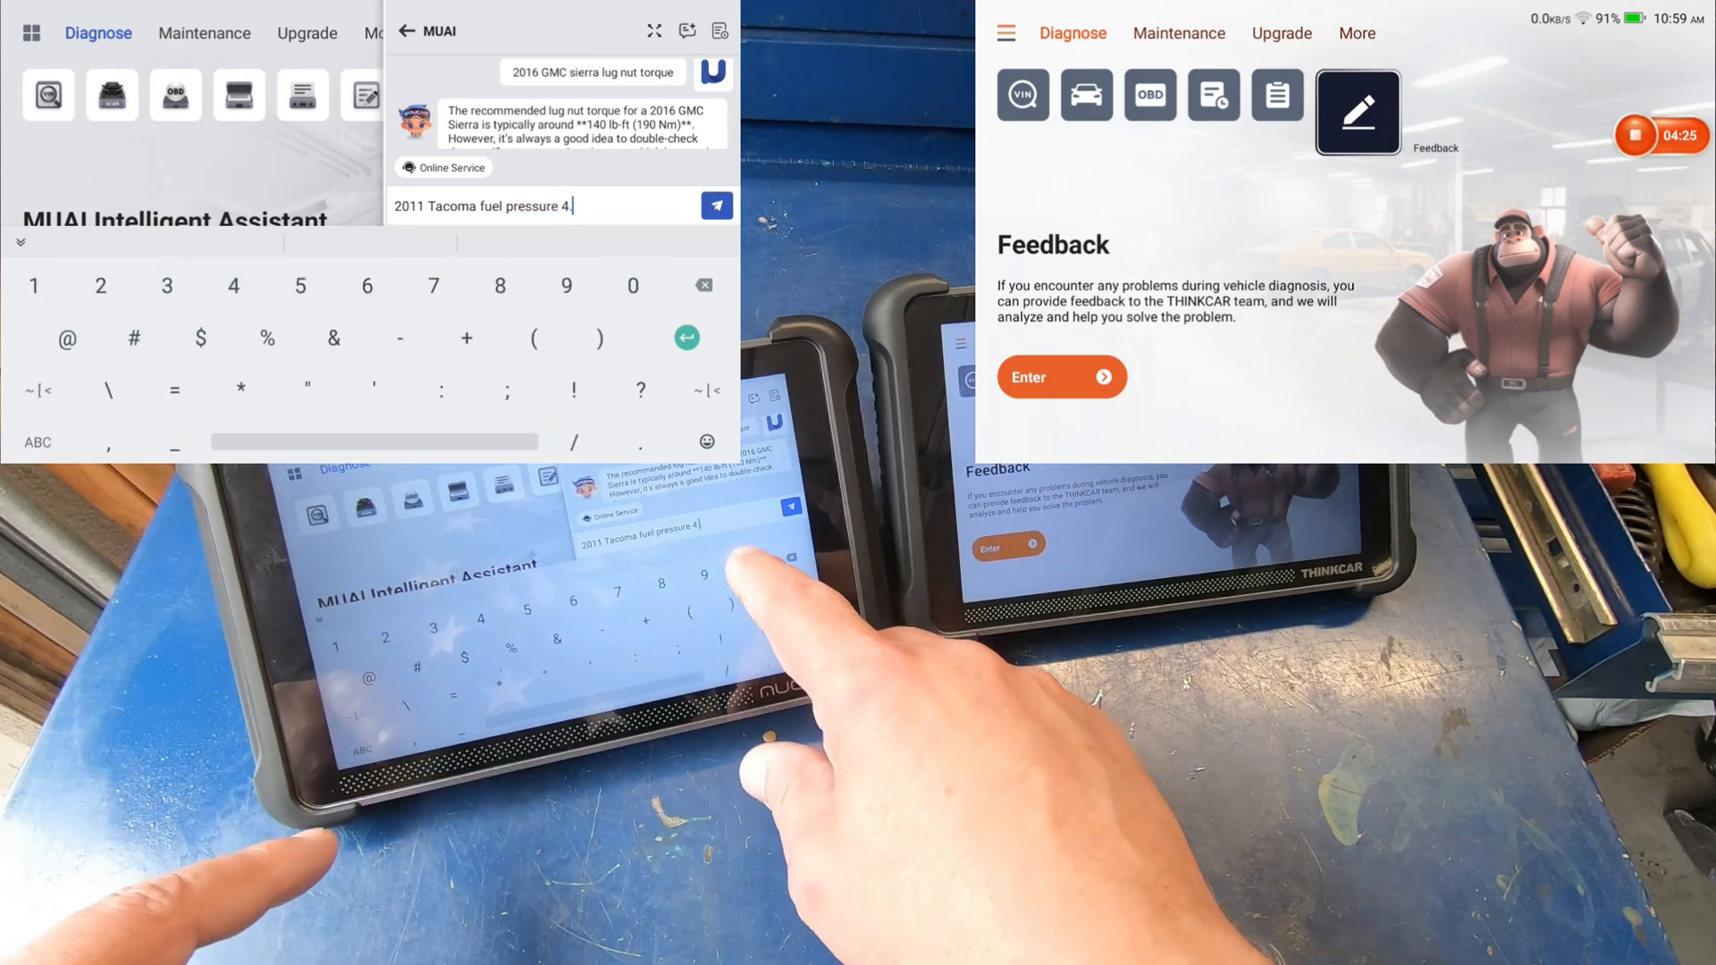
{"action": "type", "text": "0l"}
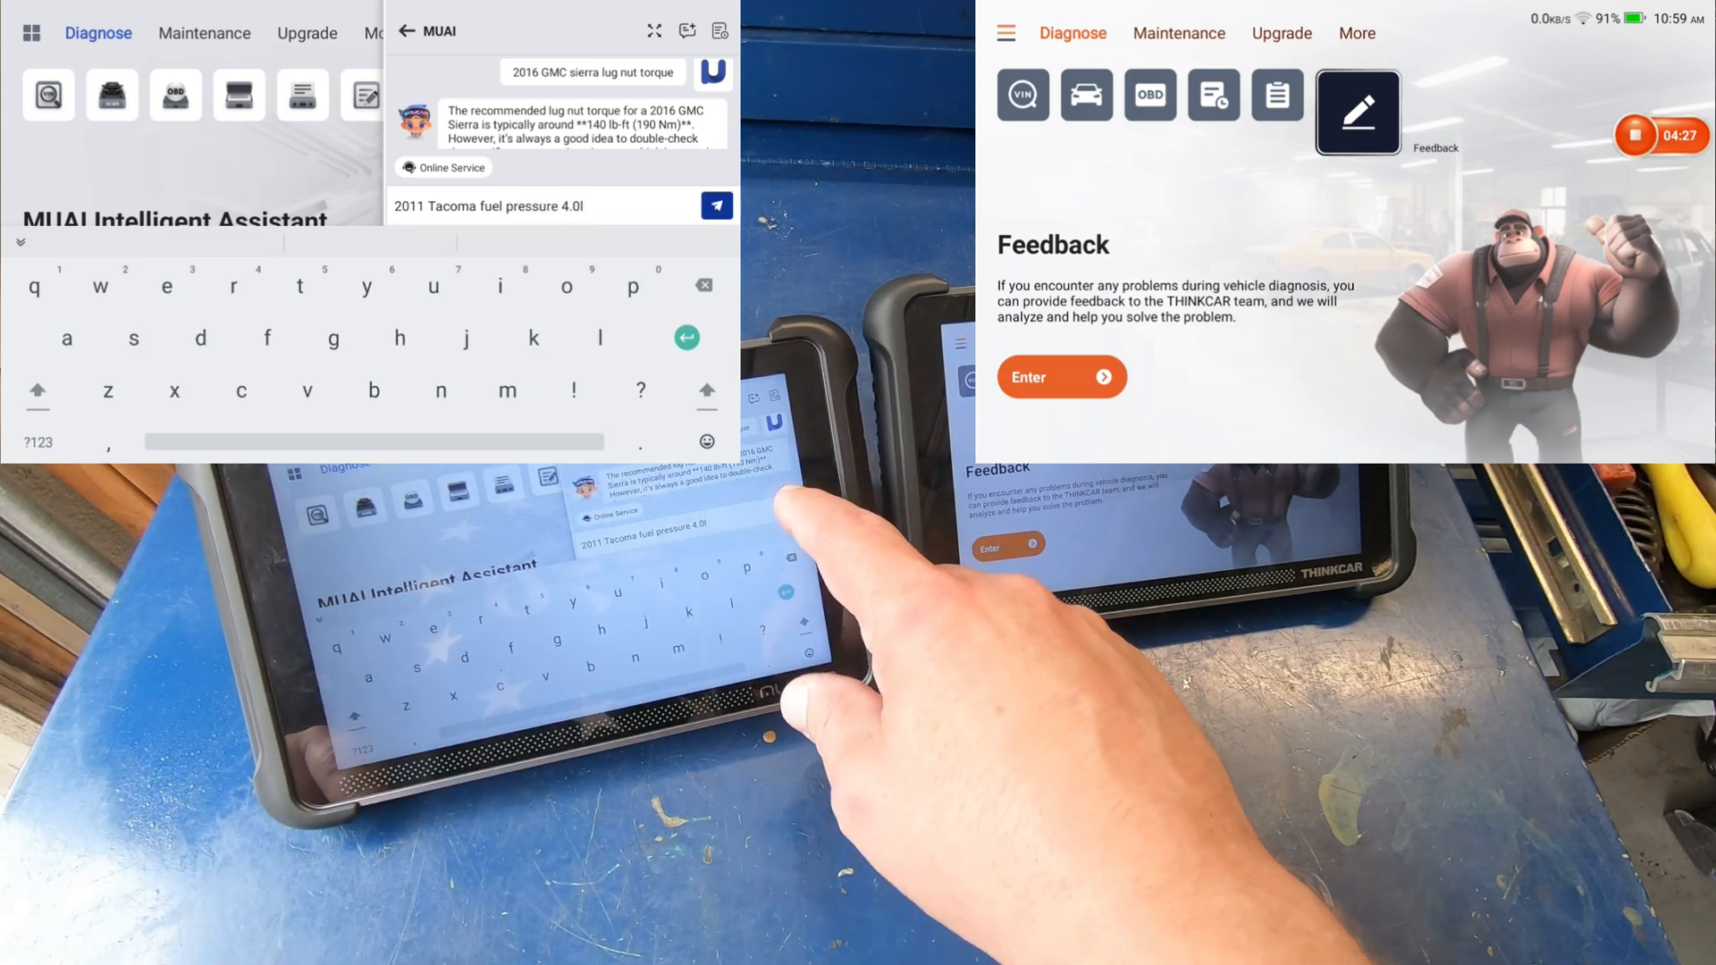
{"action": "left_click", "coordinate": [716, 205]}
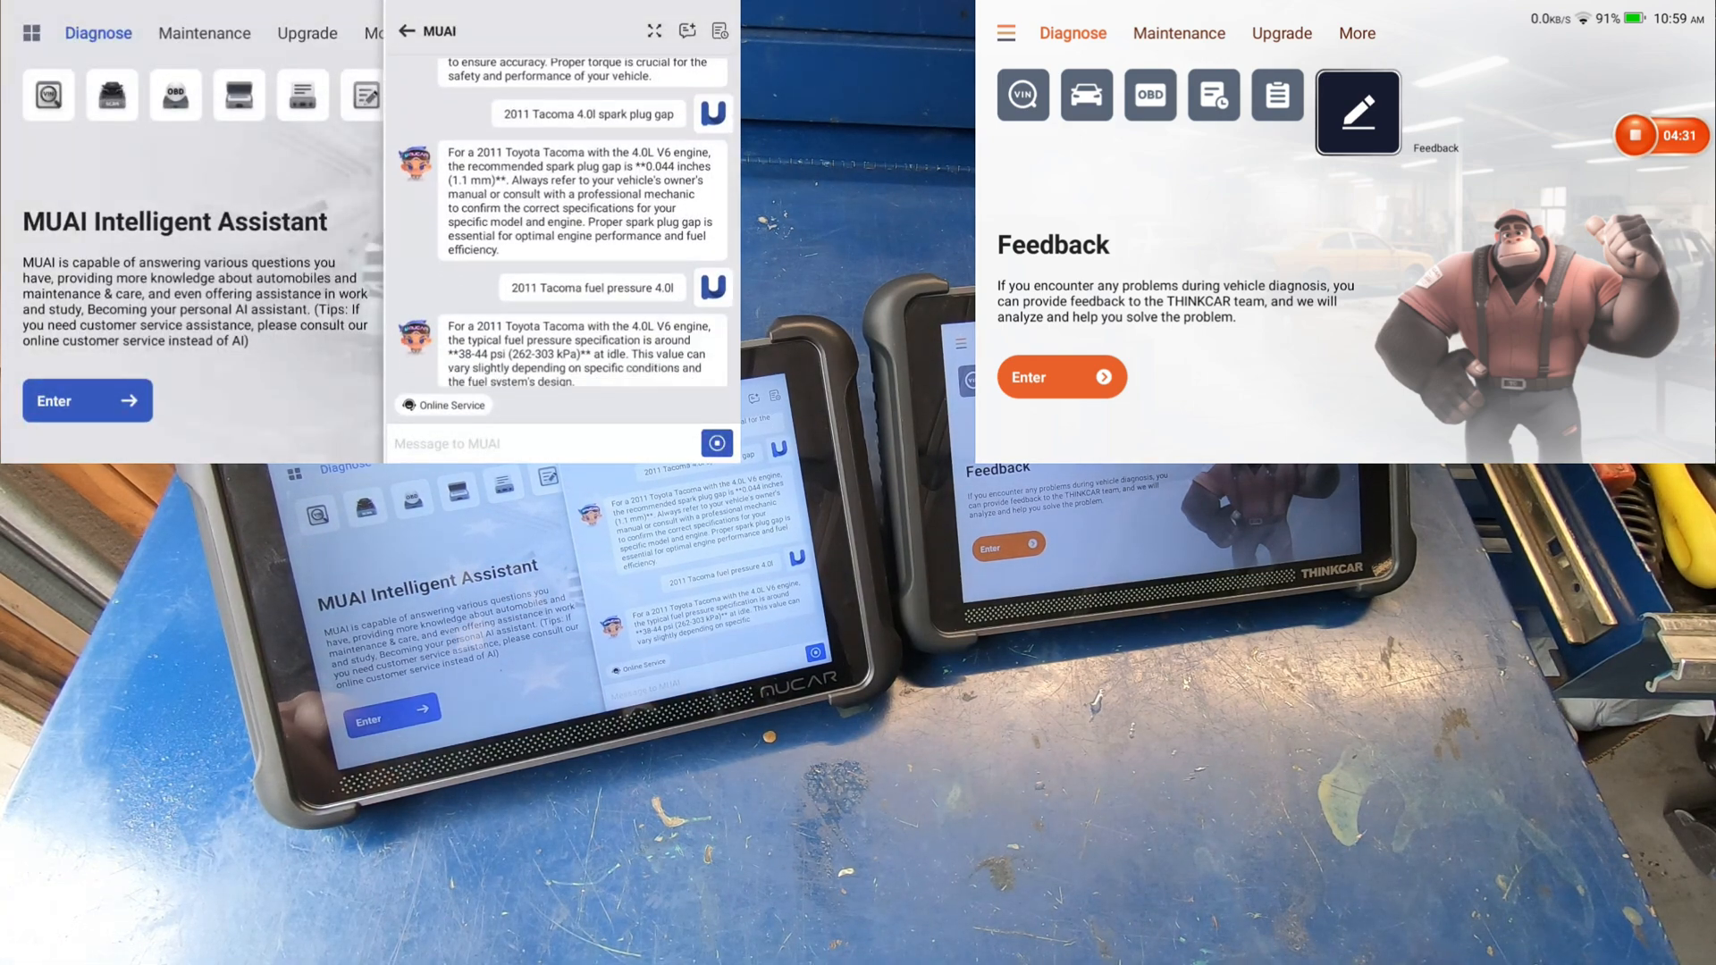
{"action": "scroll", "scroll_direction": "down", "scroll_amount": 3}
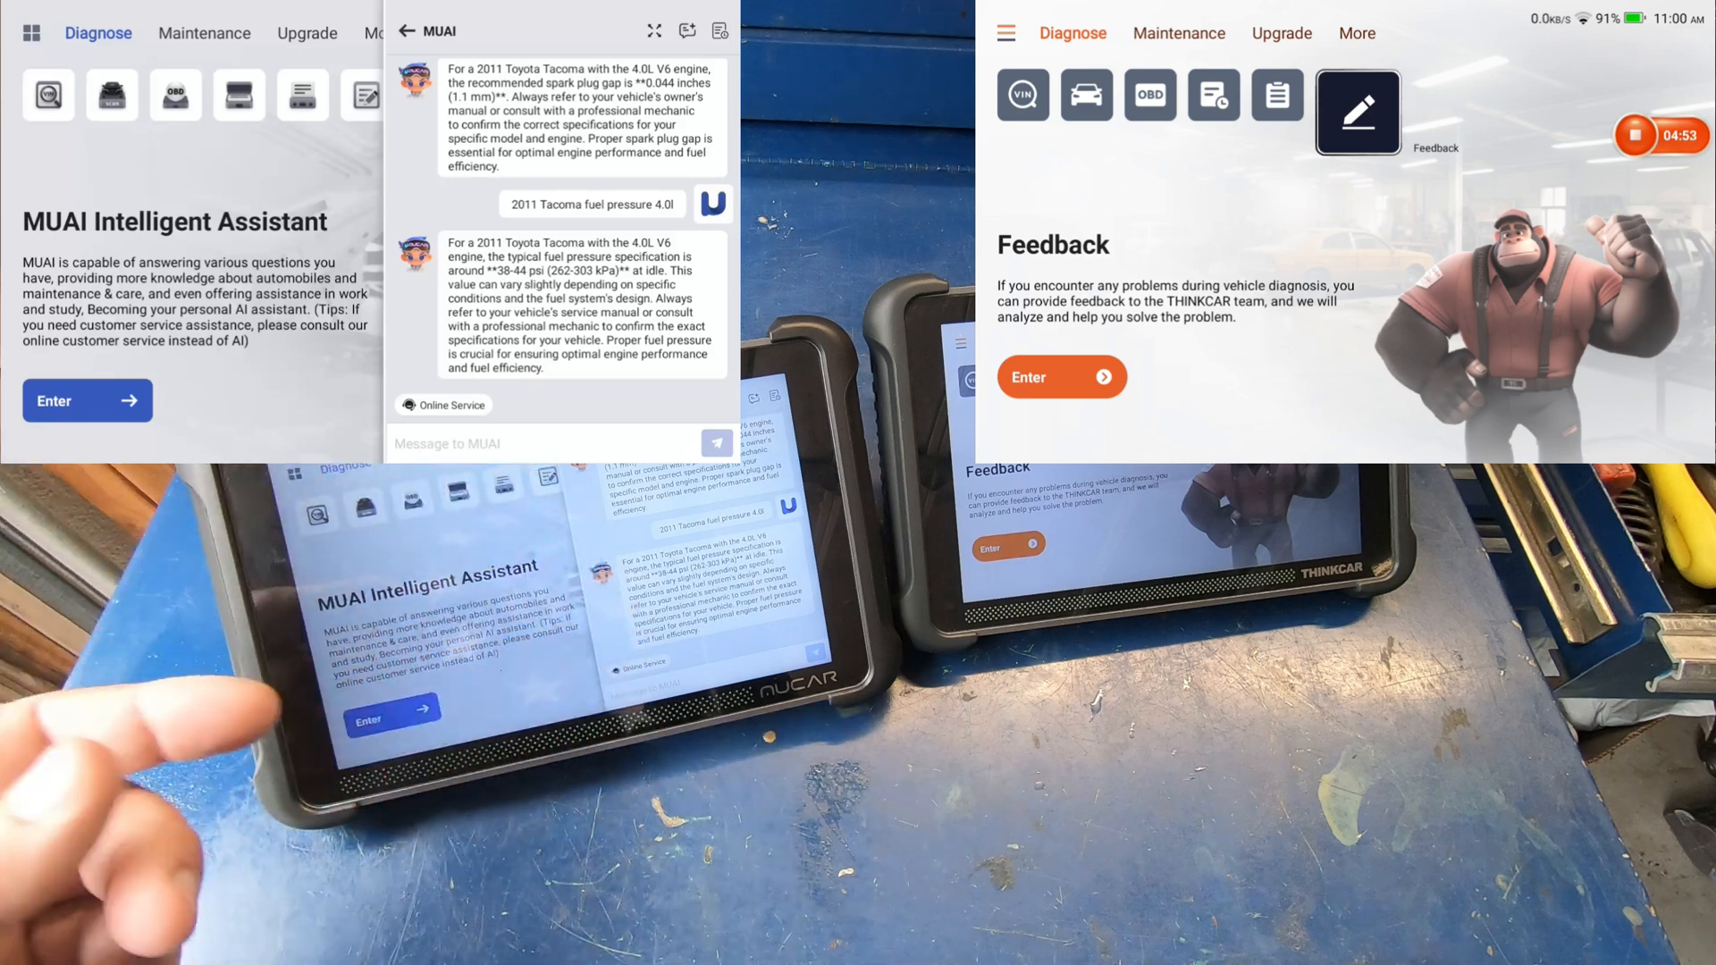
{"action": "left_click", "coordinate": [402, 31]}
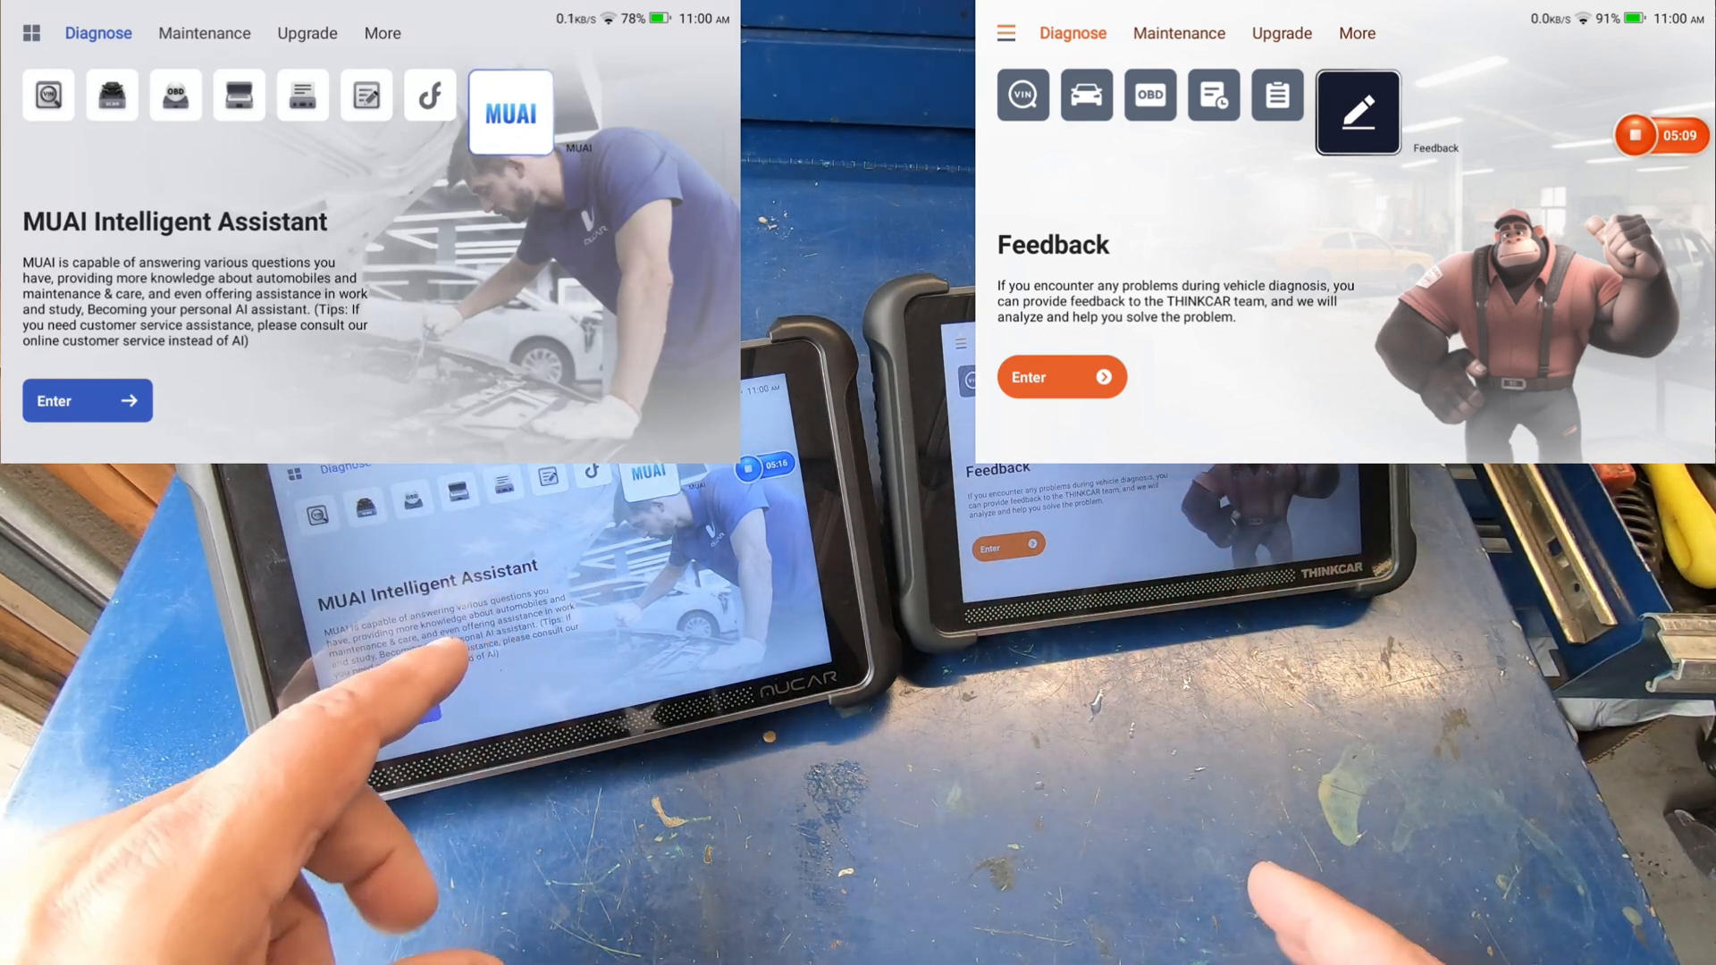
- Go to Maintenance on the MUCAR, open the all-functions grid and dismiss the sorting tips
{"action": "left_click", "coordinate": [203, 32]}
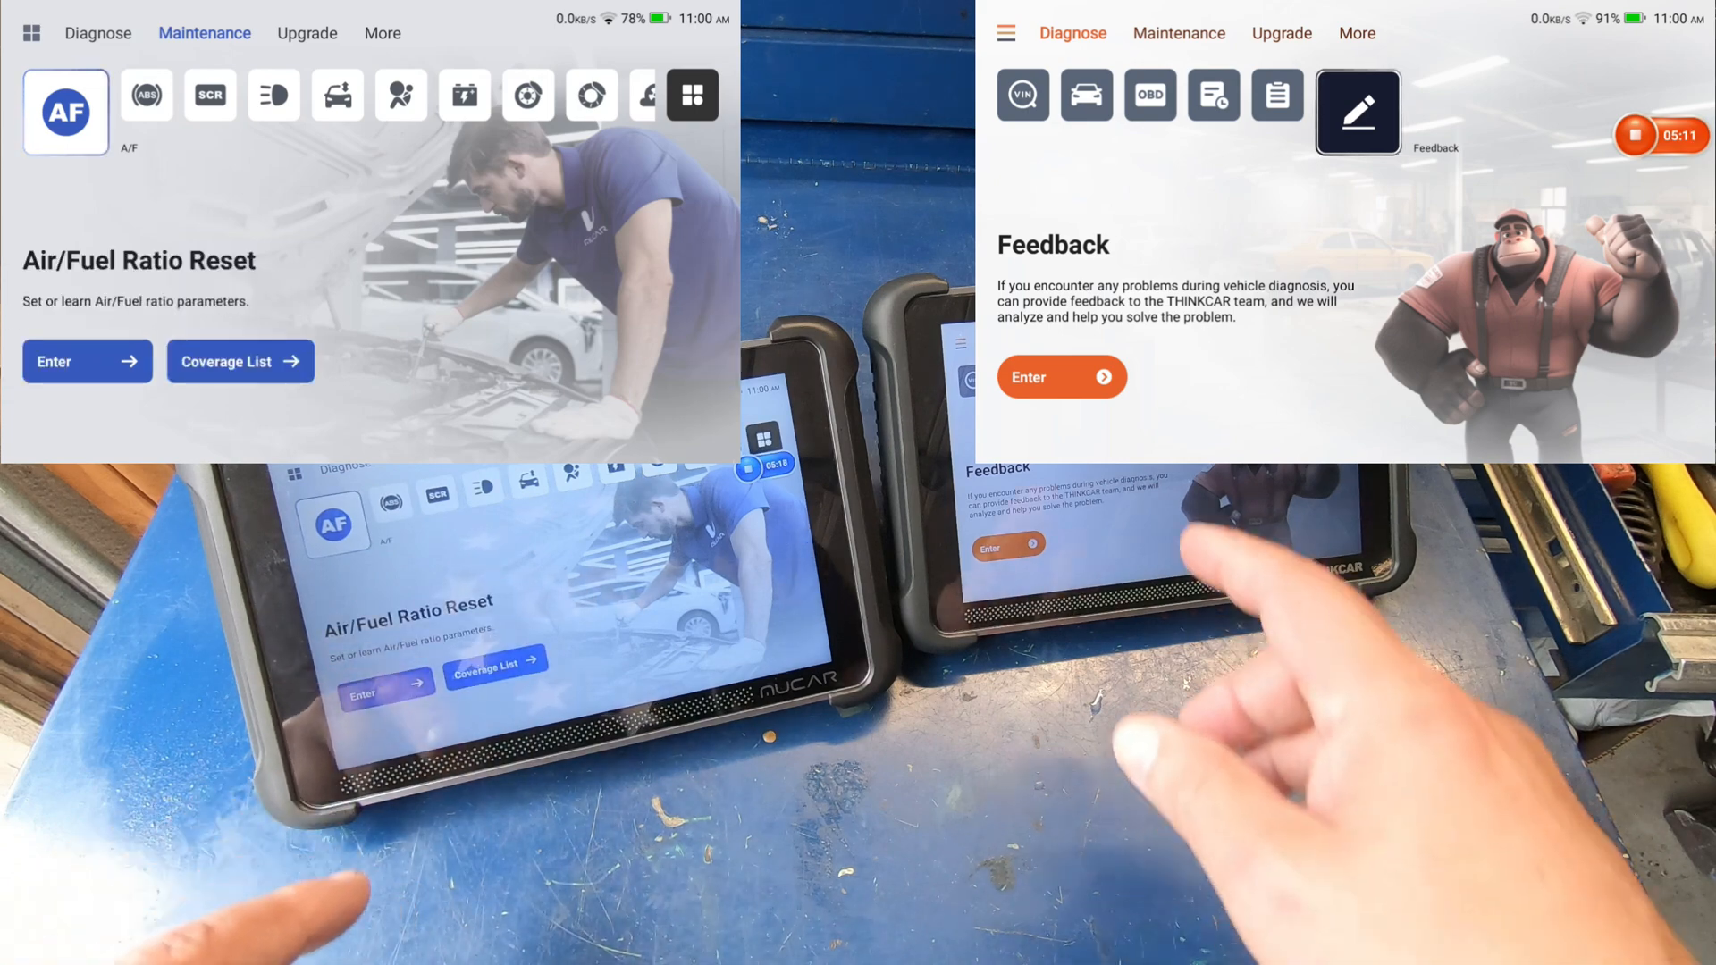
{"action": "left_click", "coordinate": [1038, 109]}
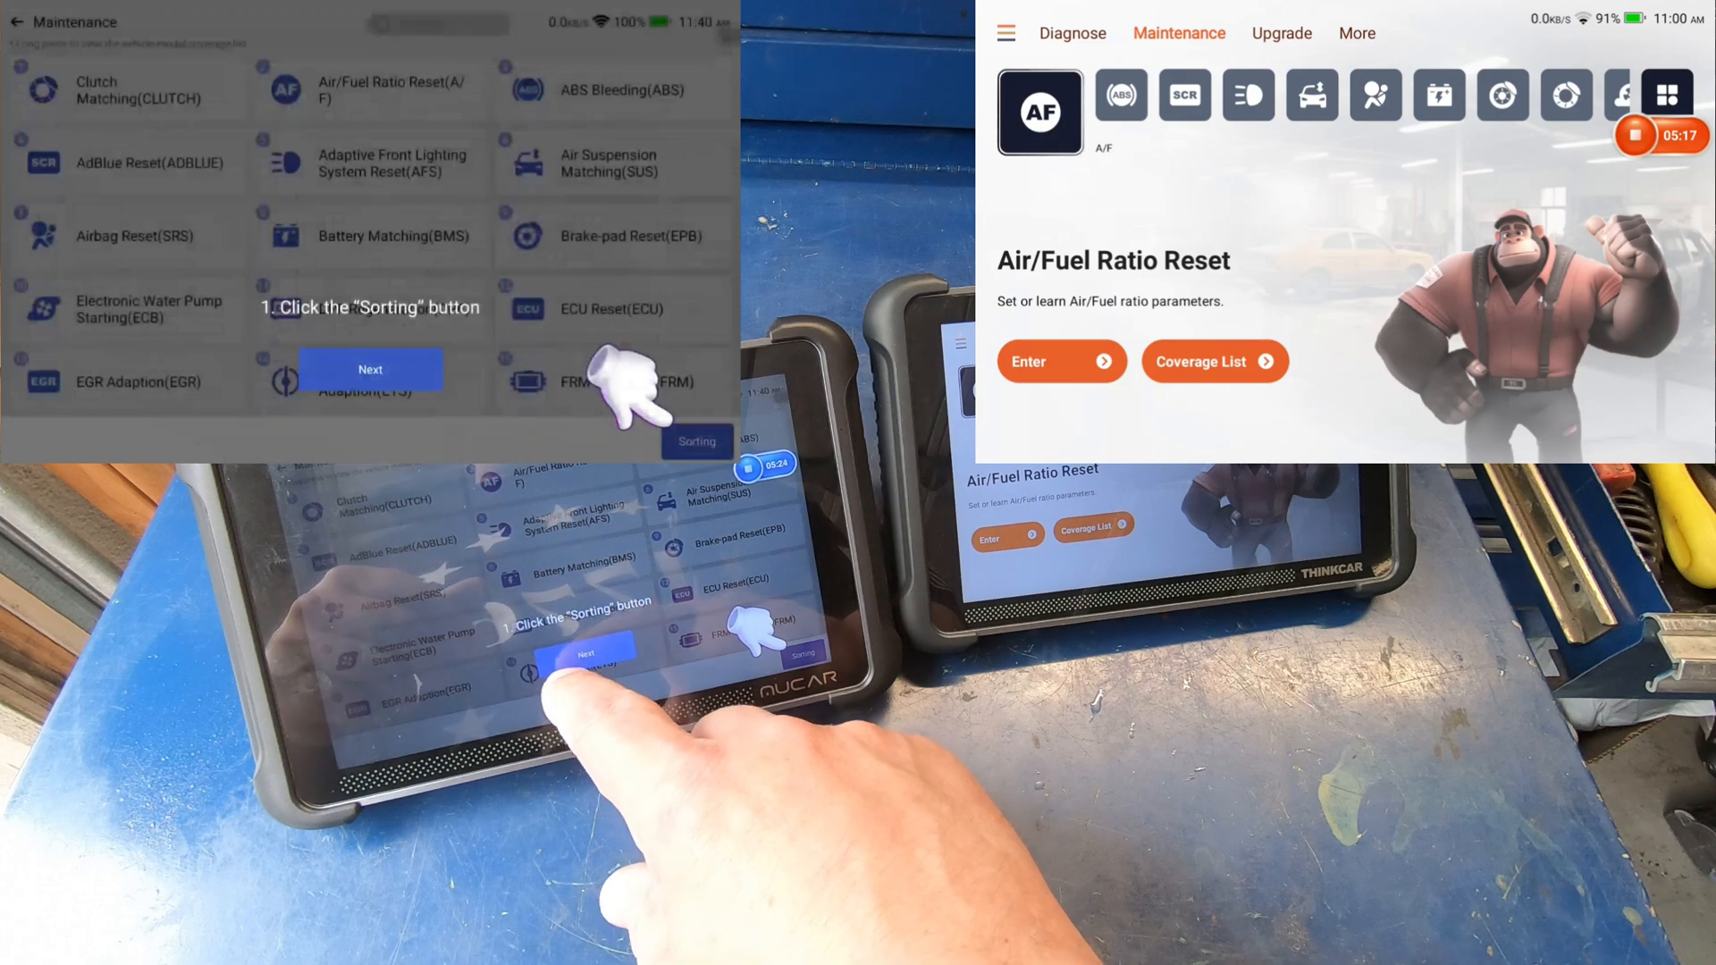
{"action": "left_click", "coordinate": [697, 441]}
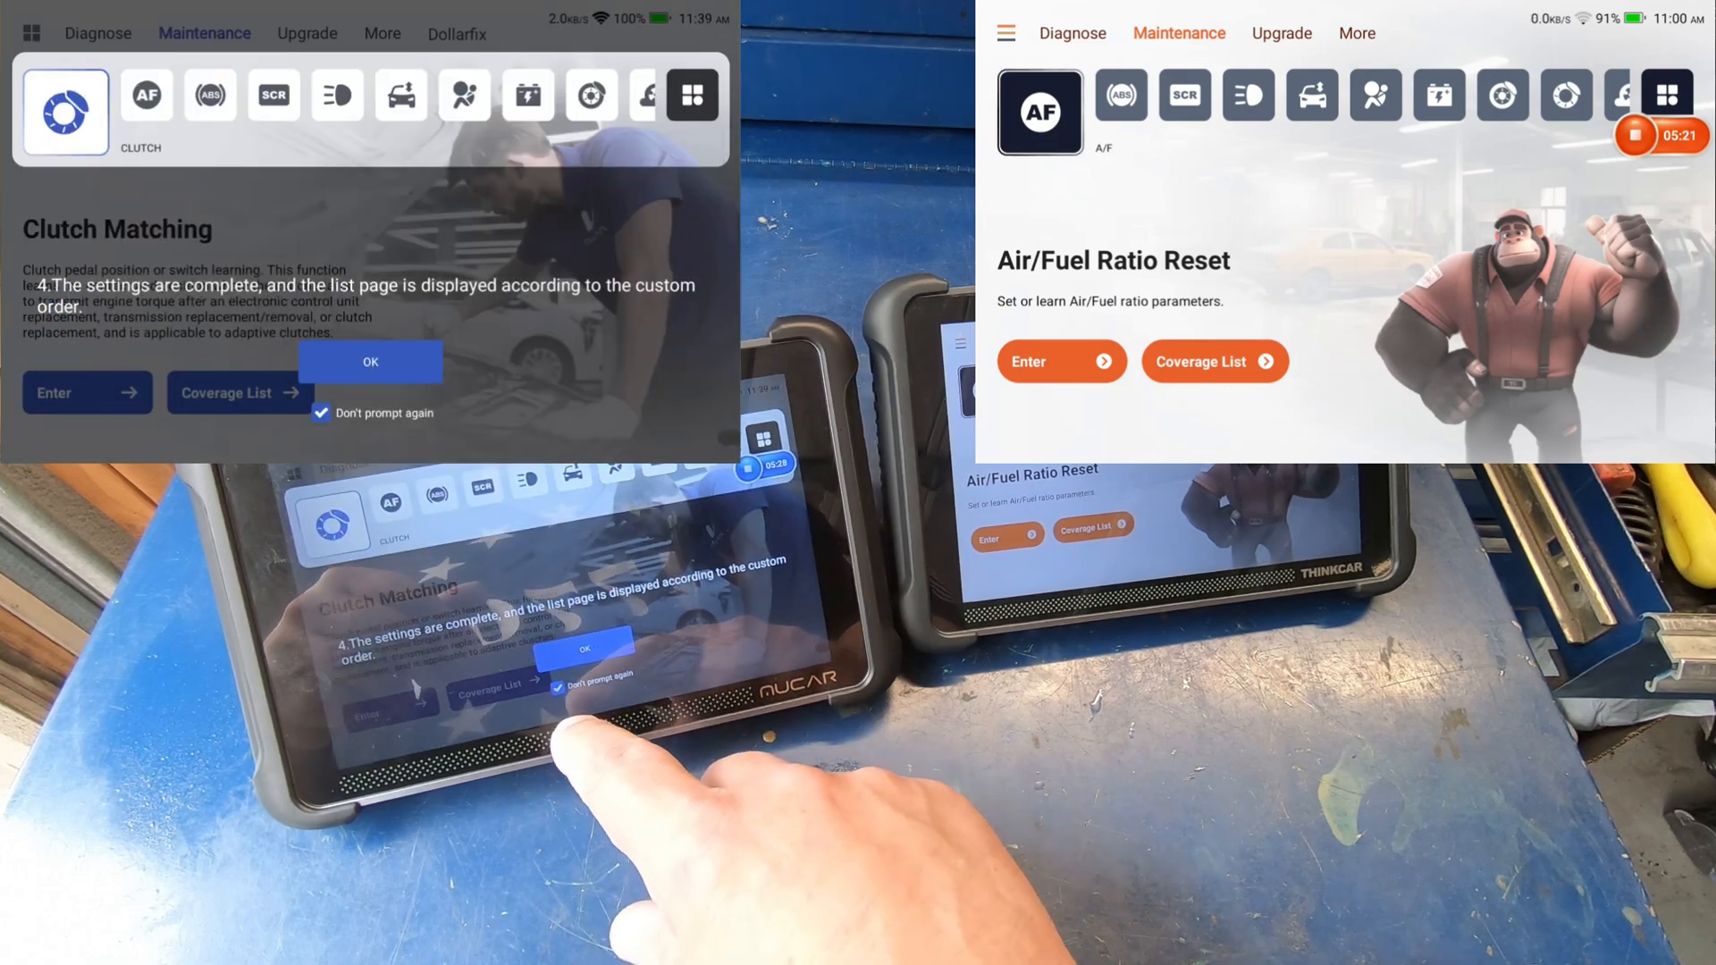
{"action": "left_click", "coordinate": [370, 363]}
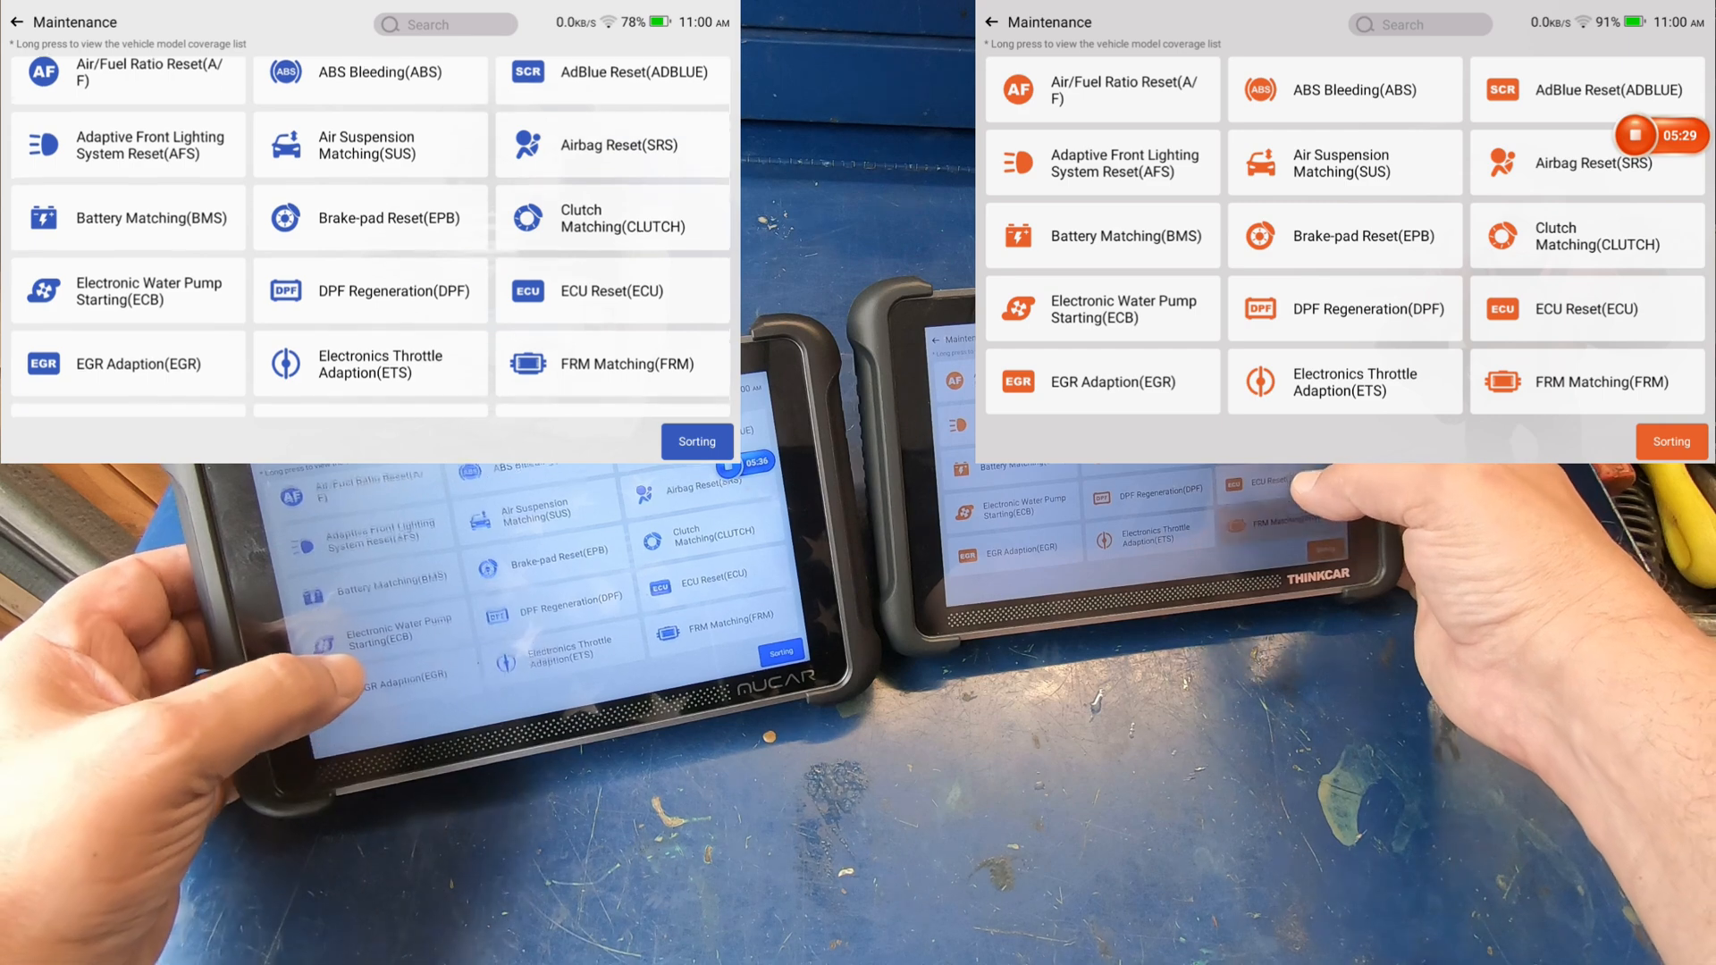
- Scroll through the full maintenance reset list, then move the MUCAR to its Upgrade section
{"action": "scroll", "scroll_direction": "down", "scroll_amount": 3}
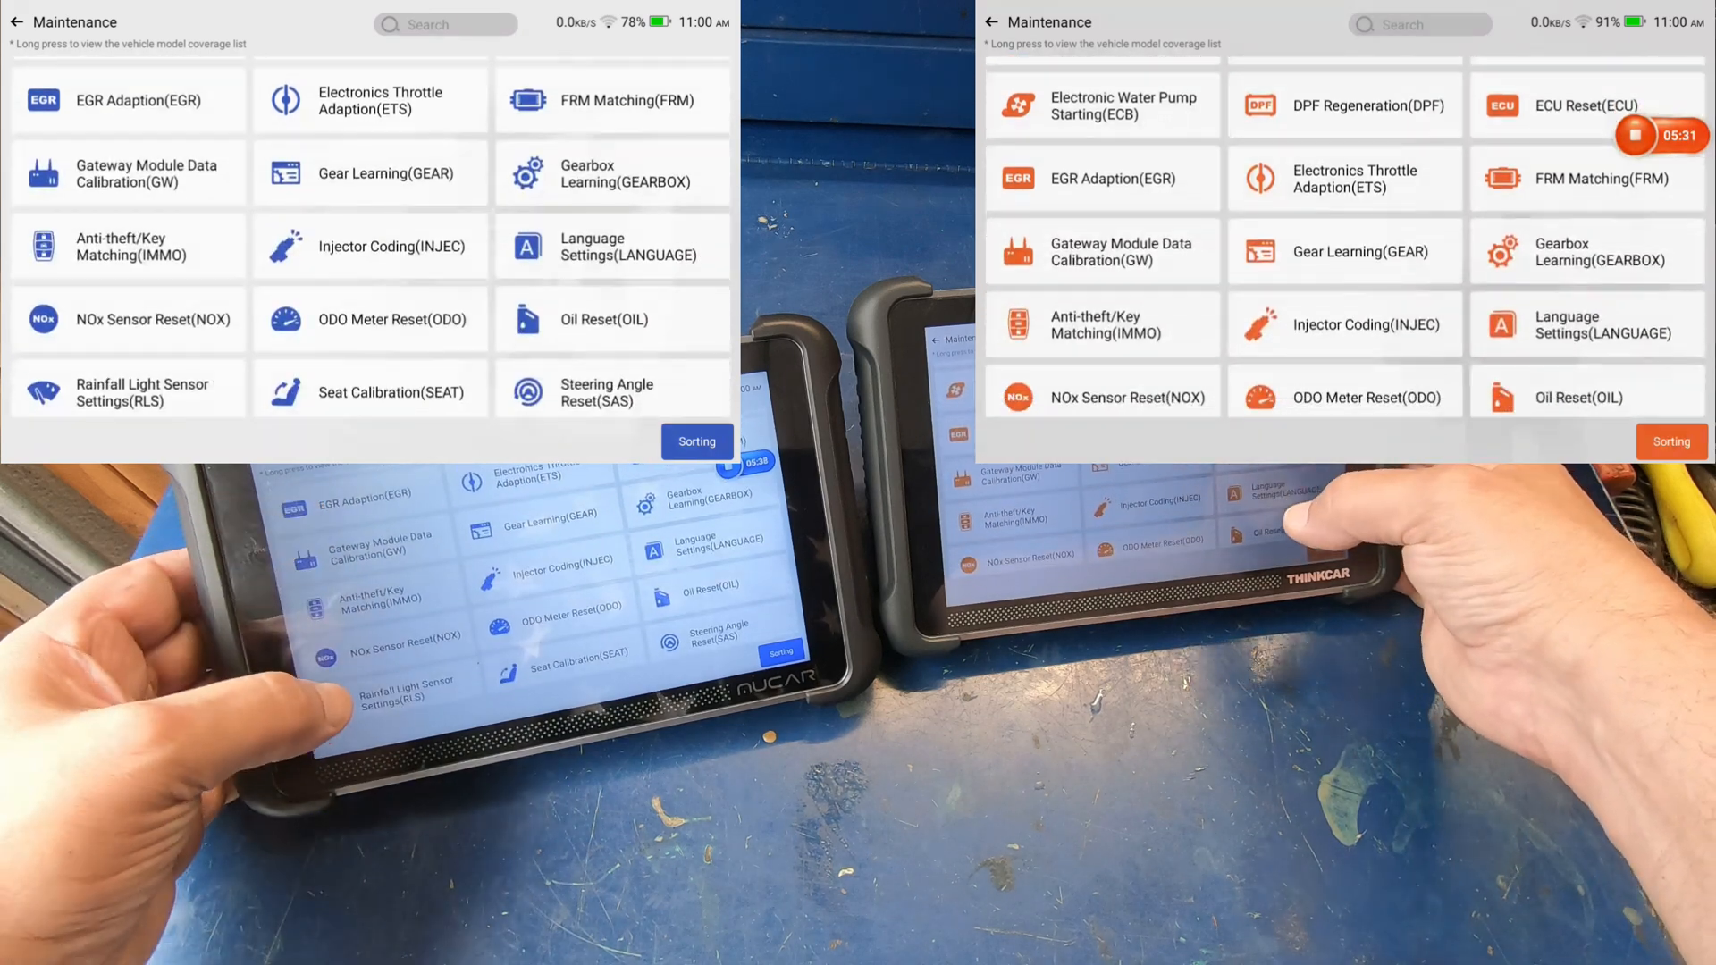
{"action": "scroll", "scroll_direction": "down", "scroll_amount": 3}
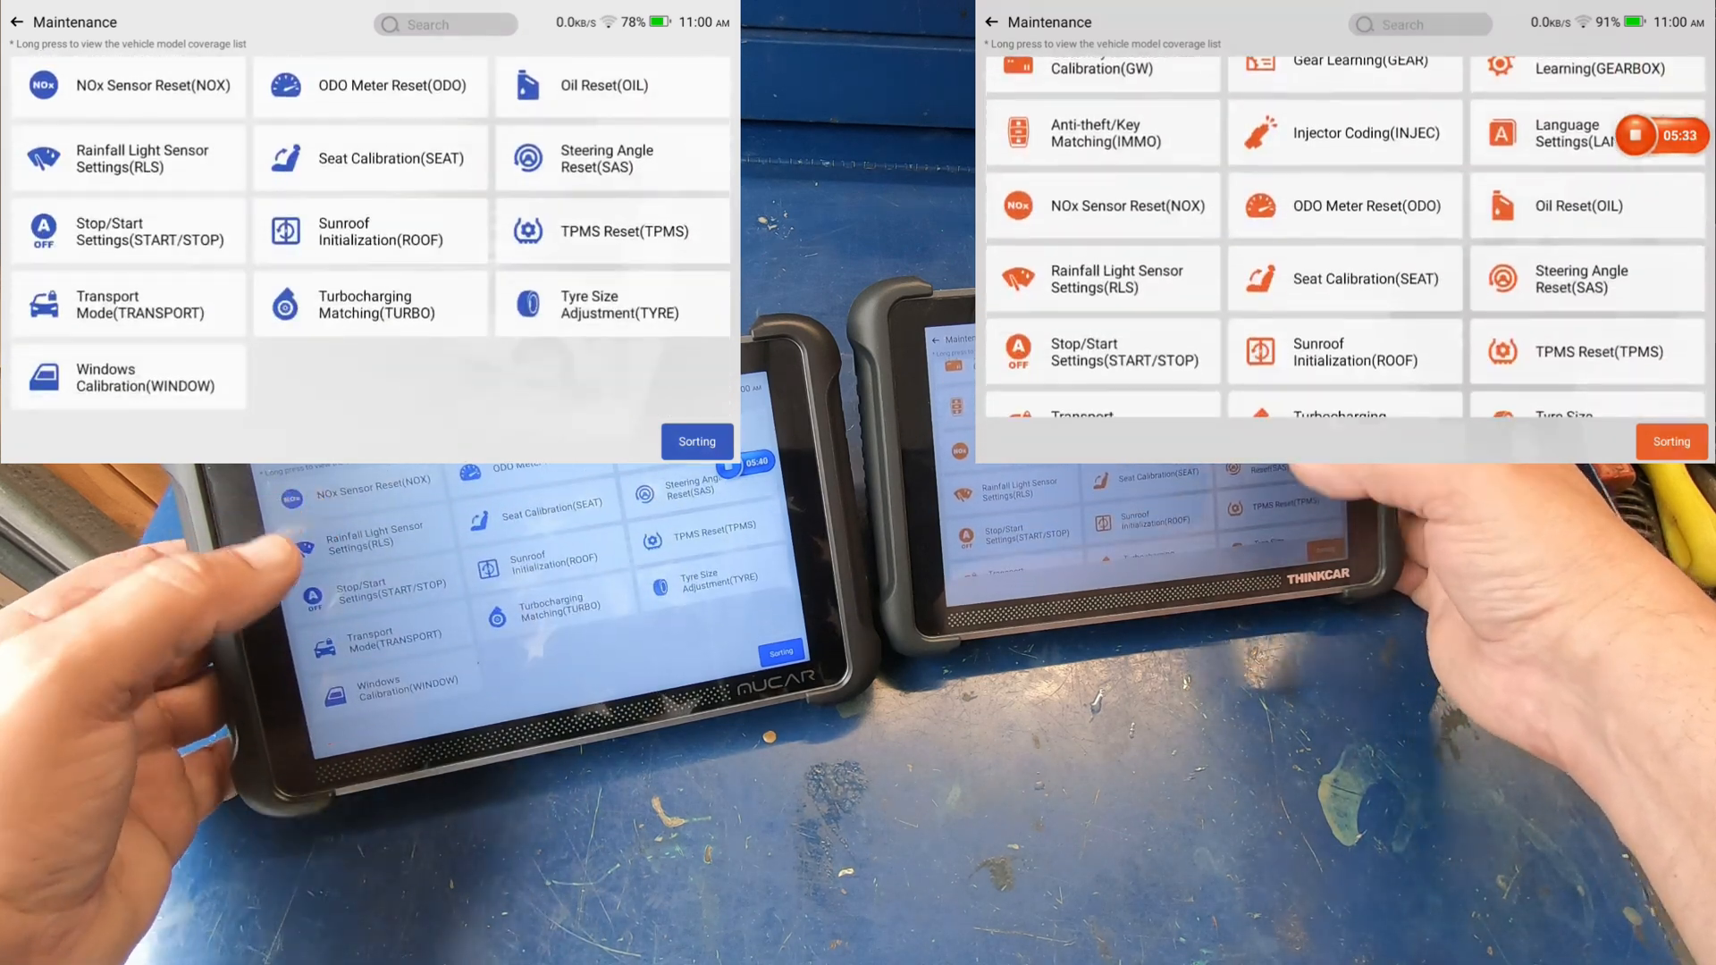
{"action": "scroll", "scroll_direction": "down", "scroll_amount": 3}
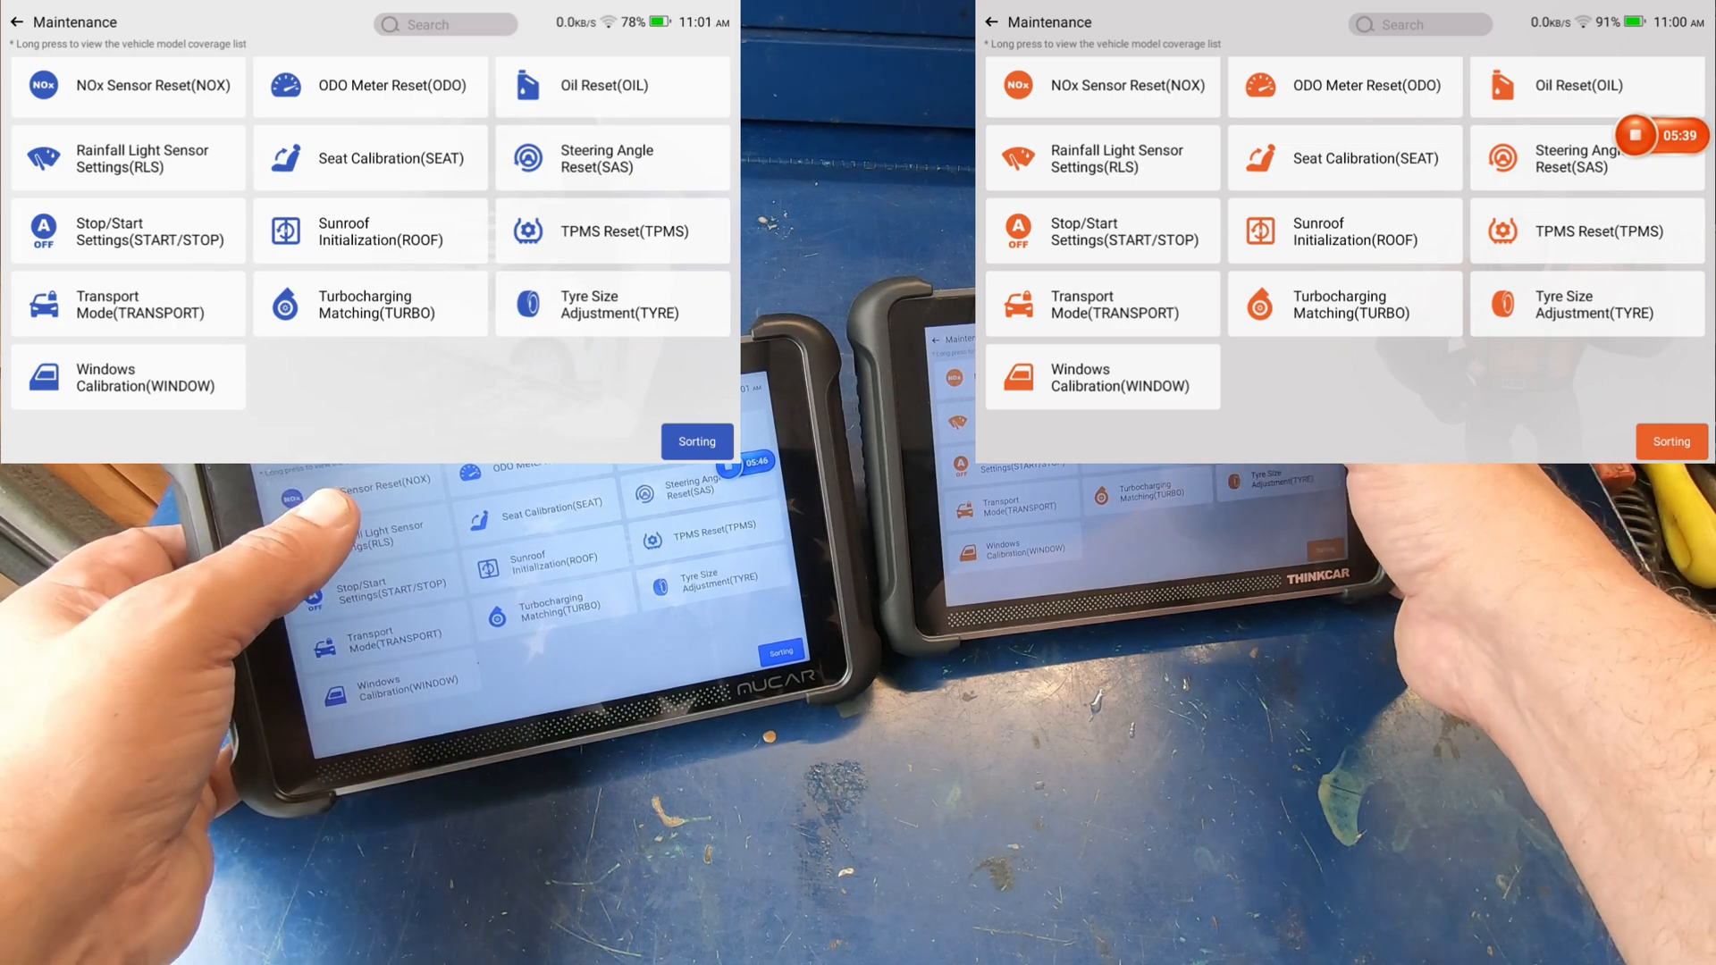
{"action": "scroll", "scroll_direction": "down", "scroll_amount": 3}
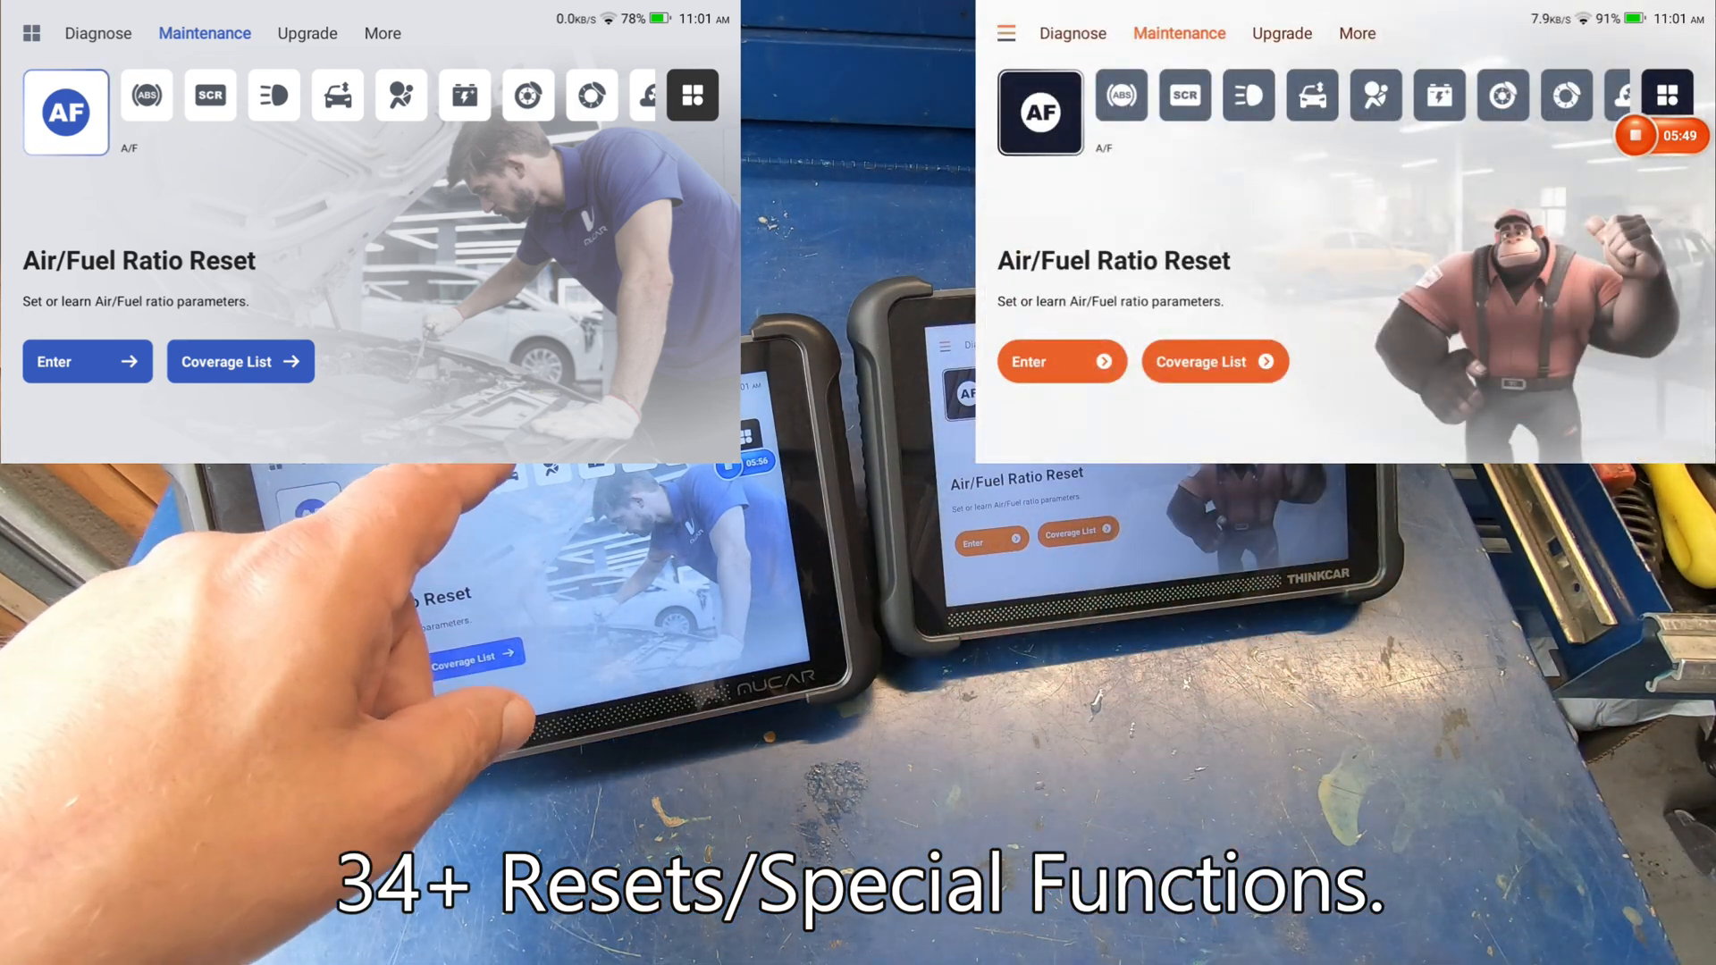
{"action": "left_click", "coordinate": [307, 32]}
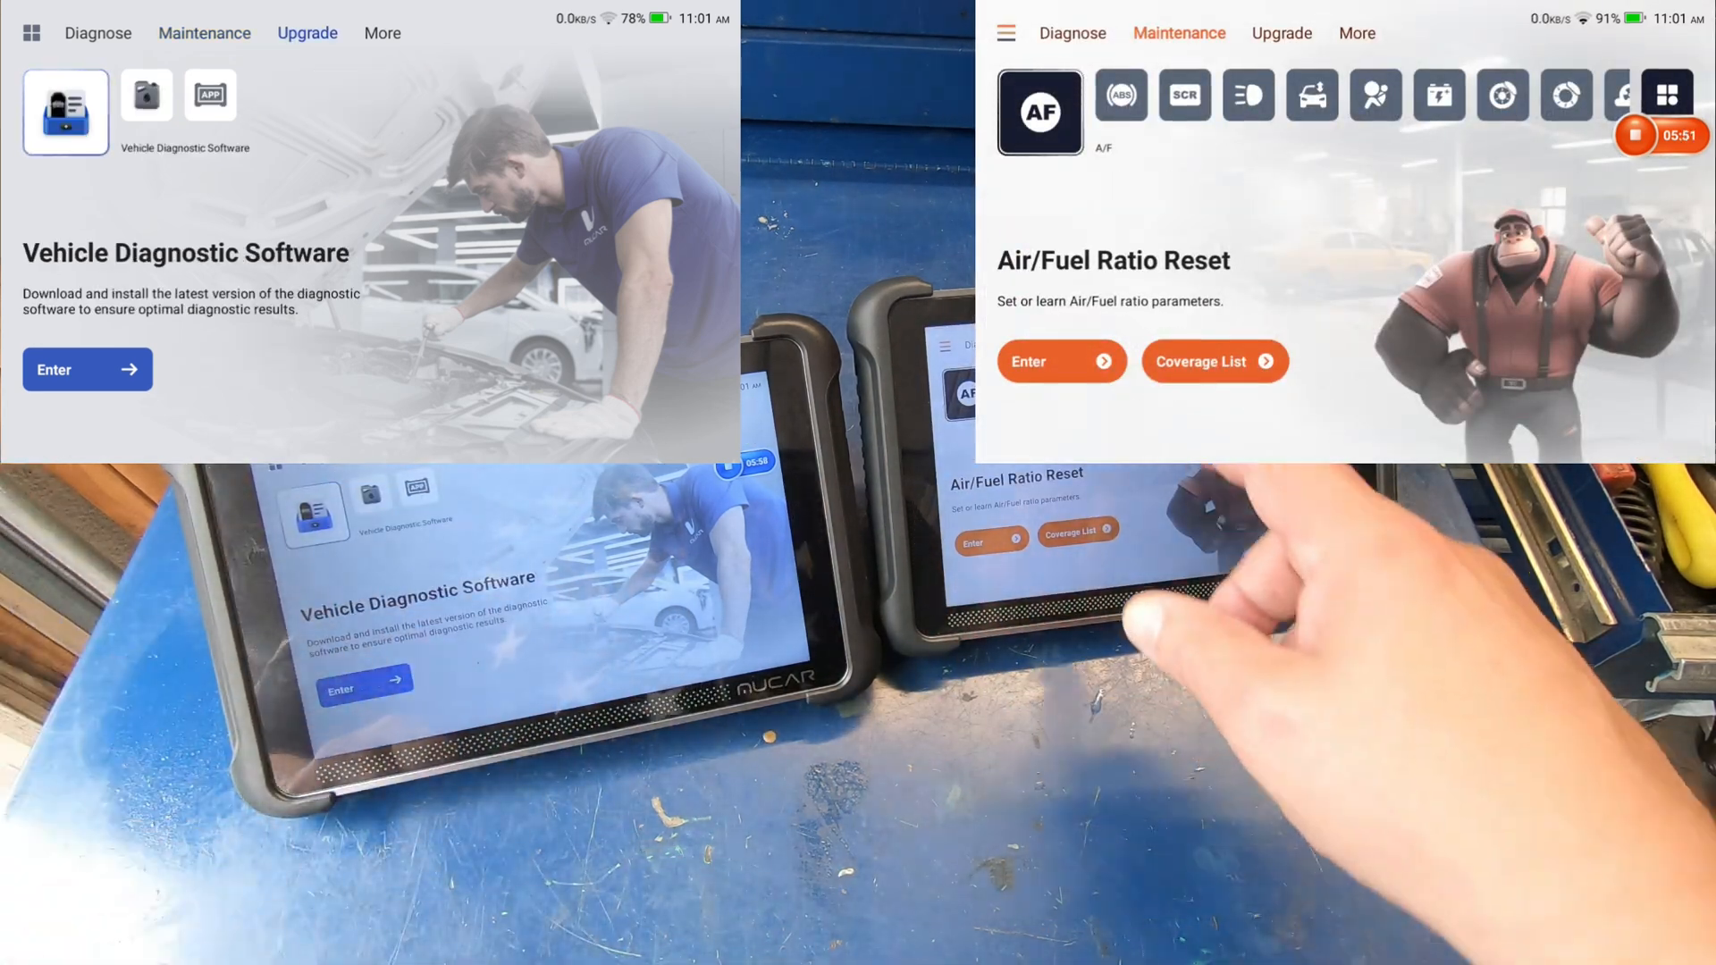
- Step both tablets through Vehicle Diagnostic, Maintenance and Application Software upgrade options
{"action": "left_click", "coordinate": [1280, 32]}
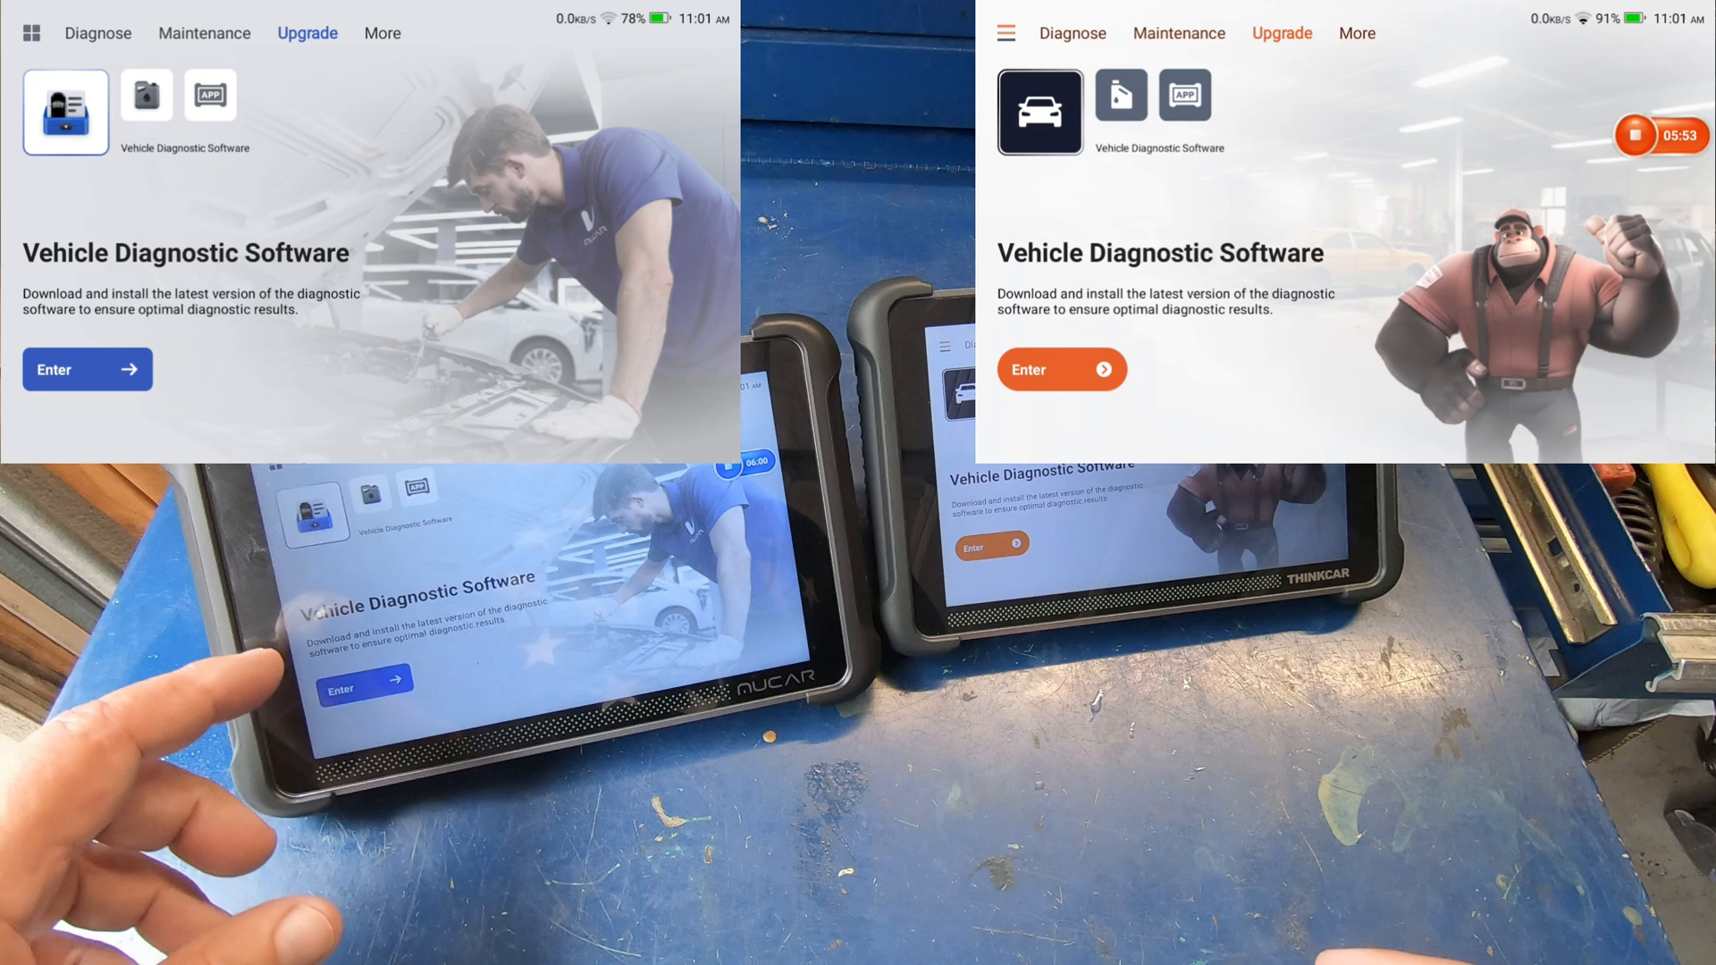
{"action": "left_click", "coordinate": [144, 106]}
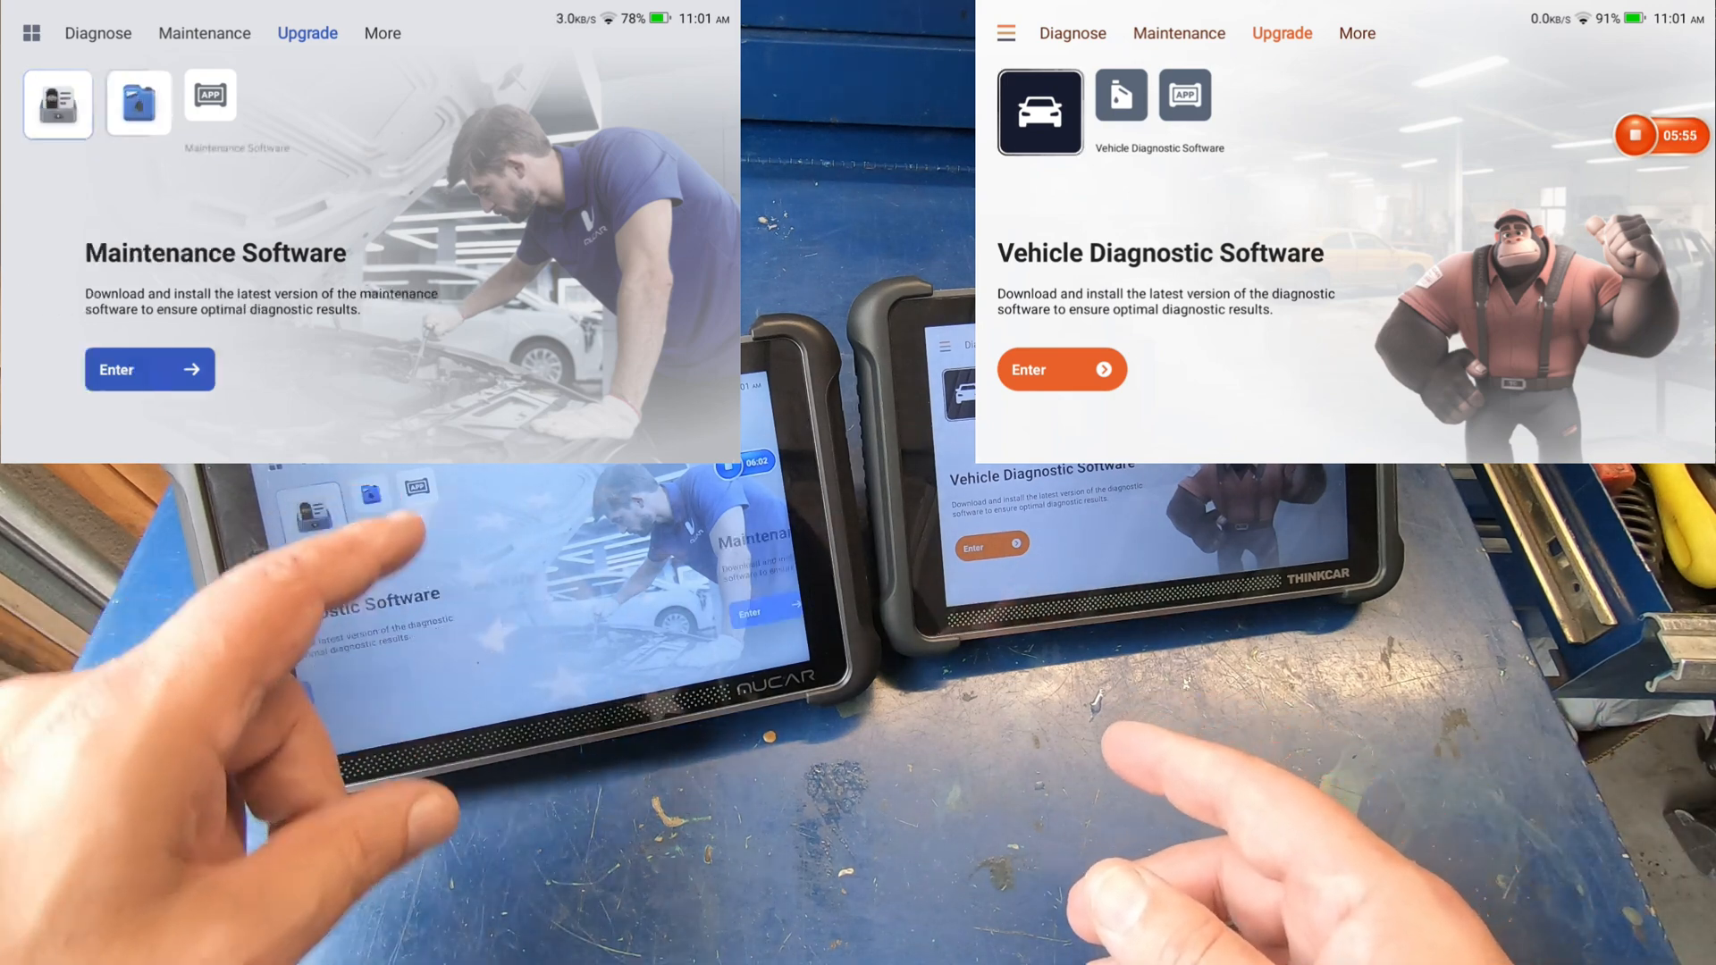
{"action": "left_click", "coordinate": [137, 105]}
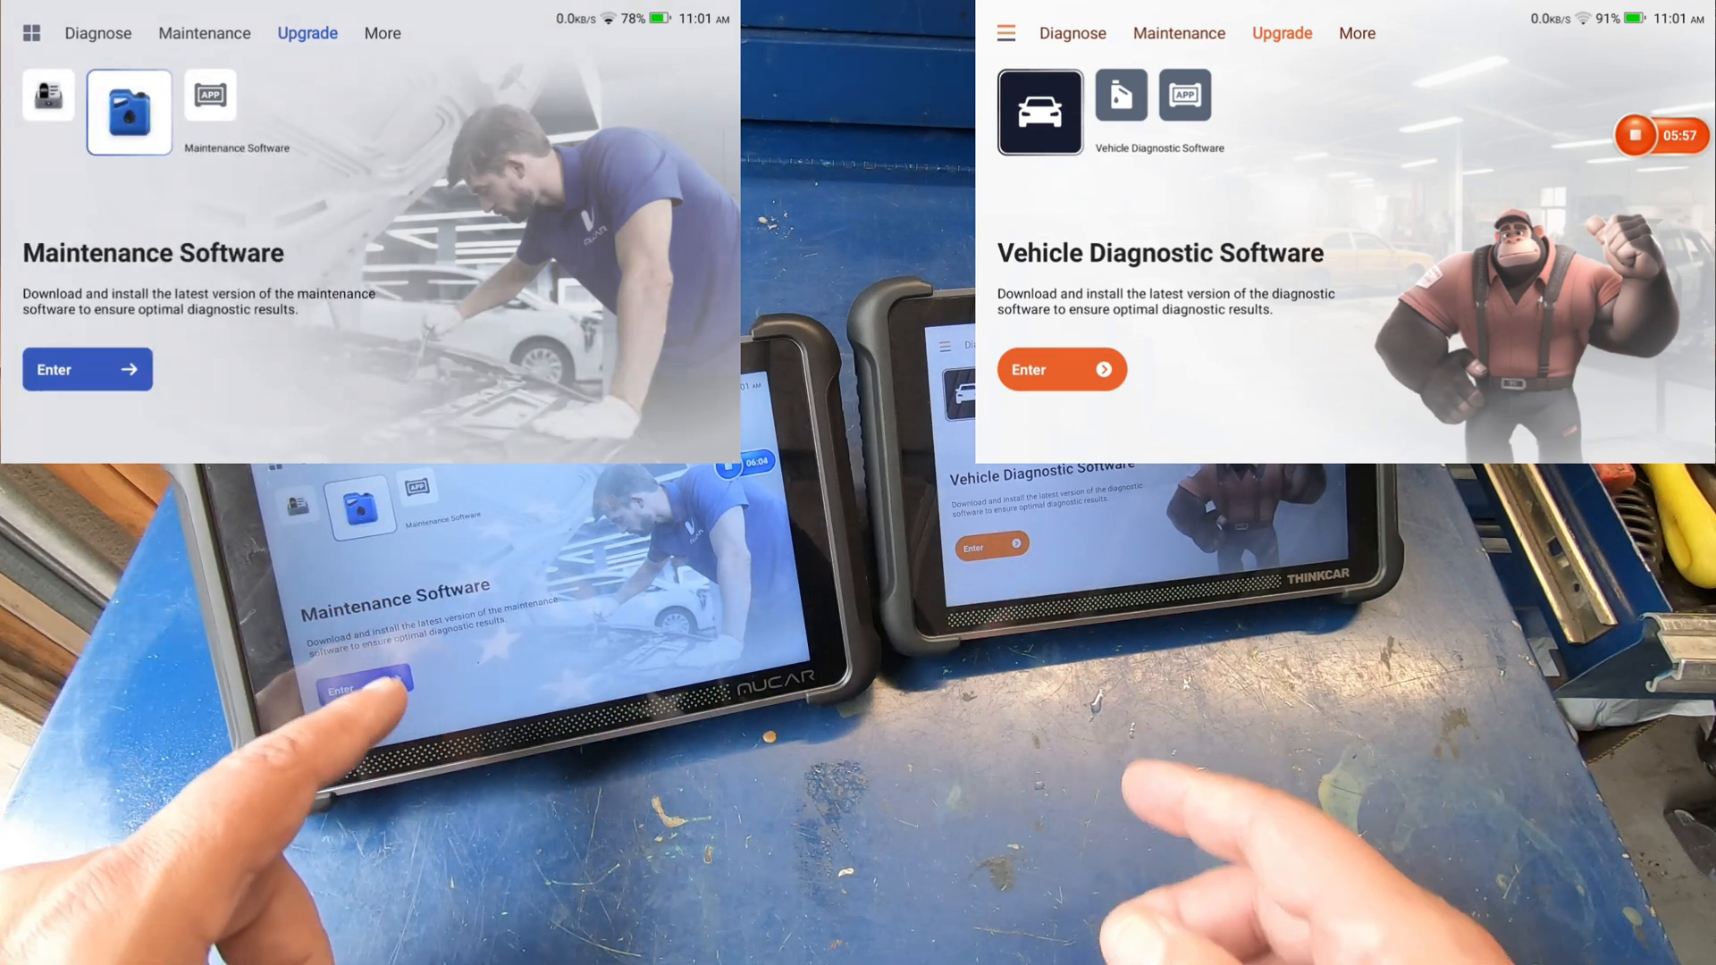
{"action": "left_click", "coordinate": [1105, 111]}
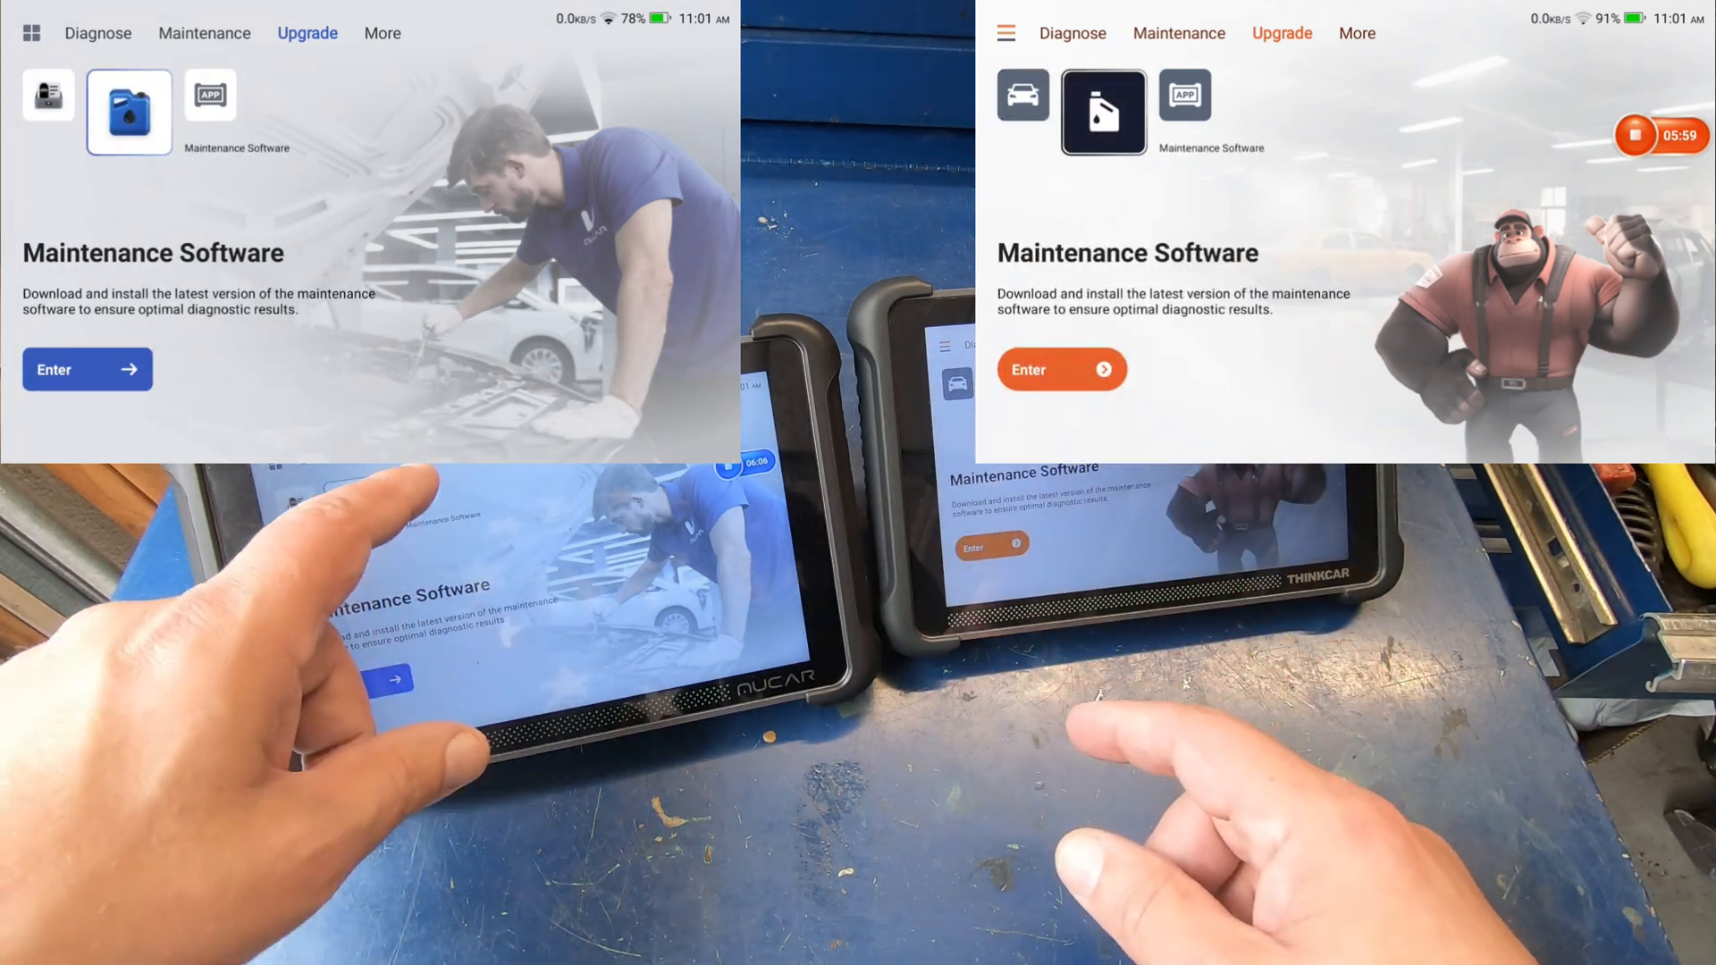
{"action": "left_click", "coordinate": [191, 110]}
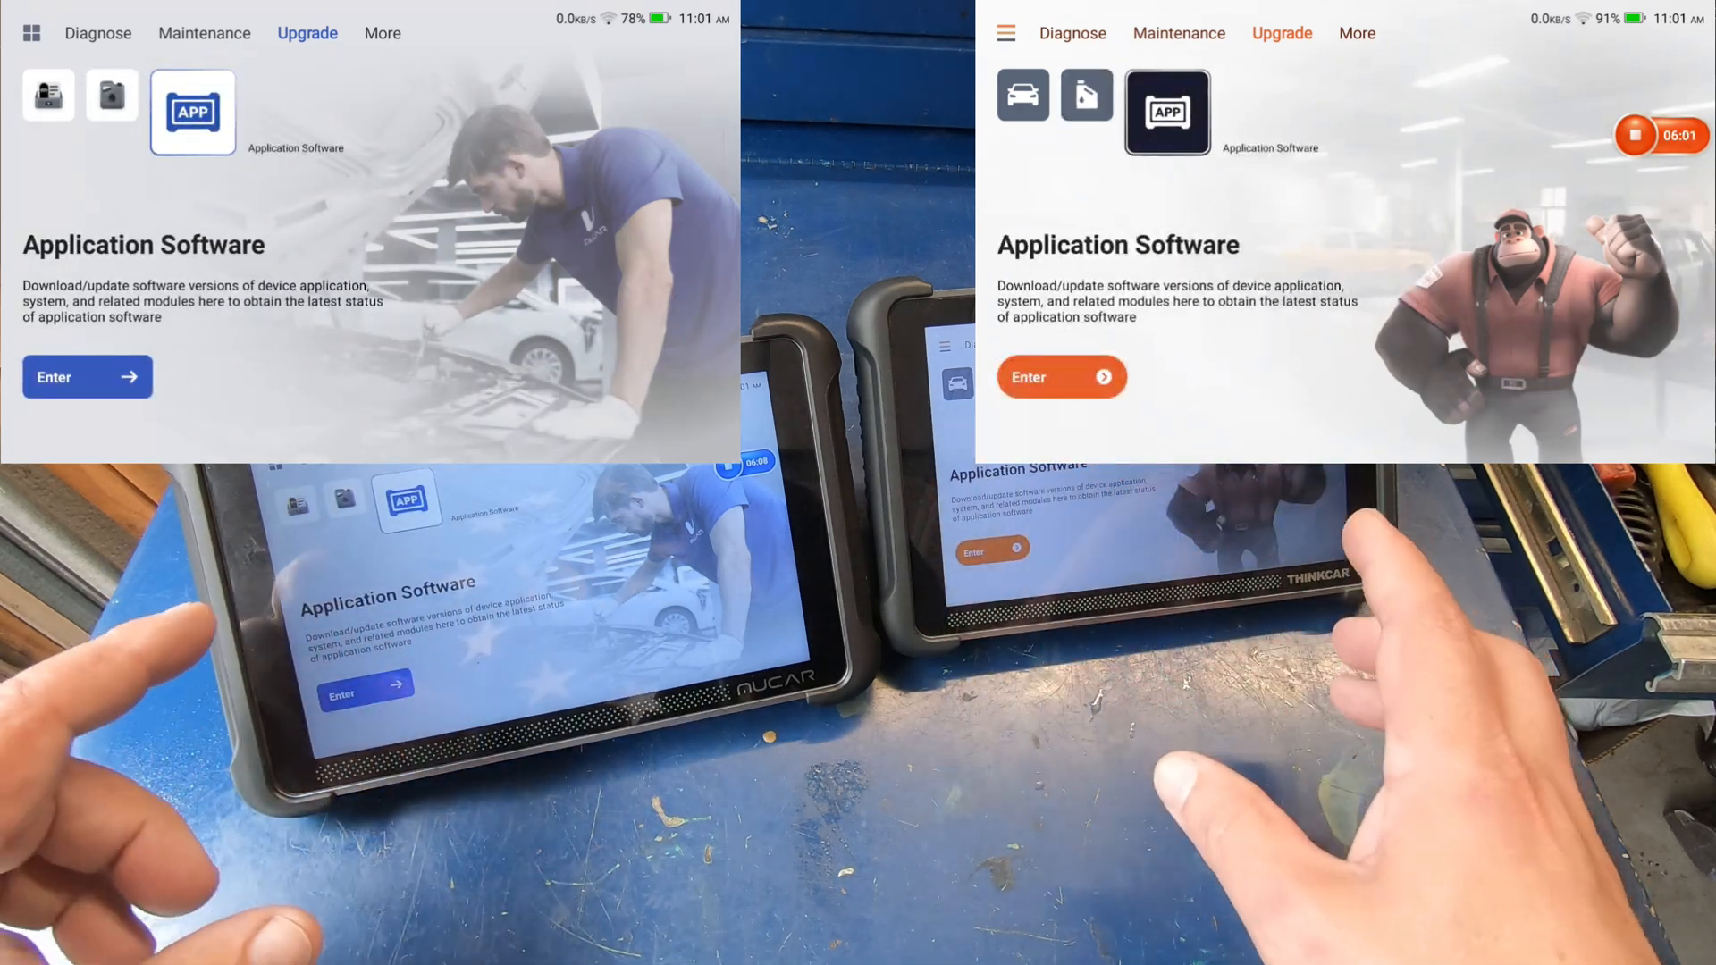
- Review the Software Update lists on the MUCAR and THINKCAR and scroll through them
{"action": "left_click", "coordinate": [86, 377]}
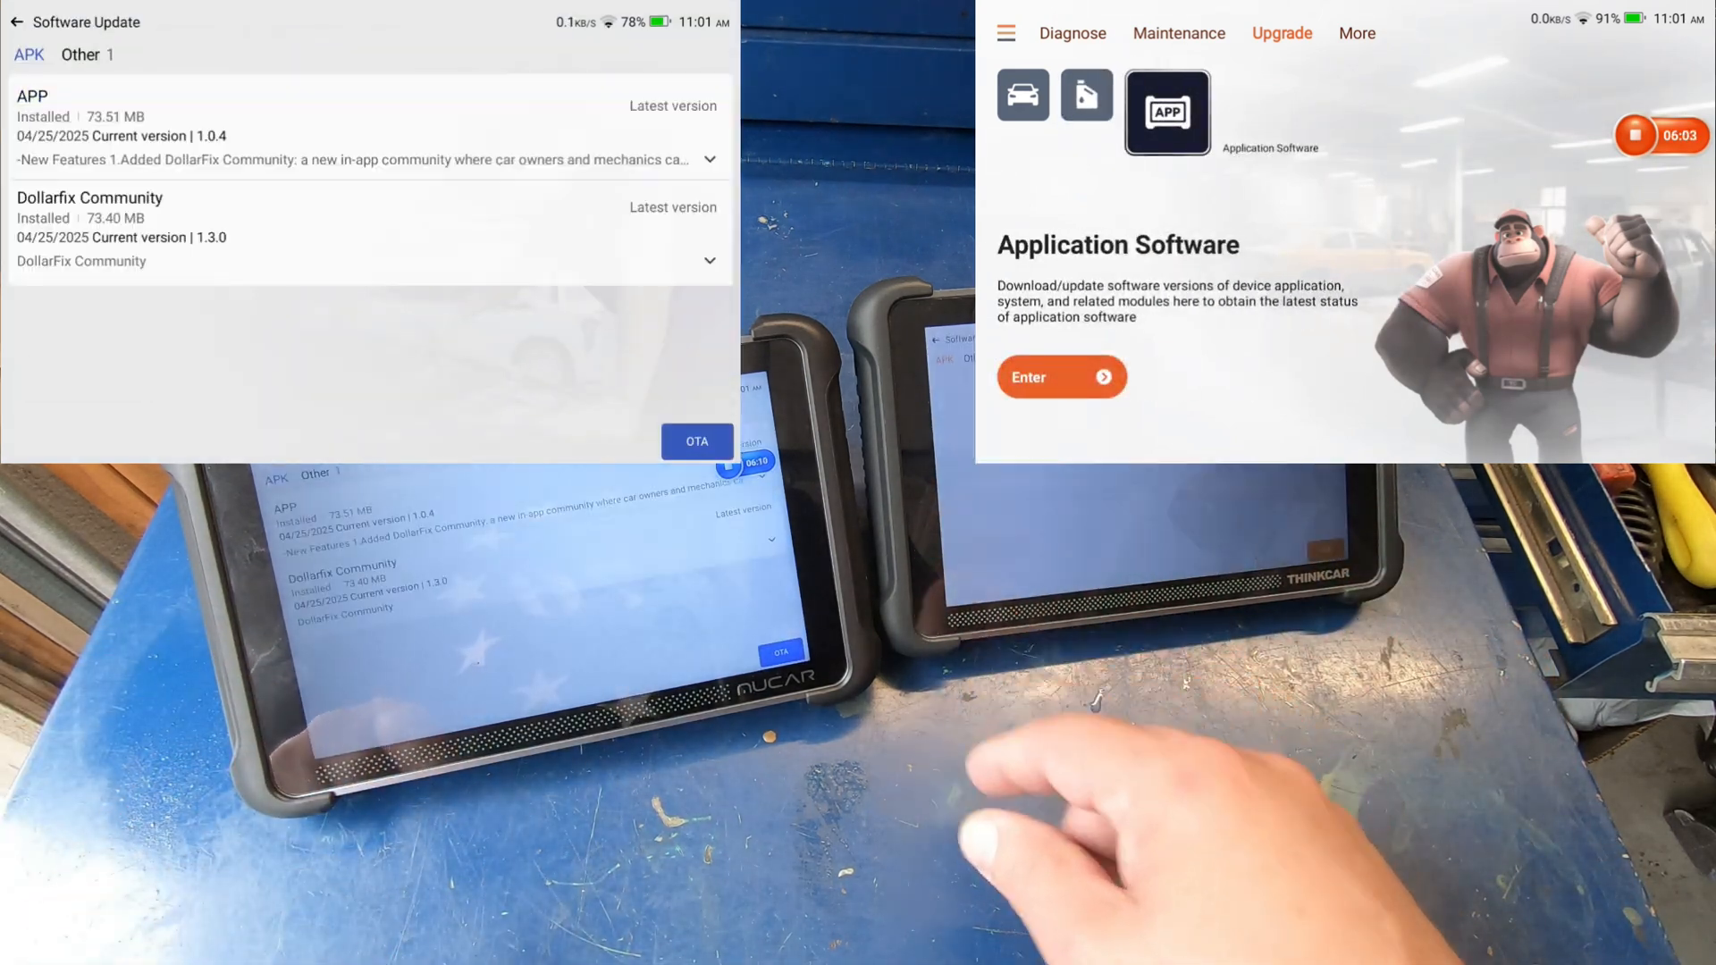
{"action": "left_click", "coordinate": [1060, 377]}
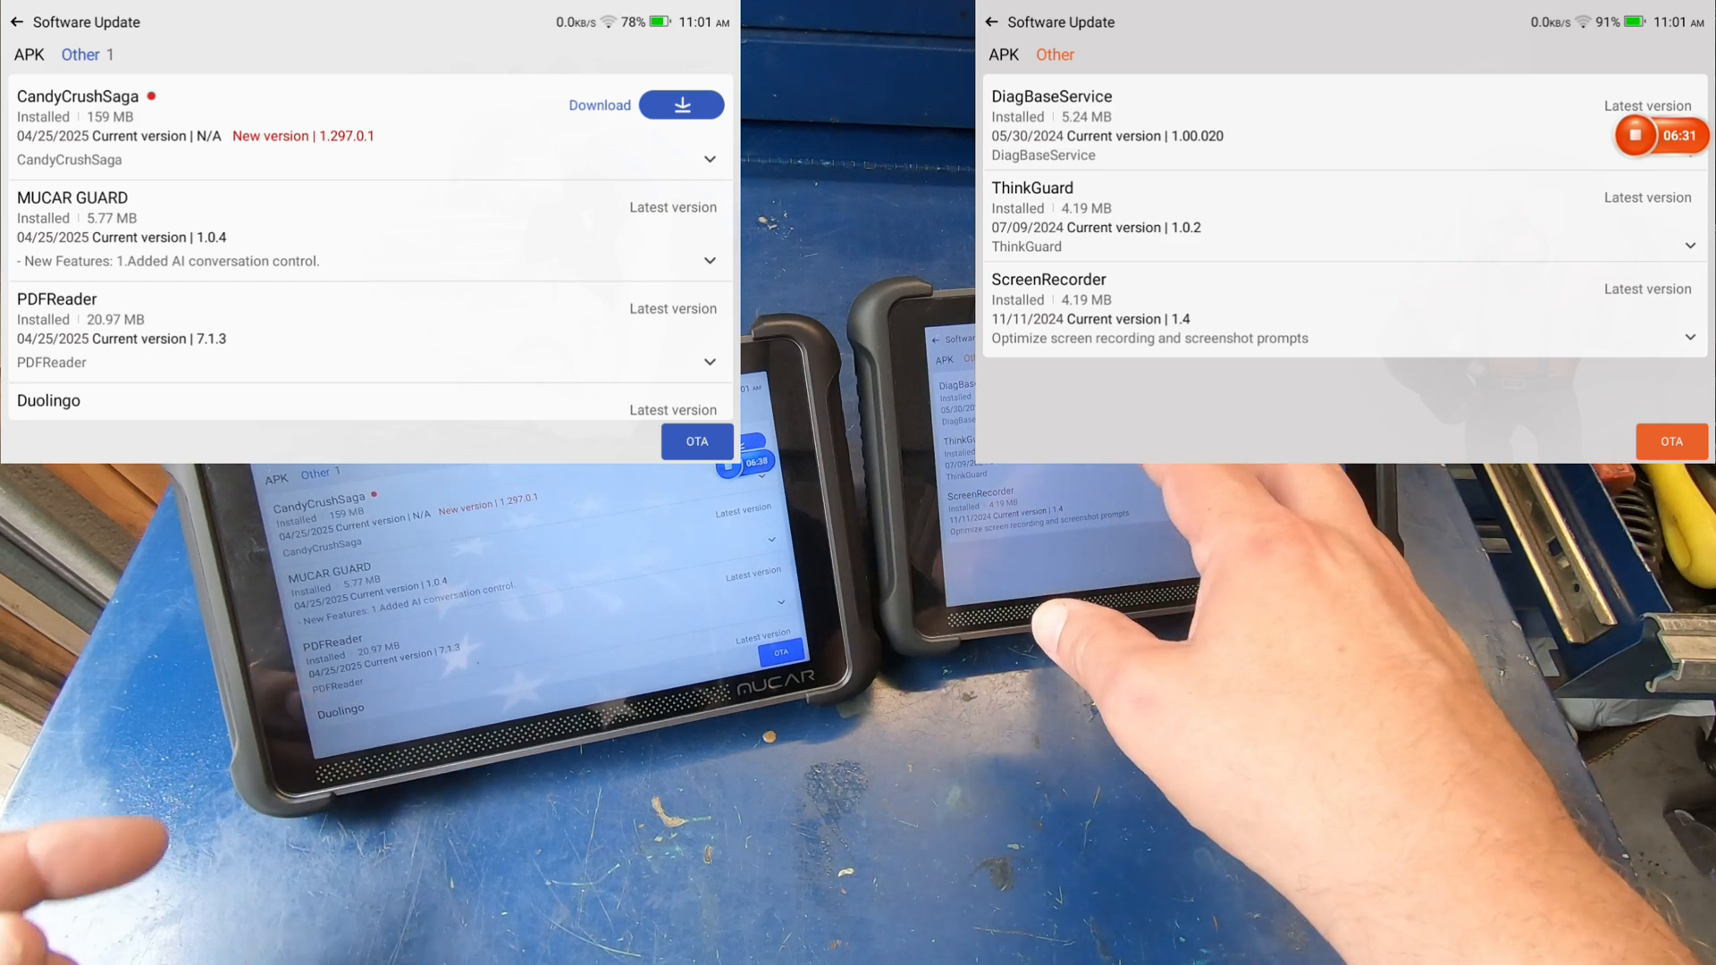
{"action": "scroll", "scroll_direction": "down", "scroll_amount": 3}
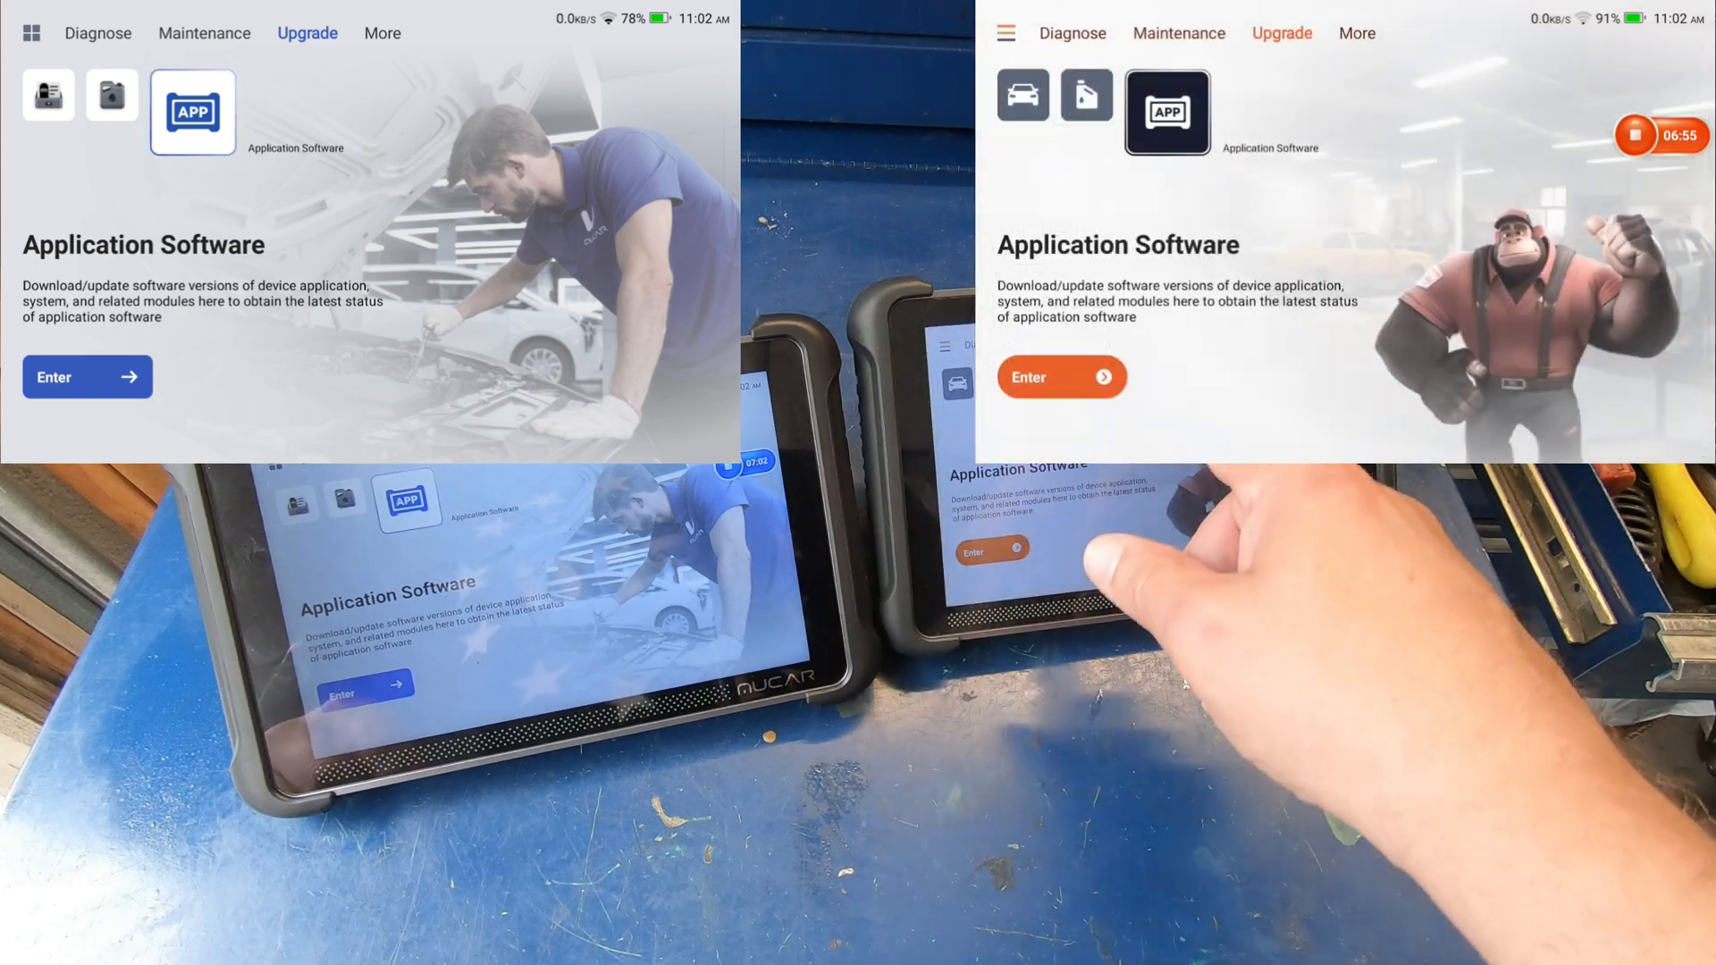
- In More, view the Settings, OBD Fault Code Library and Coverage List descriptions on both tablets
{"action": "left_click", "coordinate": [1036, 110]}
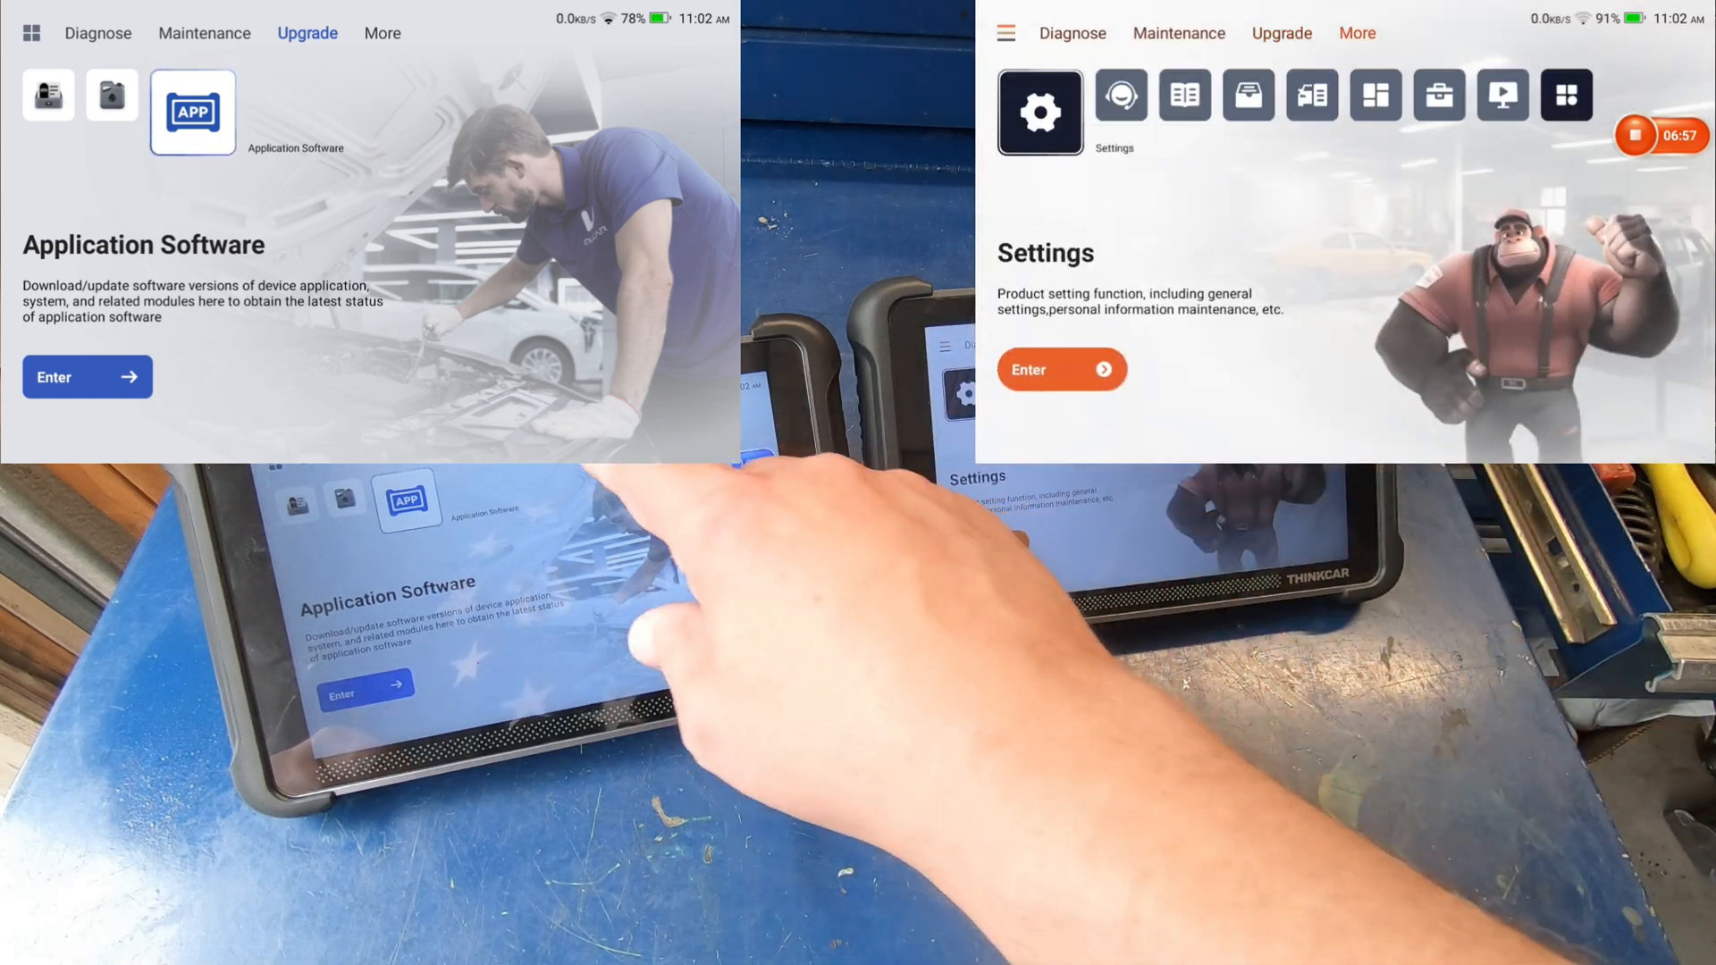
{"action": "left_click", "coordinate": [66, 111]}
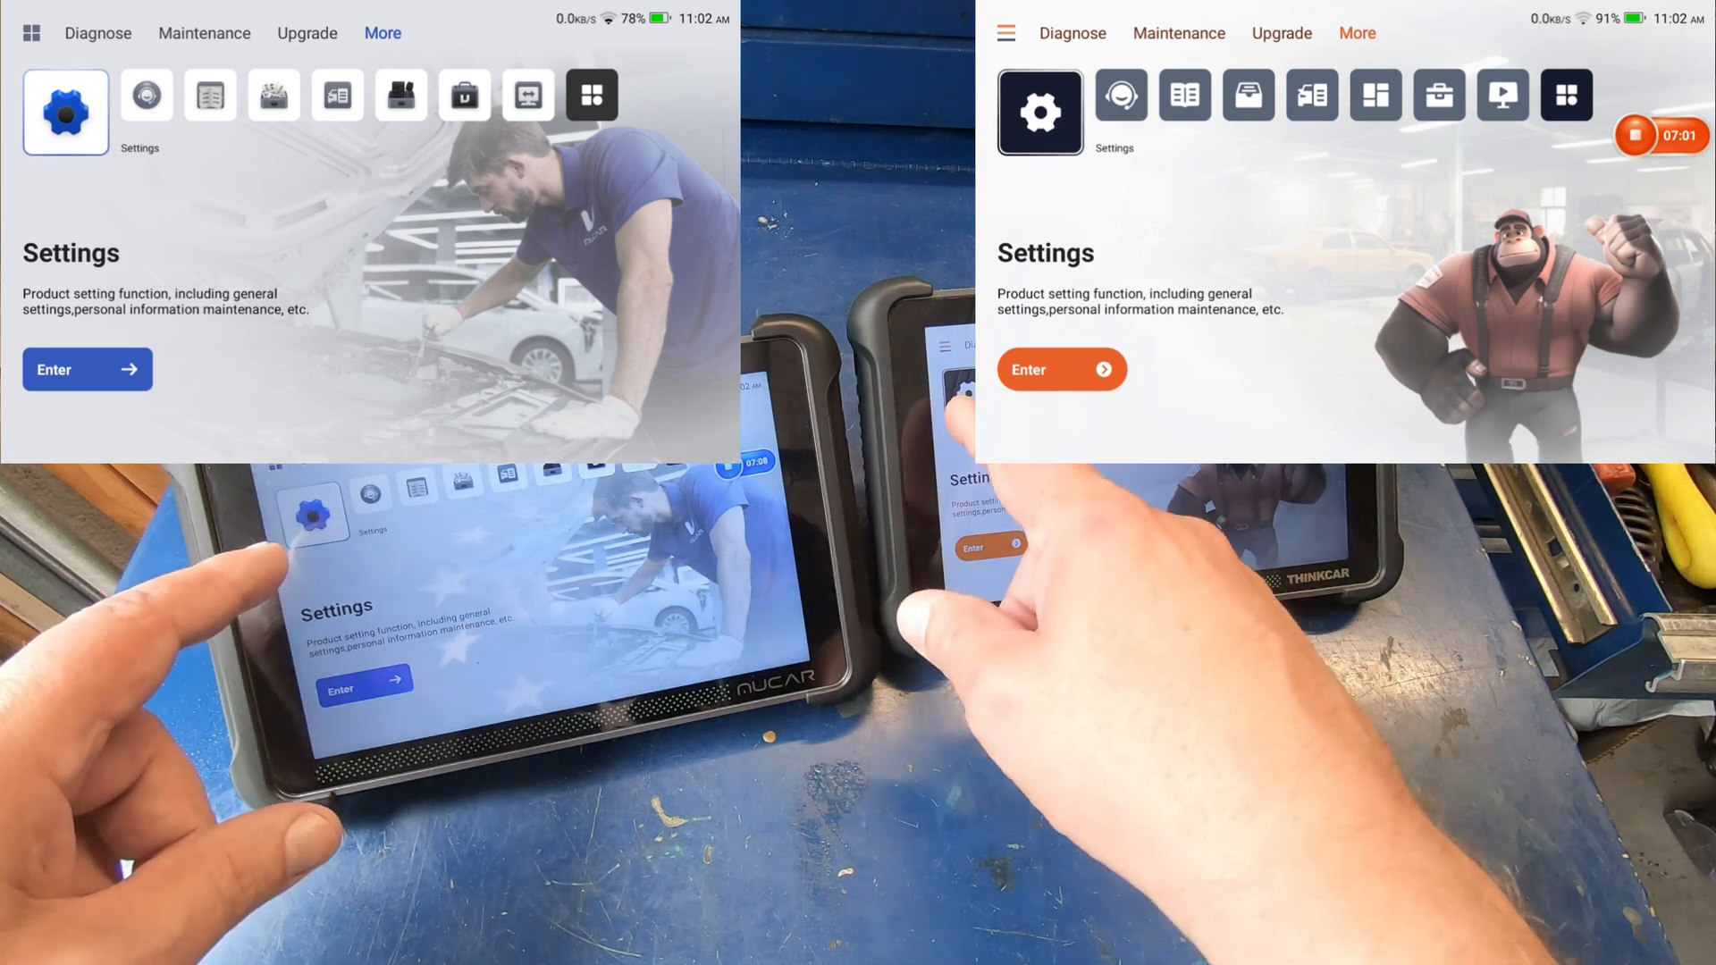
{"action": "left_click", "coordinate": [128, 95]}
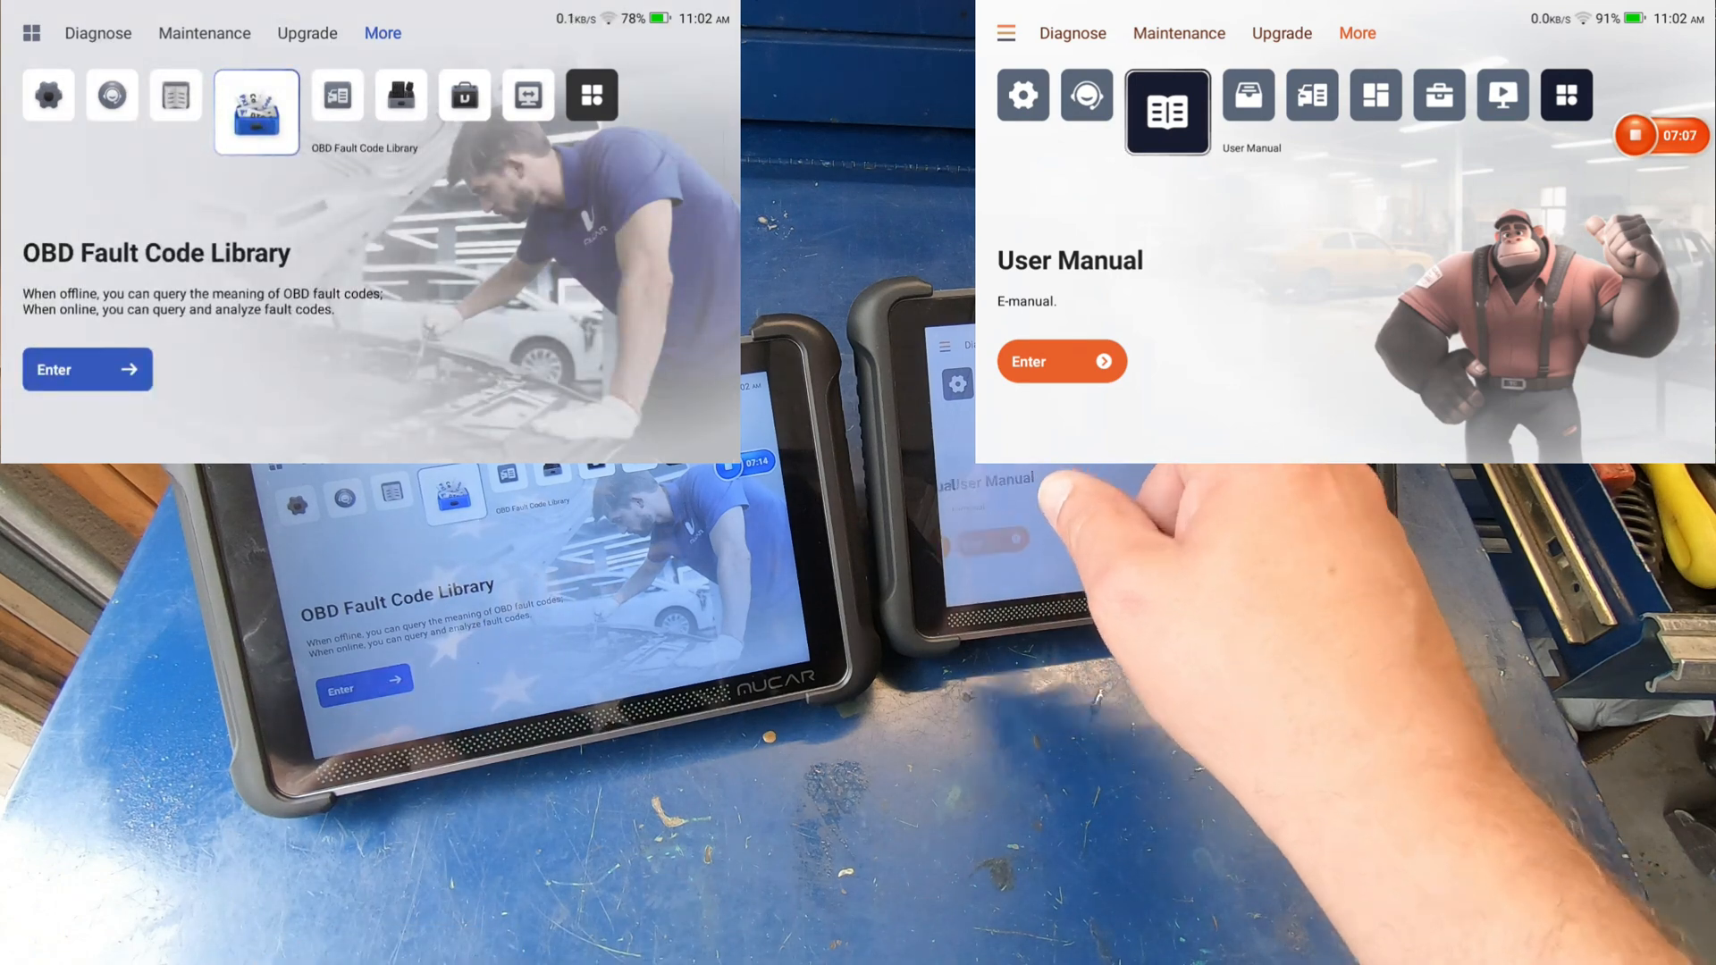
{"action": "left_click", "coordinate": [1230, 94]}
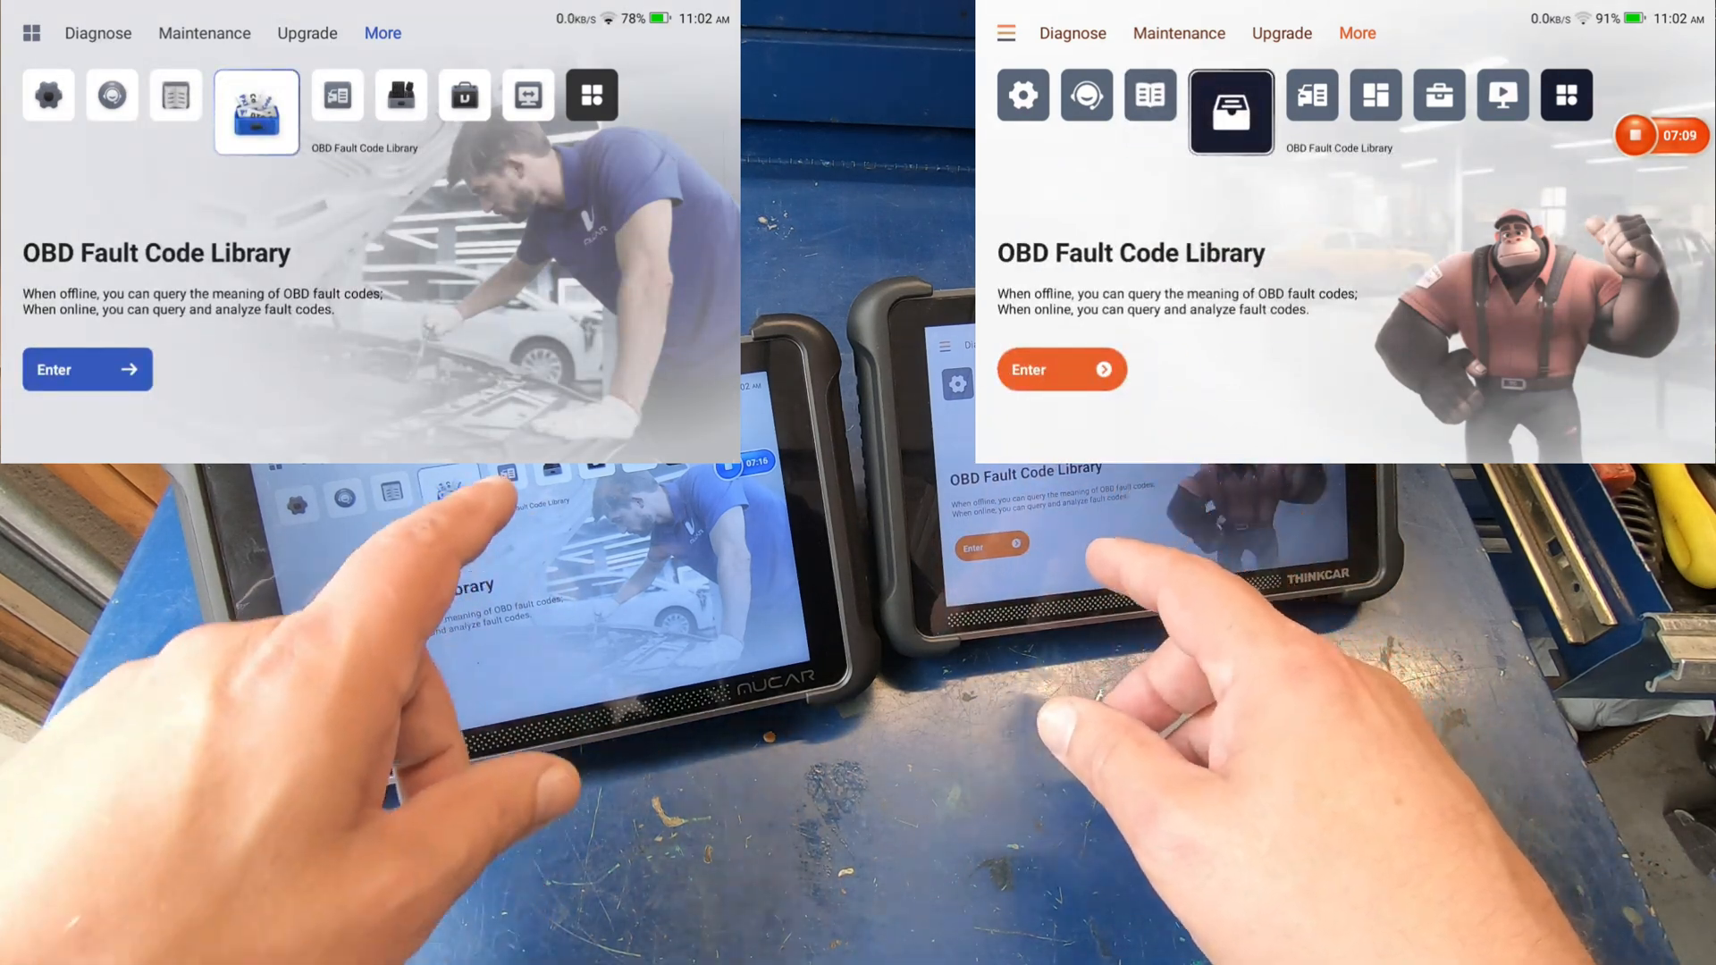
{"action": "left_click", "coordinate": [336, 94]}
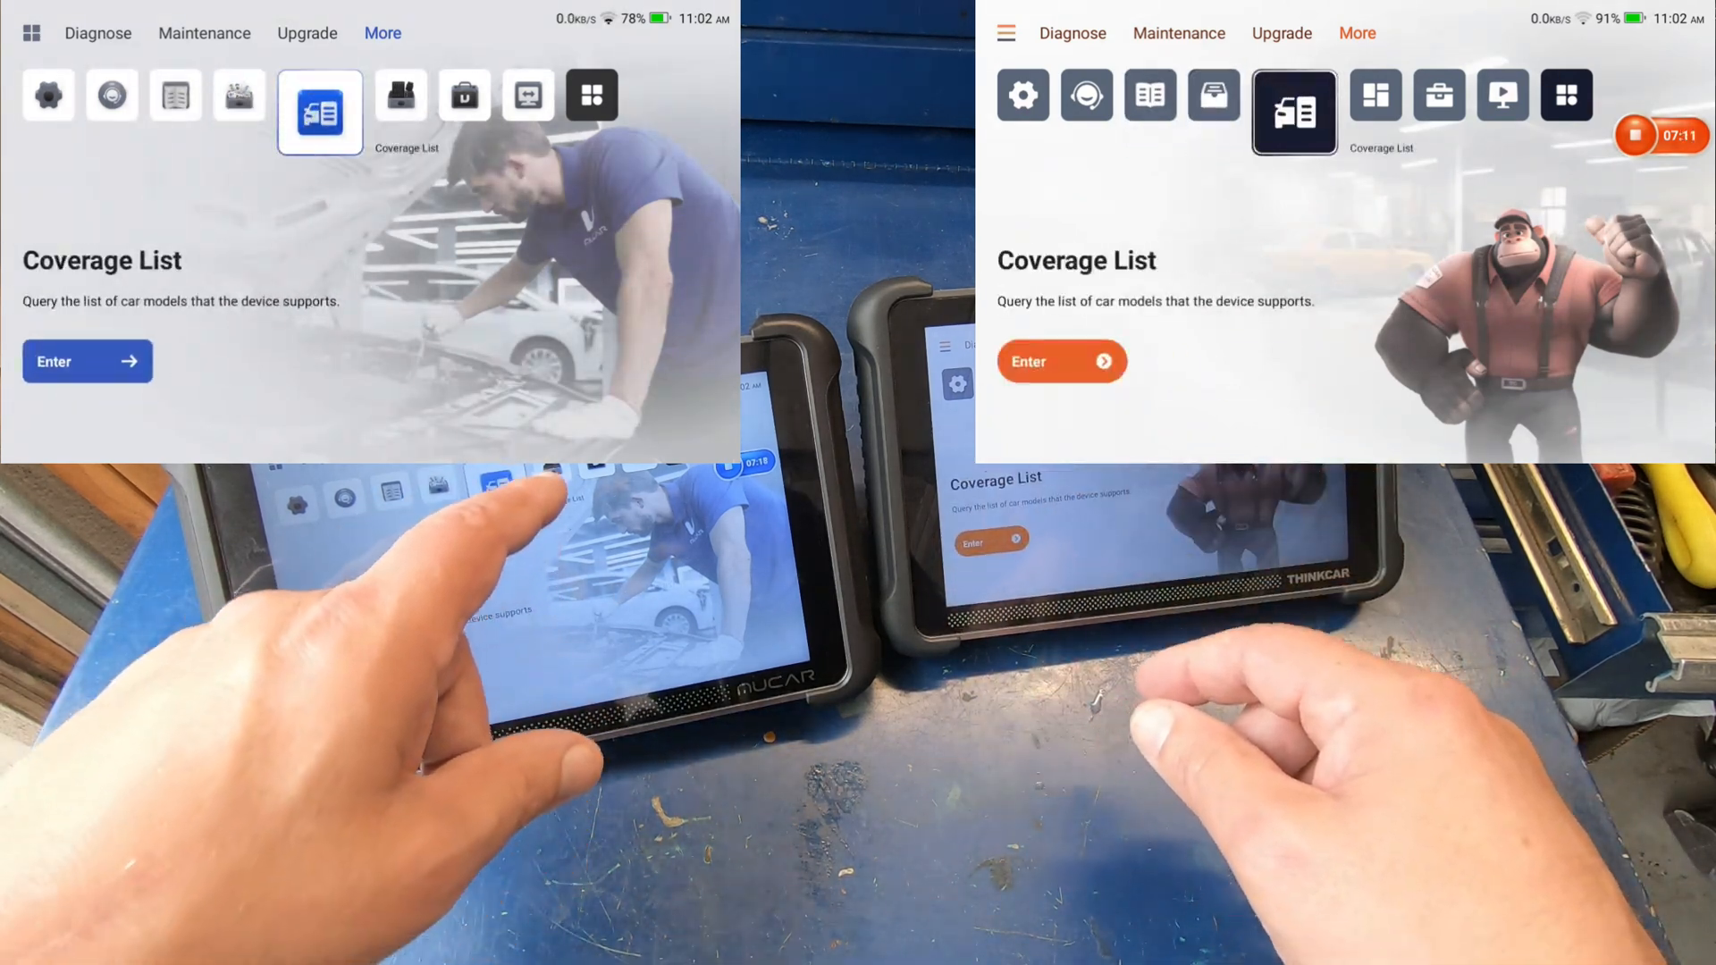
- View the Module and Gadget descriptions, show the full More grid and open Gadget on the THINKCAR
{"action": "left_click", "coordinate": [382, 111]}
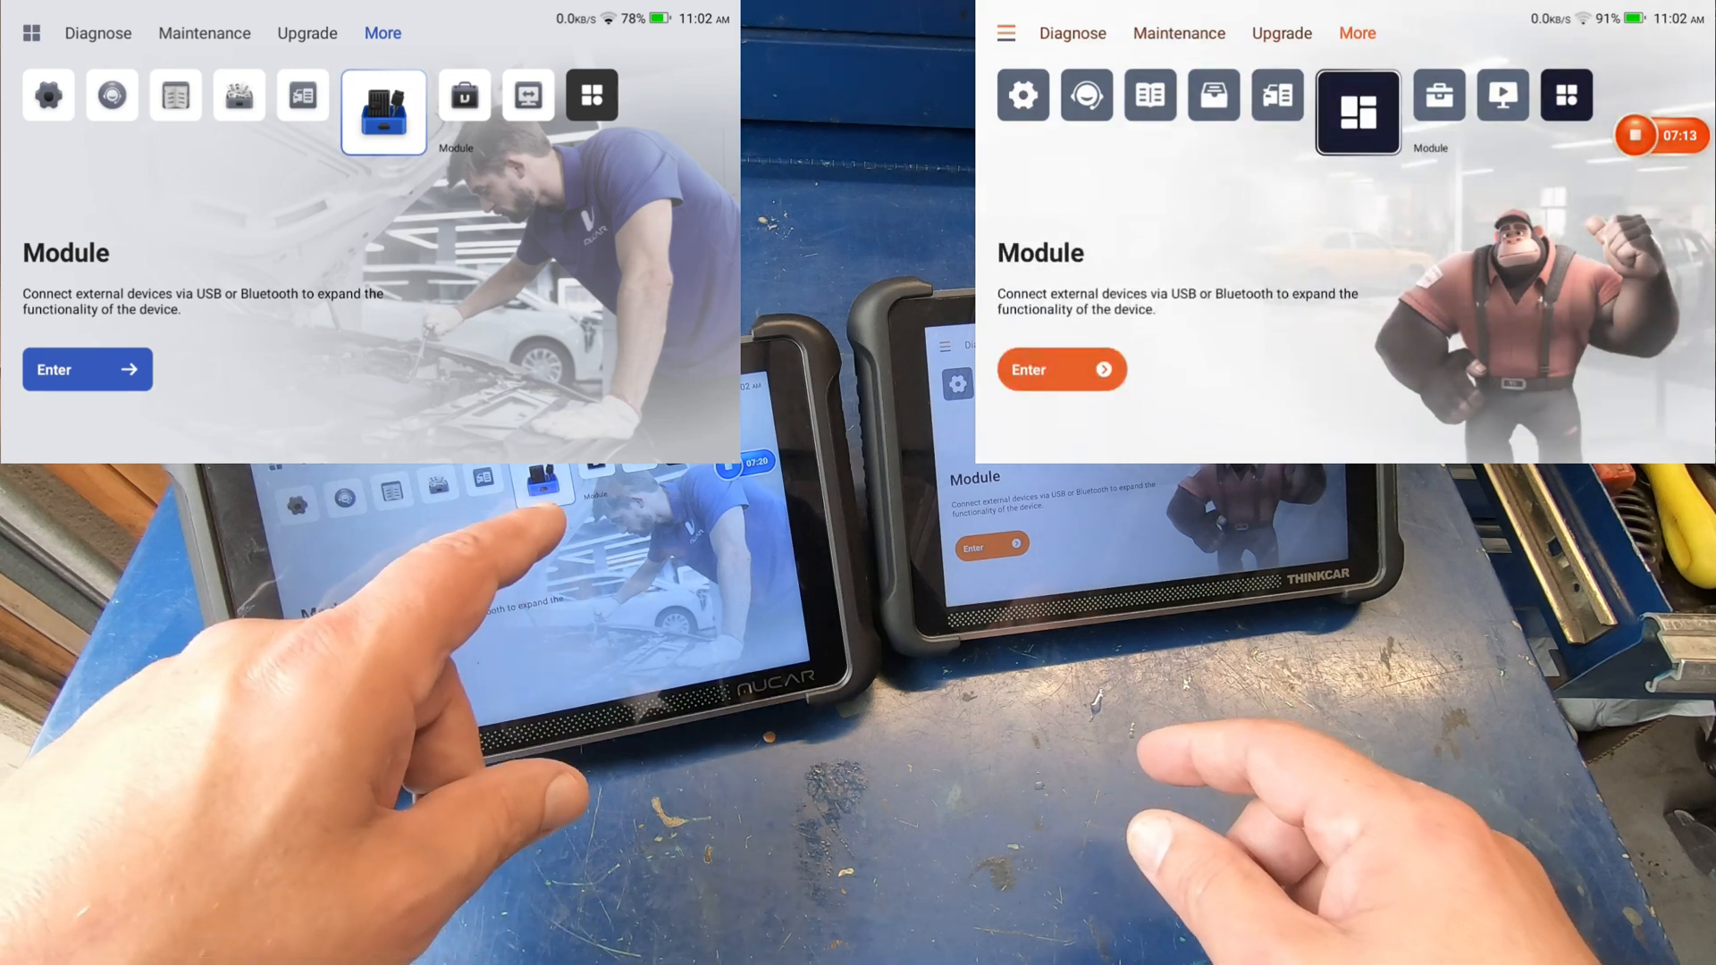
{"action": "left_click", "coordinate": [462, 95]}
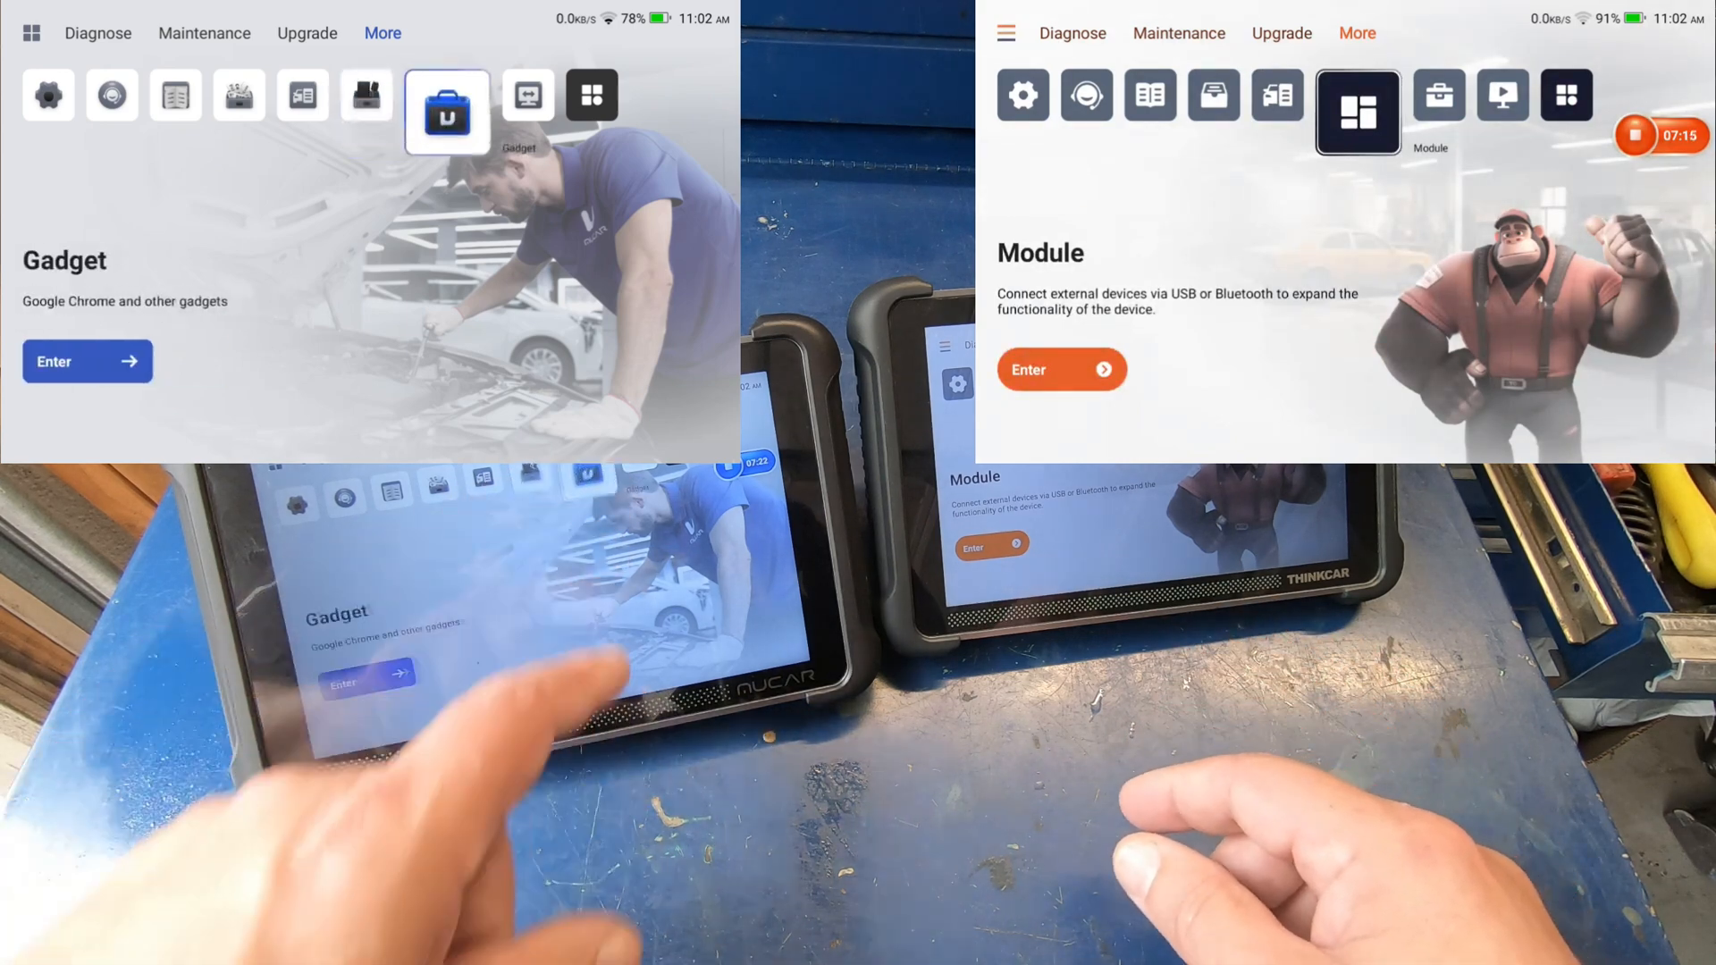
{"action": "left_click", "coordinate": [1421, 109]}
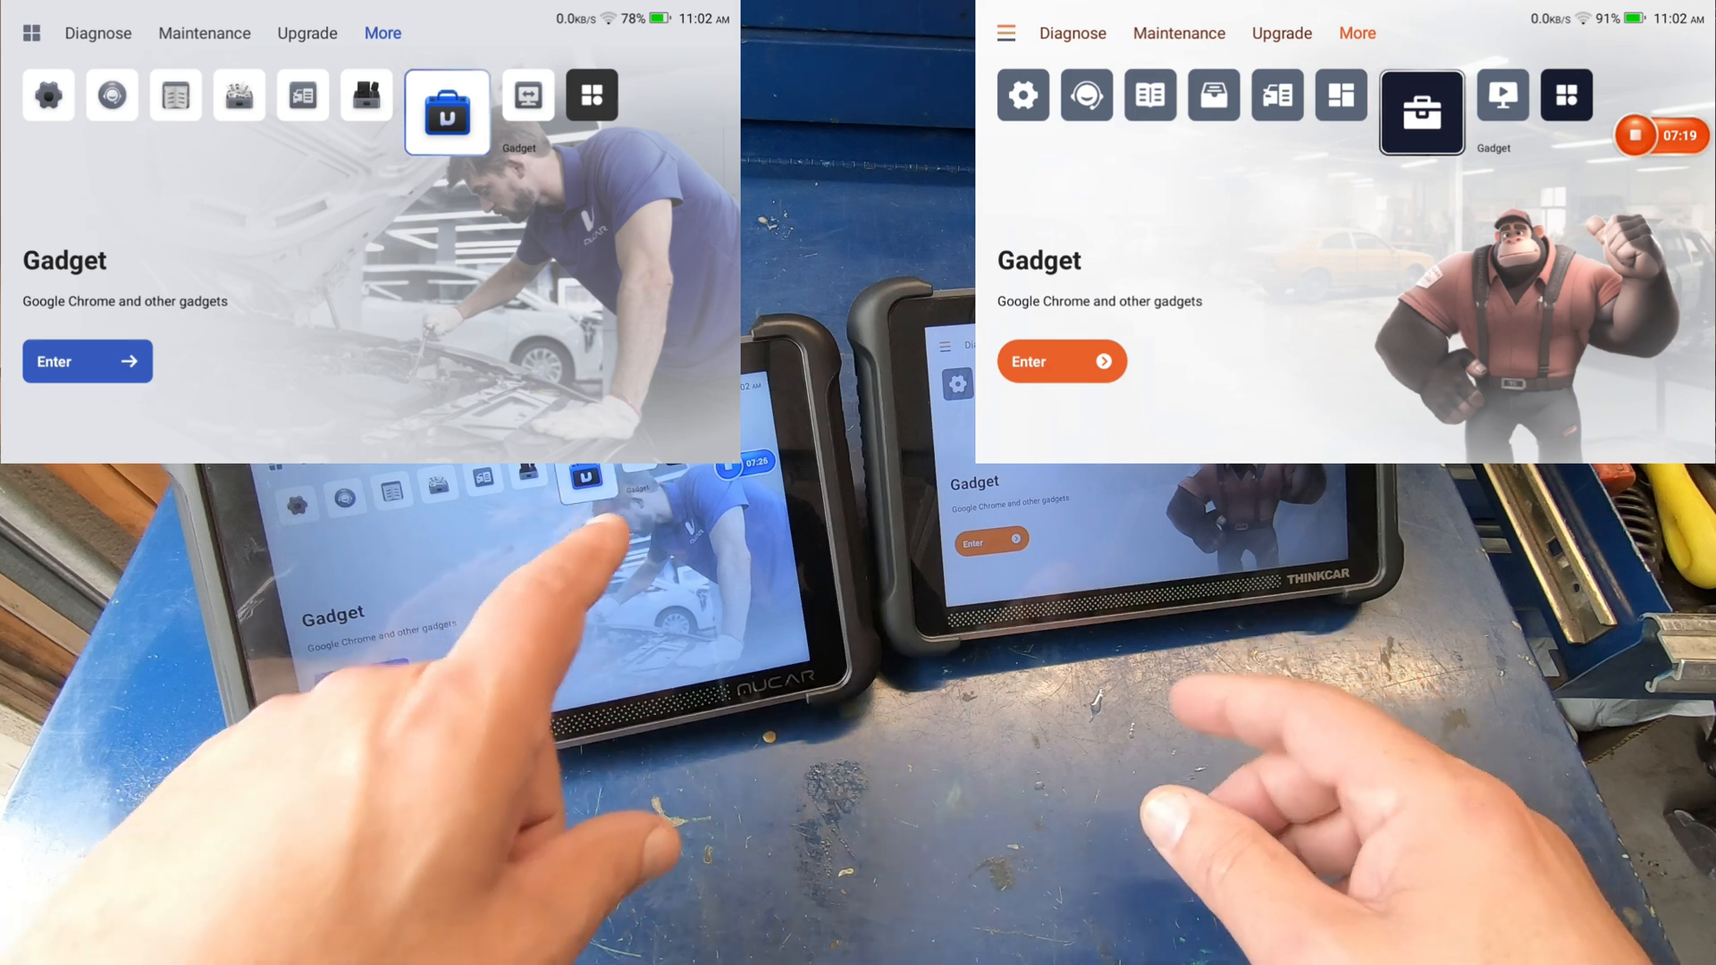
{"action": "left_click", "coordinate": [509, 111]}
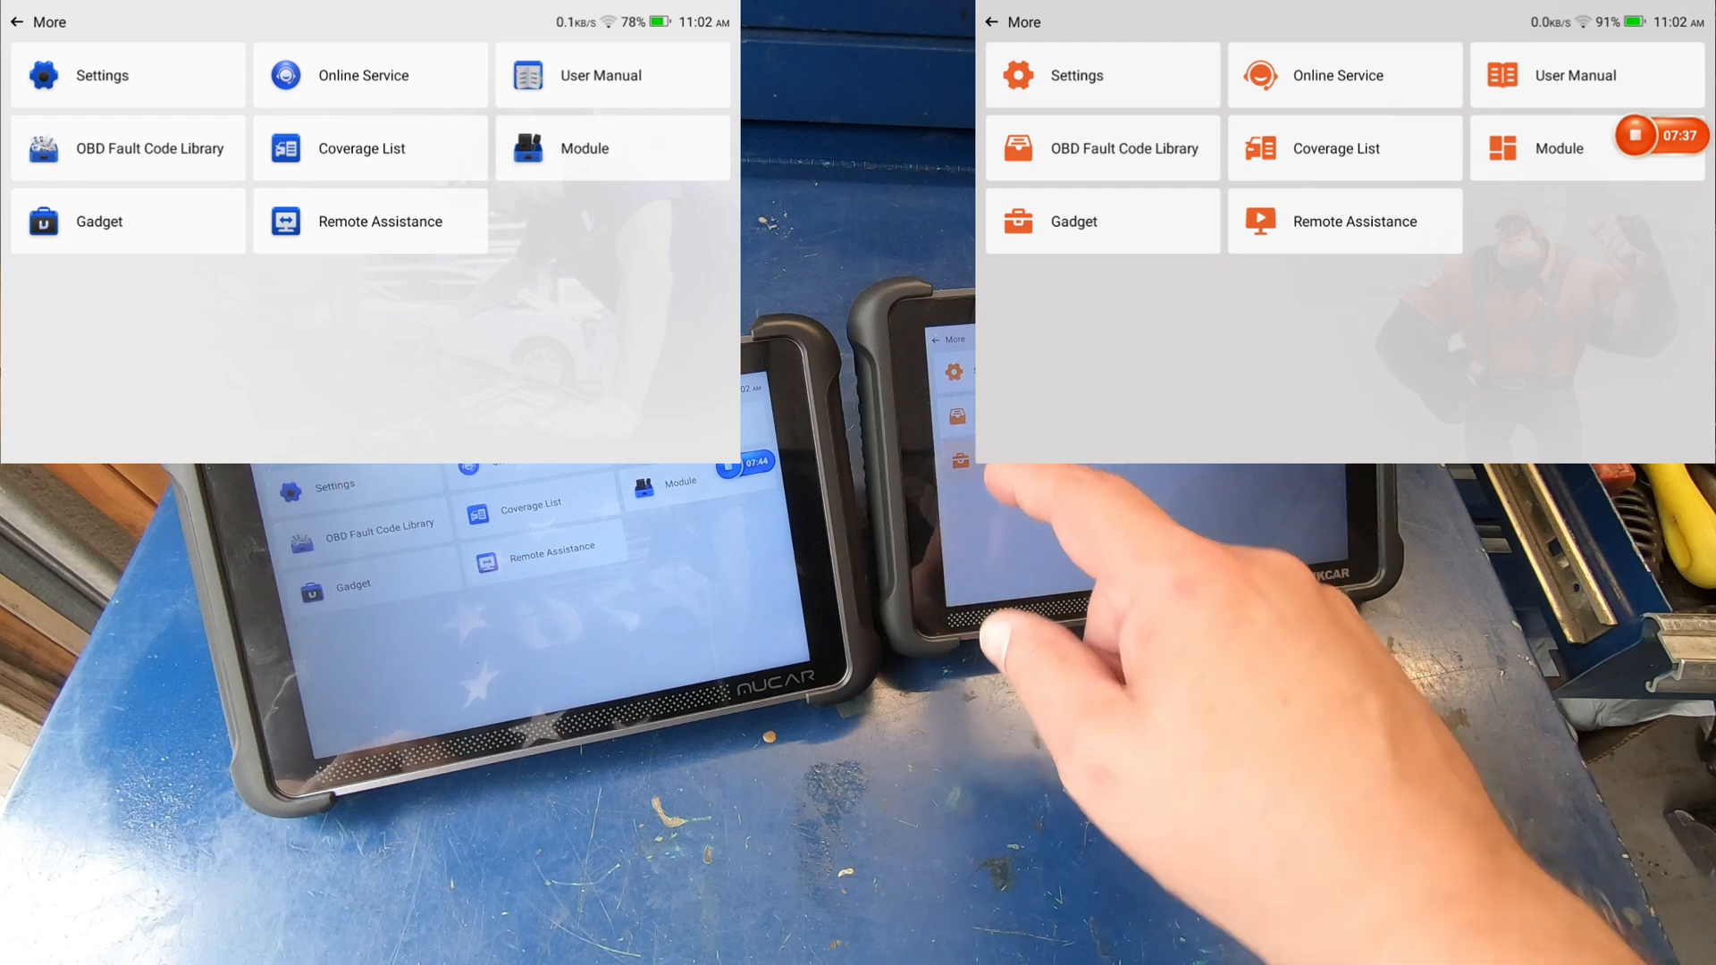
{"action": "left_click", "coordinate": [1102, 220]}
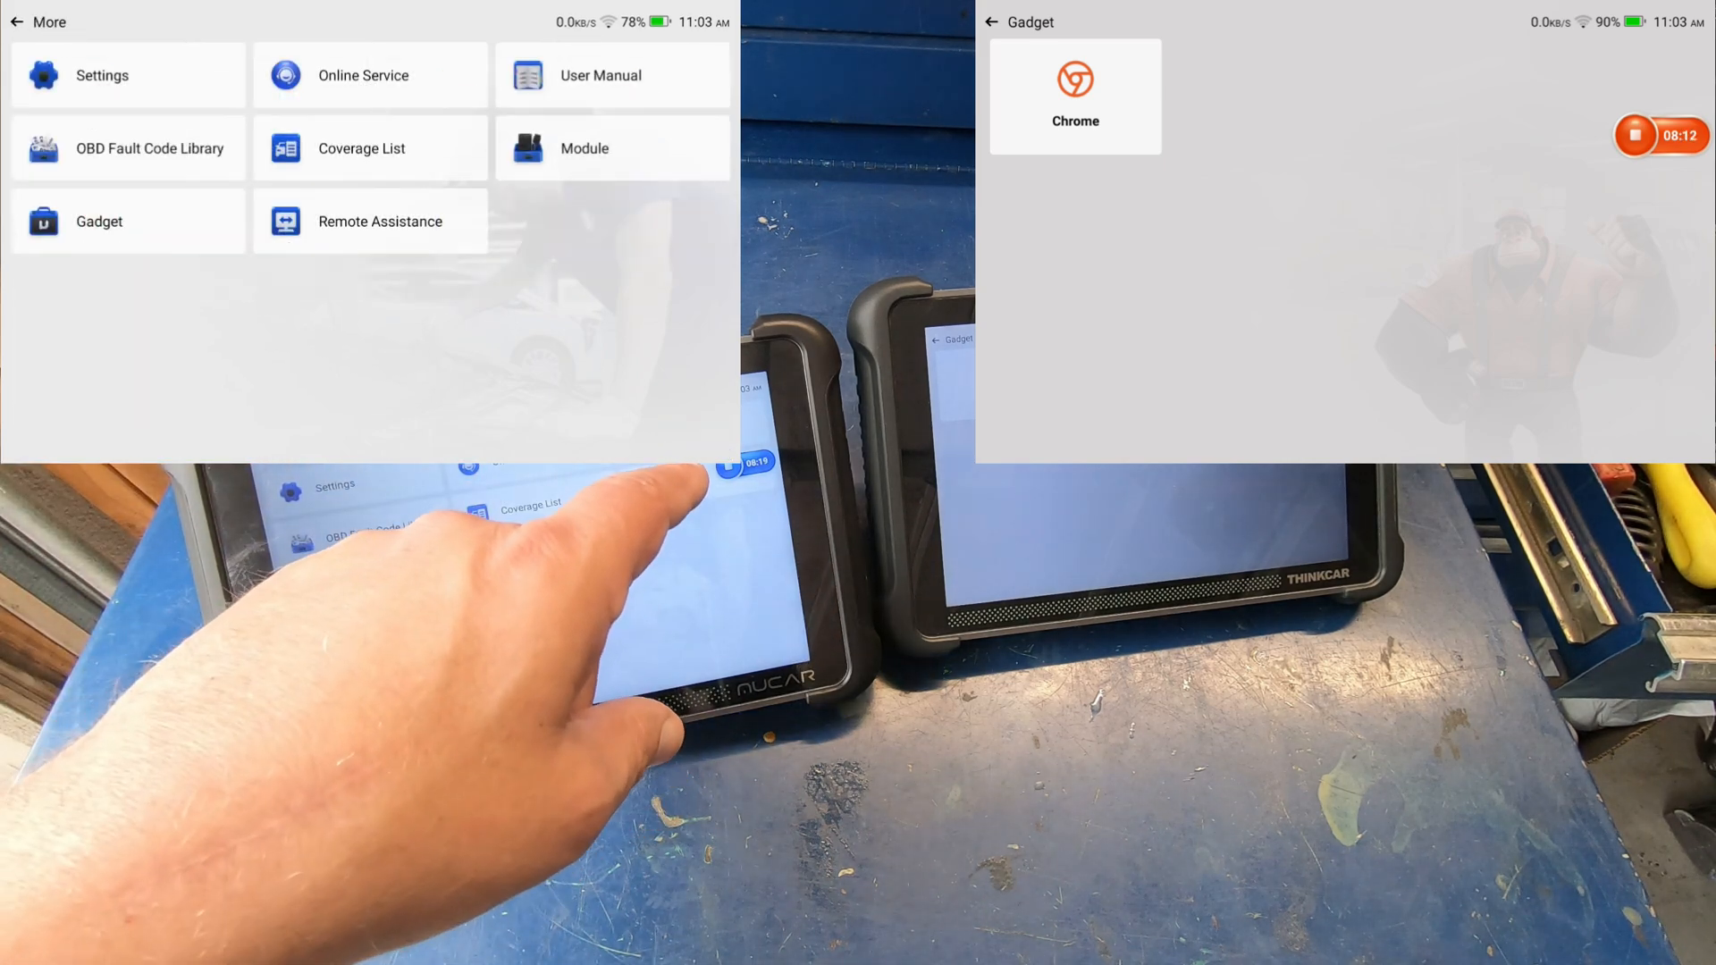
- Open the Module page listing TPMS, videoscope, oscilloscope, printer and BLE battery tester
{"action": "left_click", "coordinate": [612, 148]}
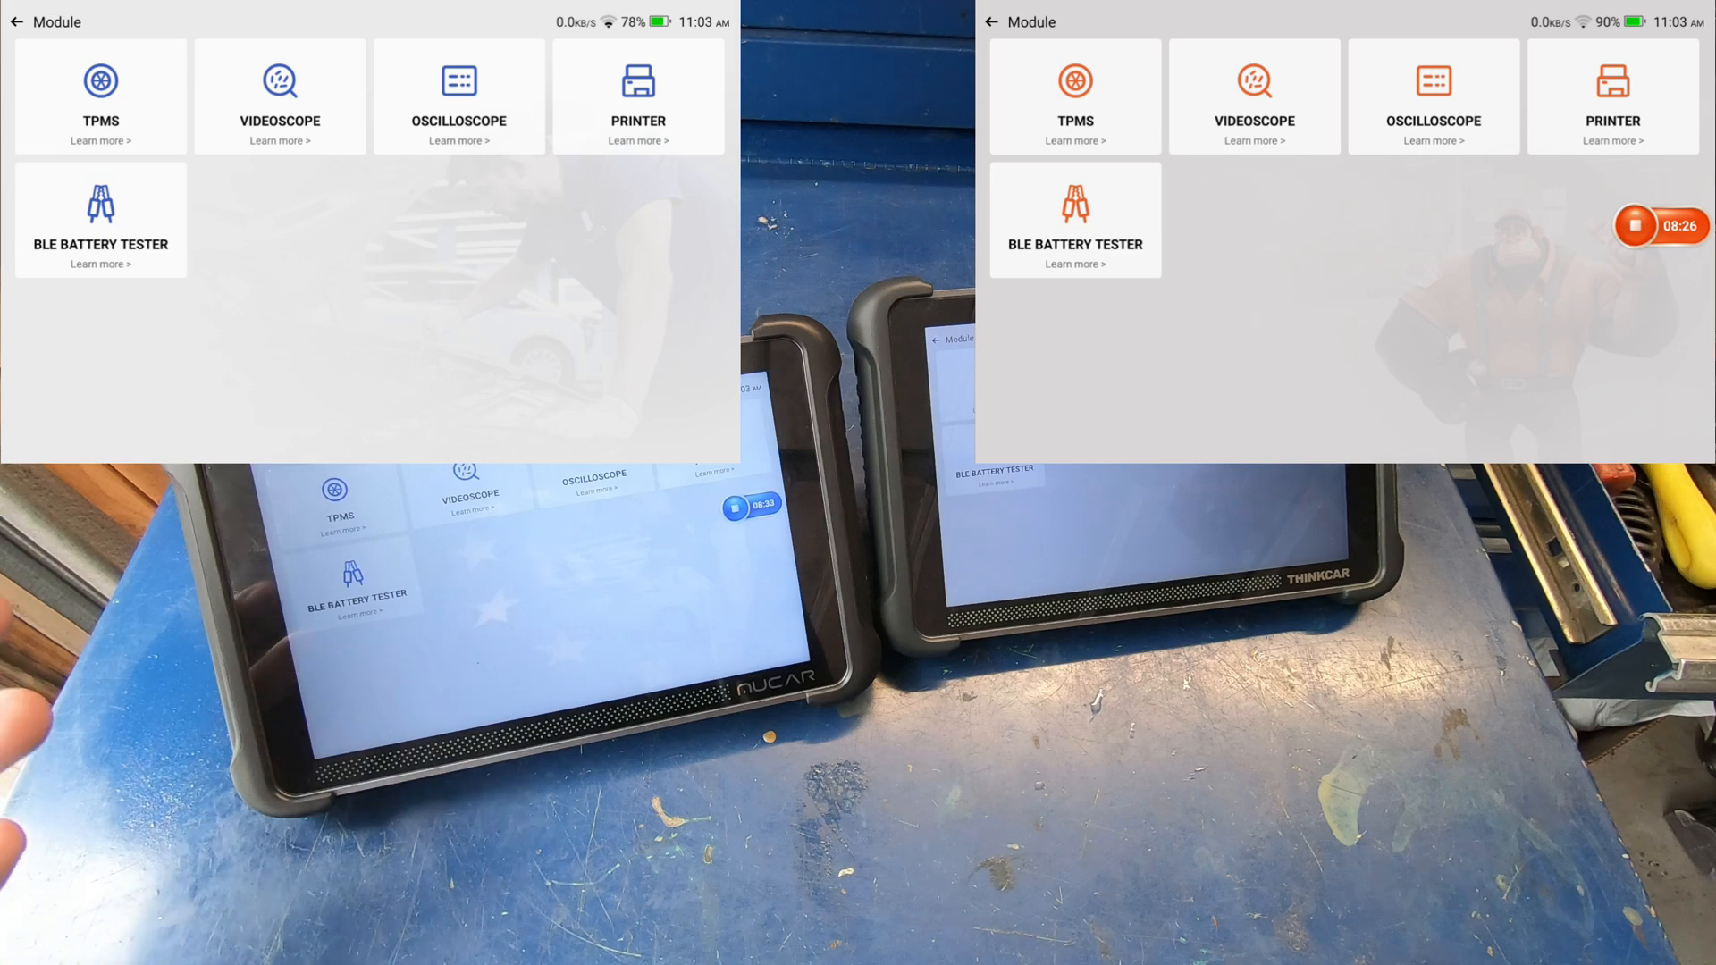
- Review the Quick Control, User and Universal settings categories on both tablets
{"action": "left_click", "coordinate": [17, 21]}
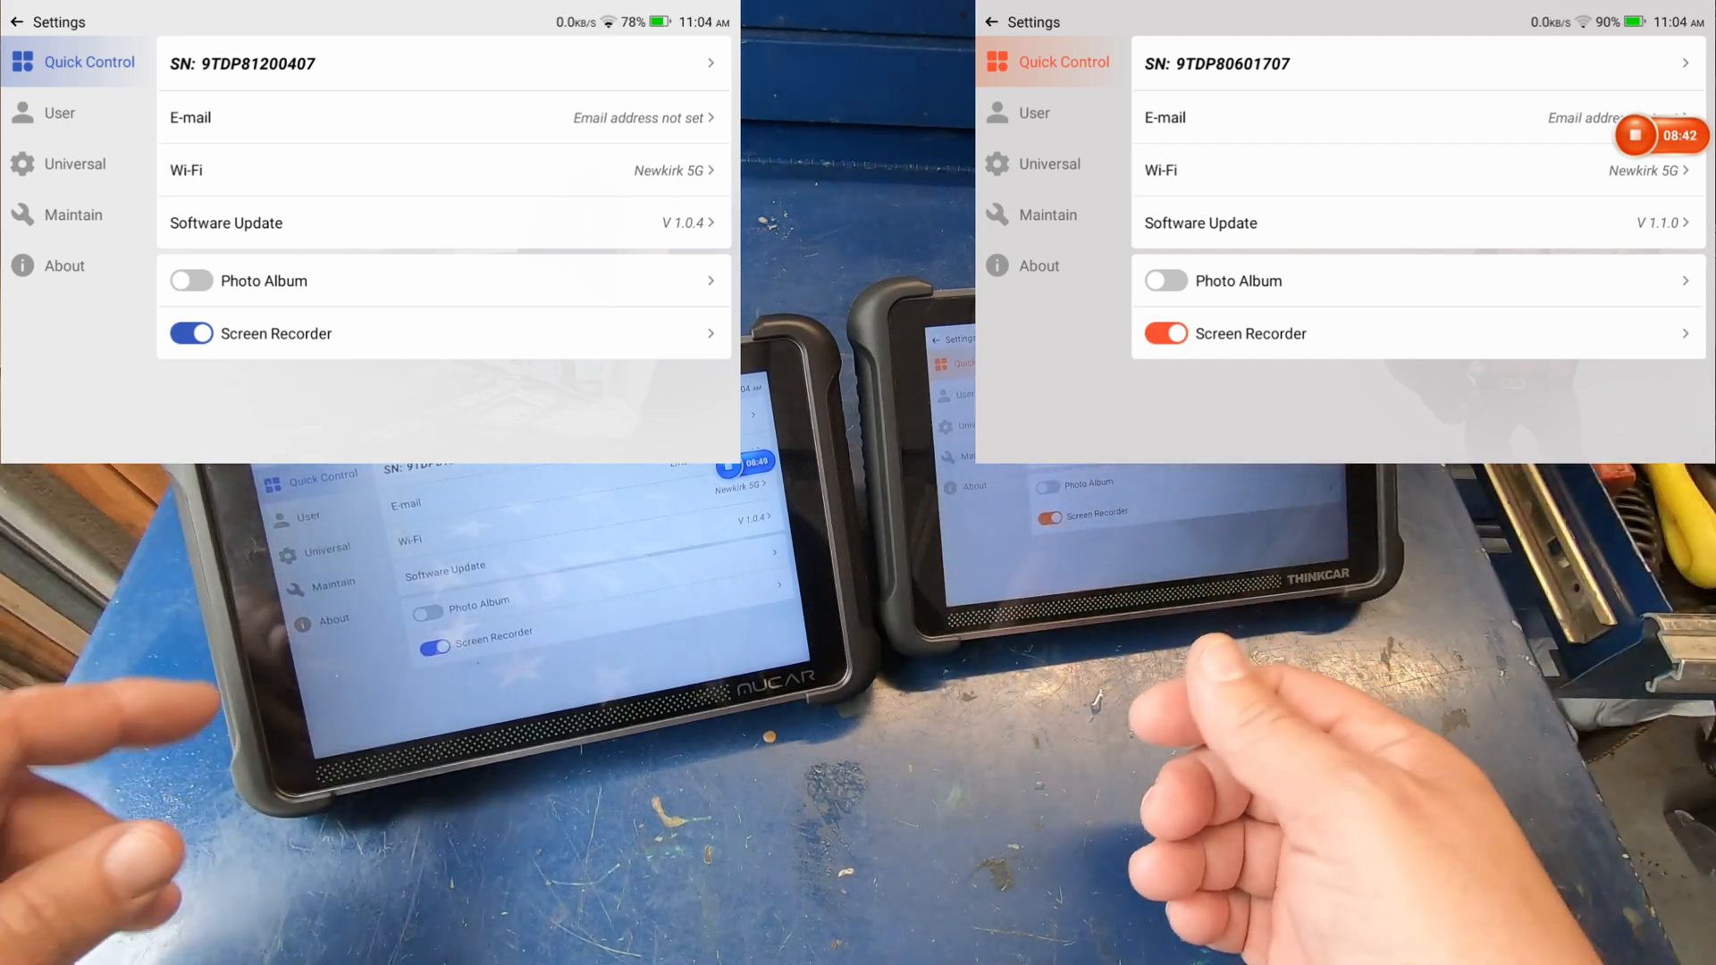
{"action": "left_click", "coordinate": [59, 113]}
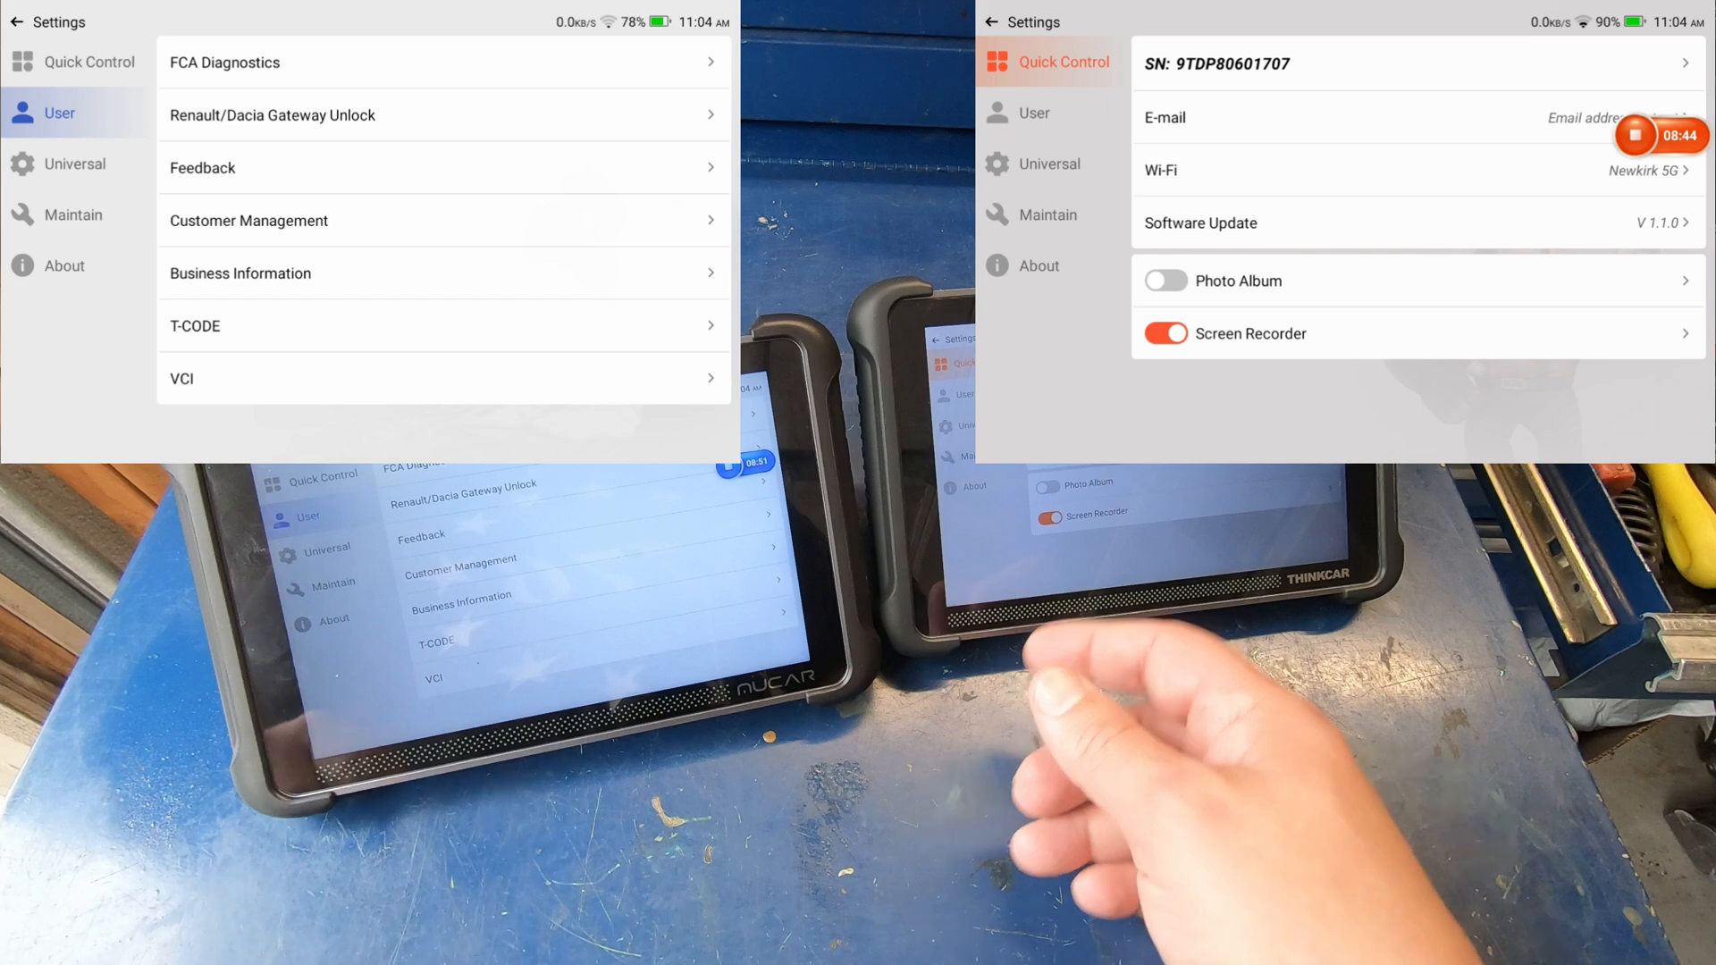
{"action": "left_click", "coordinate": [1033, 112]}
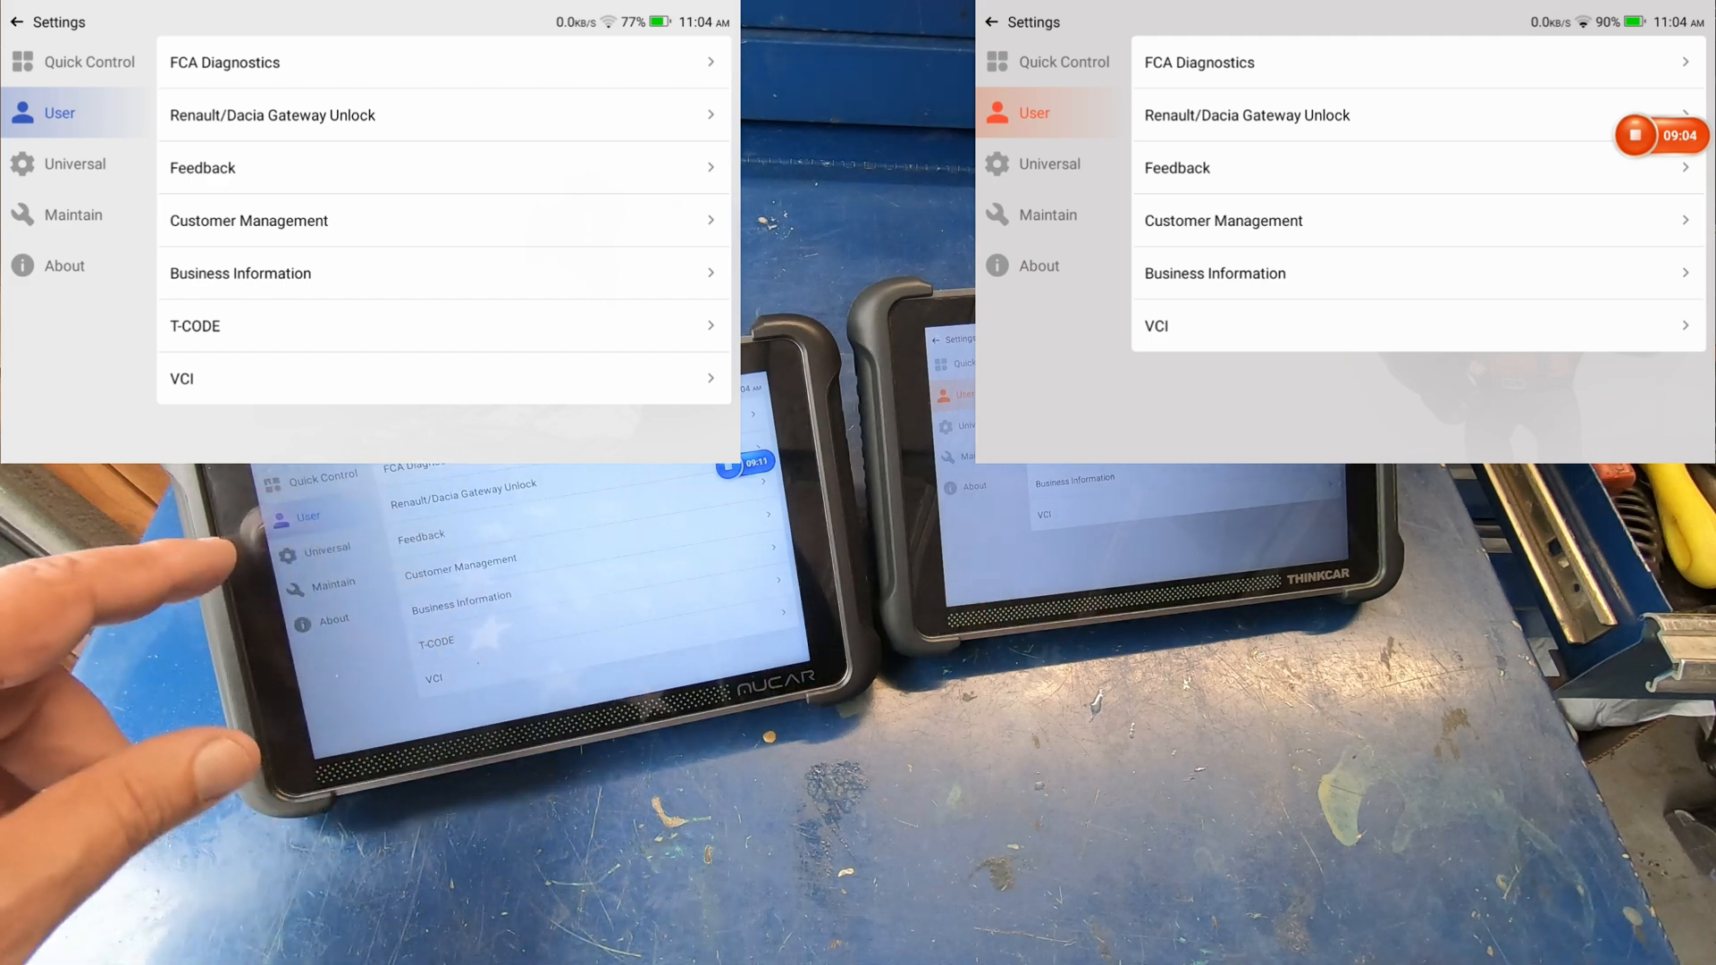
{"action": "left_click", "coordinate": [75, 162]}
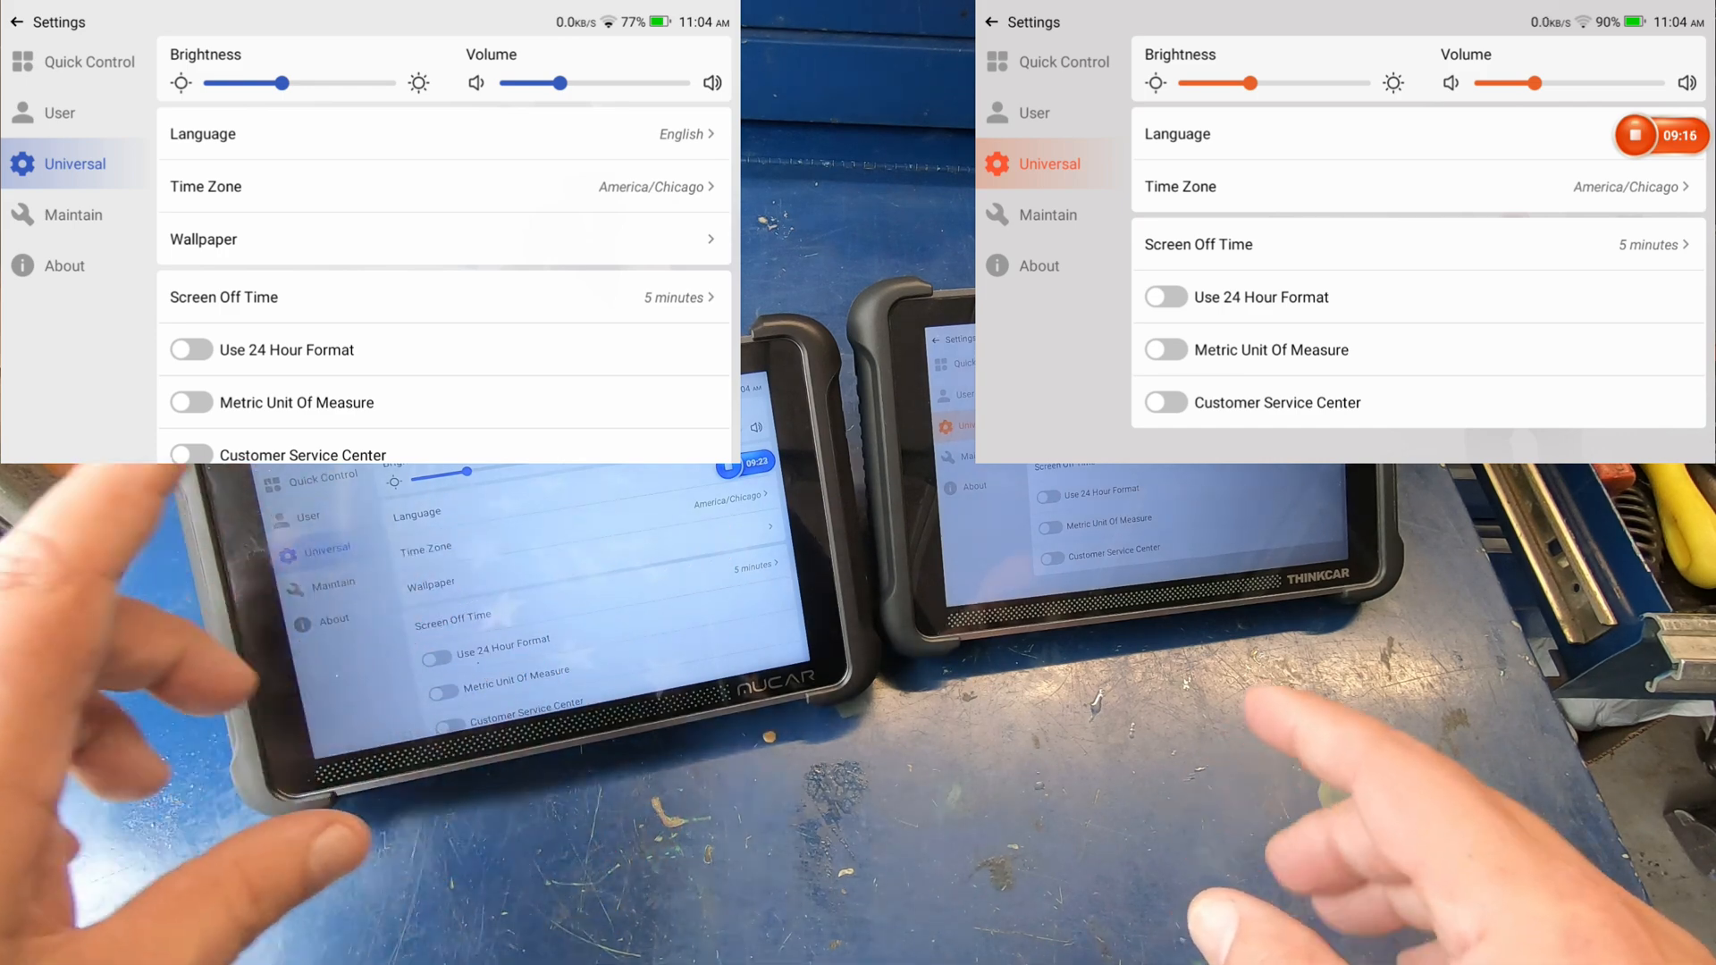
- Review the Maintain and About categories, then return to the Remote Assistance overview
{"action": "left_click", "coordinate": [73, 214]}
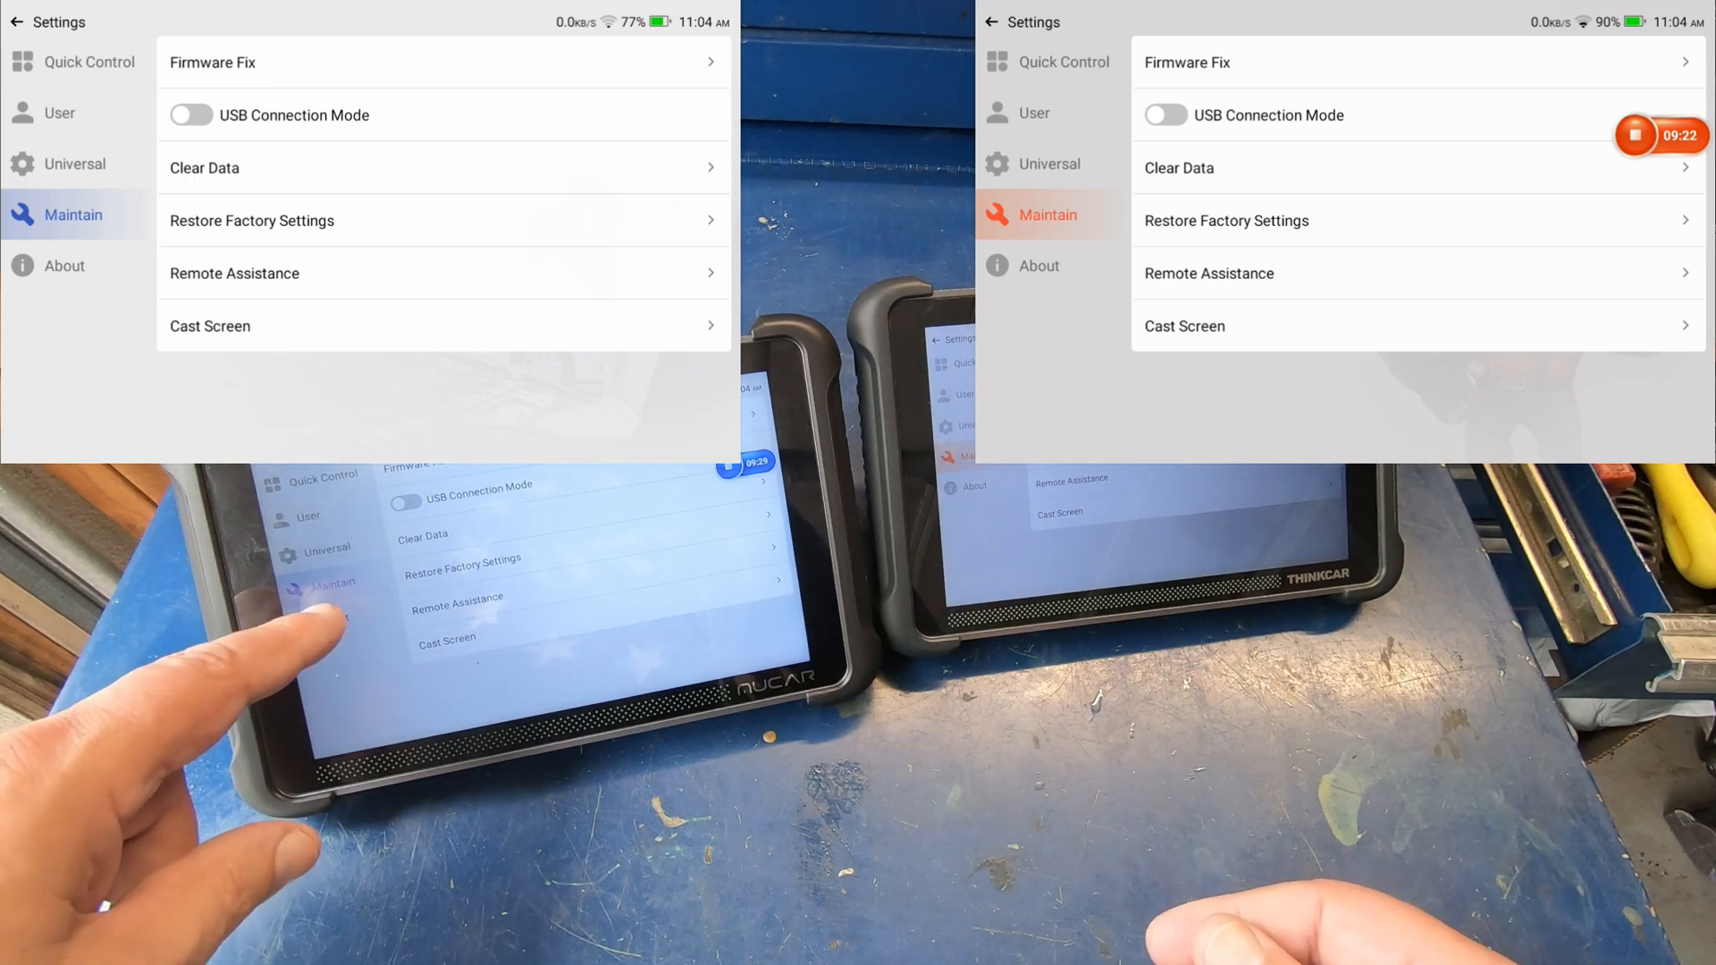
{"action": "left_click", "coordinate": [65, 264]}
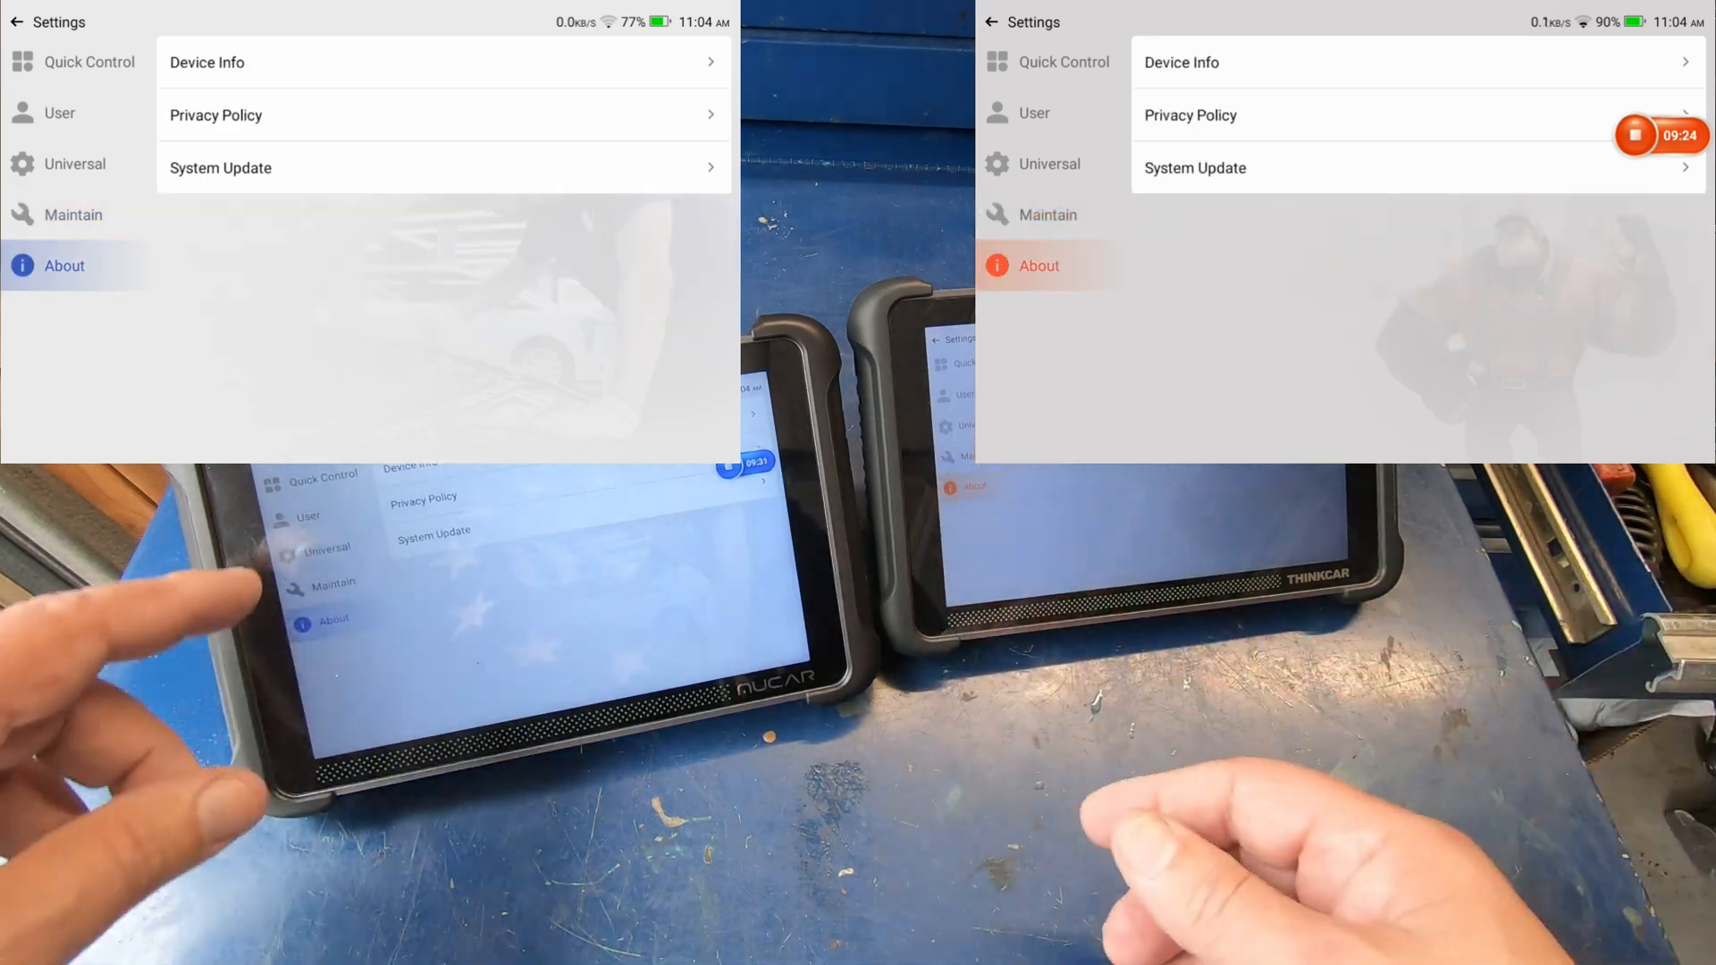
{"action": "left_click", "coordinate": [18, 22]}
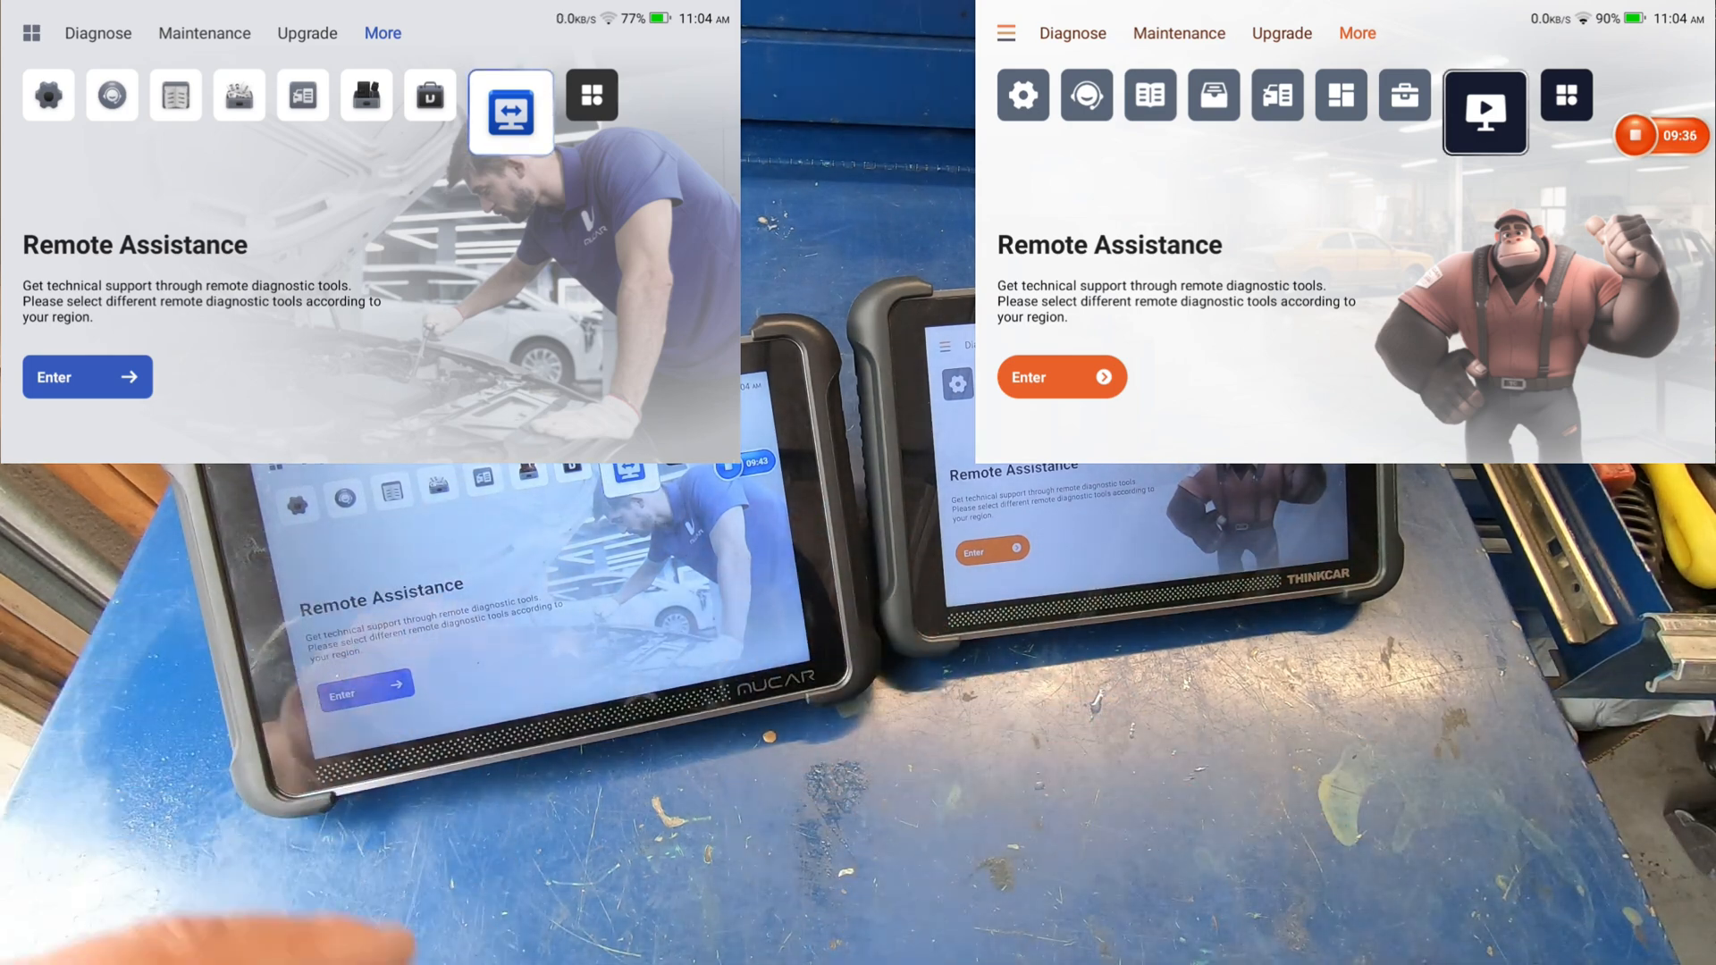
- Enable Customize wallpaper under Universal settings and confirm the restart in the Notes dialog
{"action": "left_click", "coordinate": [48, 95]}
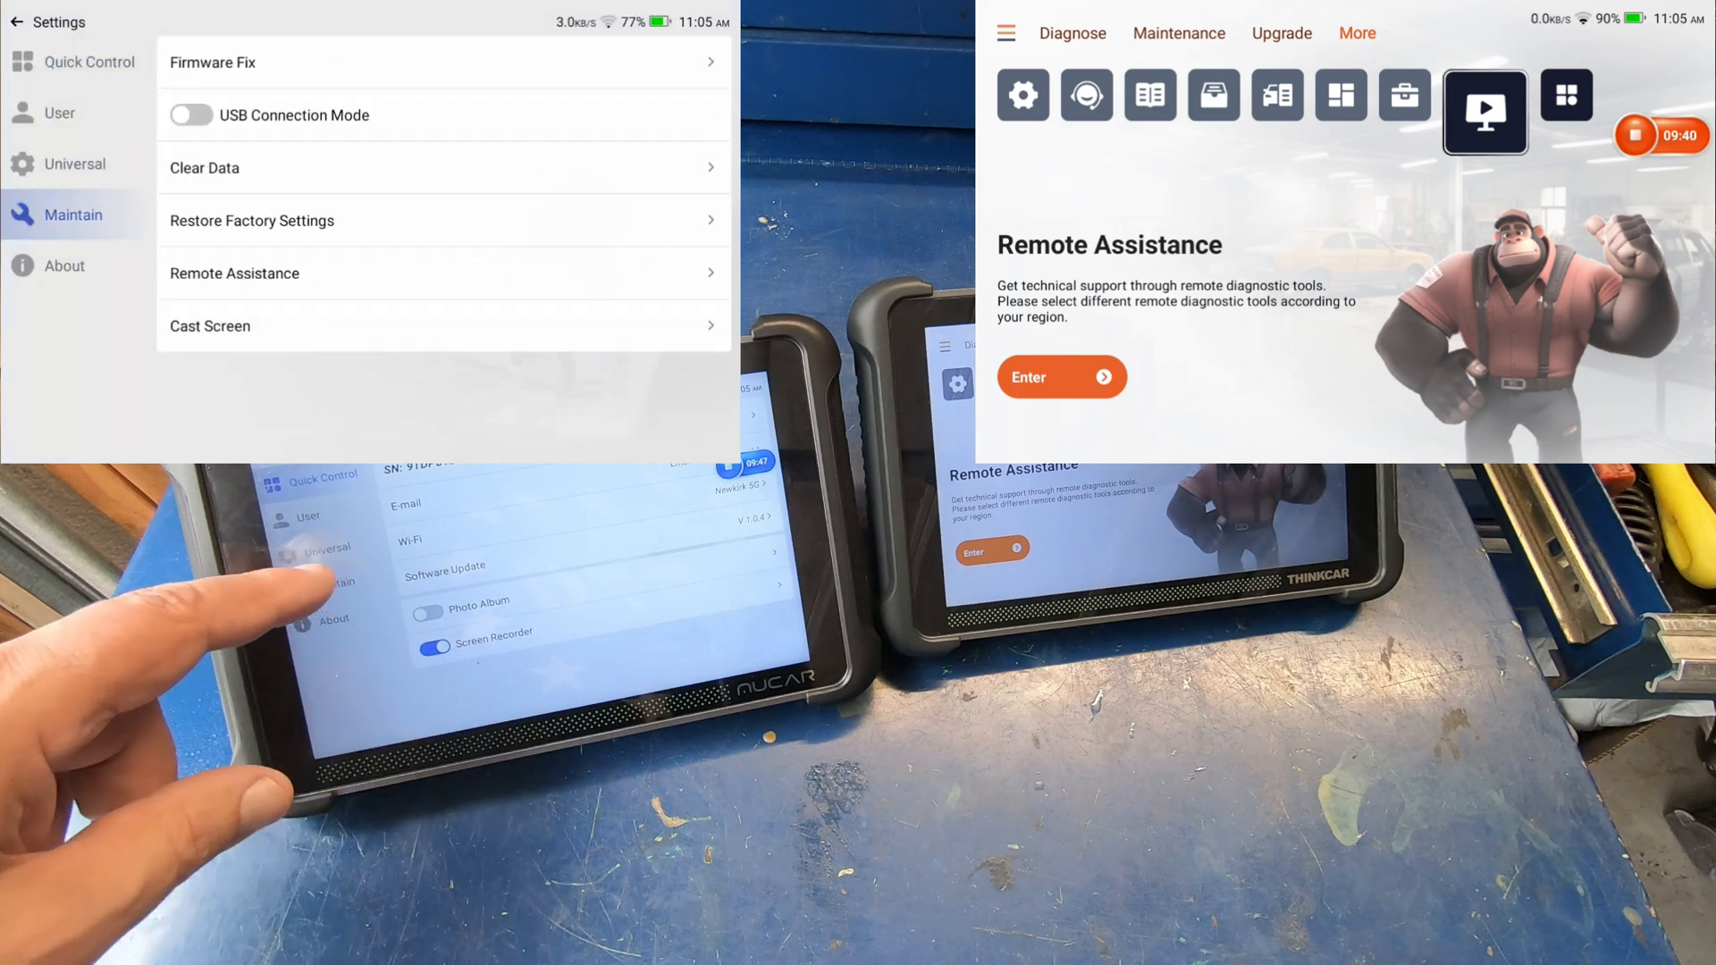
{"action": "left_click", "coordinate": [75, 163]}
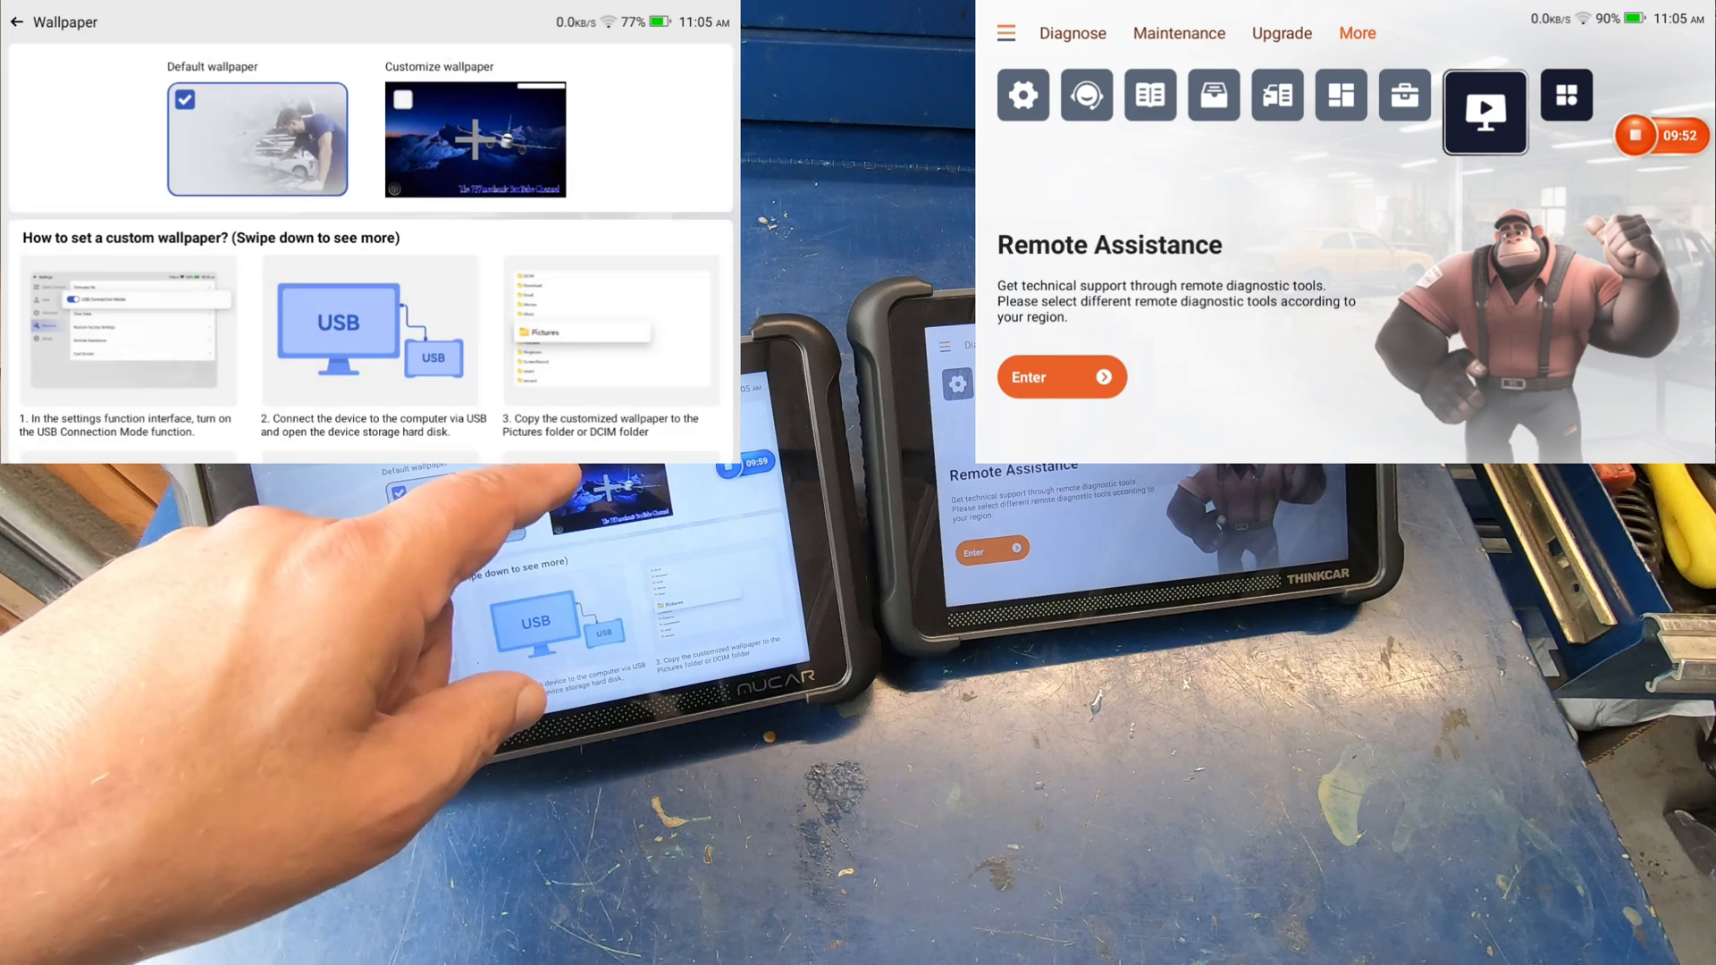
{"action": "left_click", "coordinate": [476, 137]}
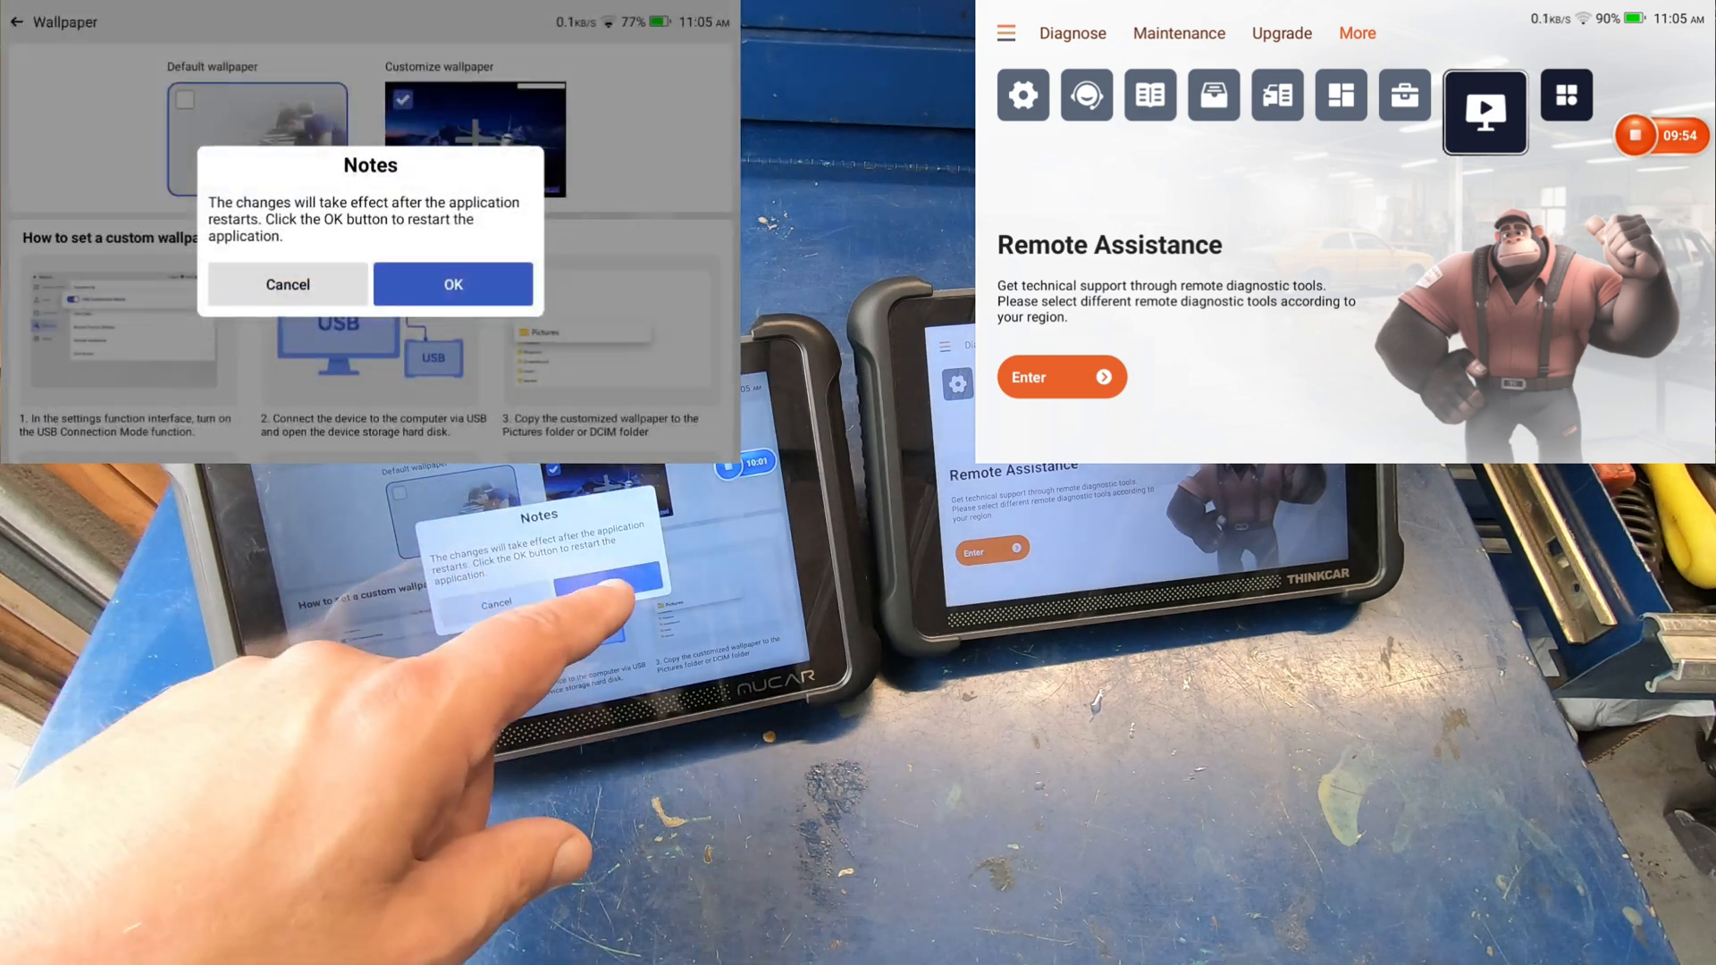
{"action": "left_click", "coordinate": [452, 284]}
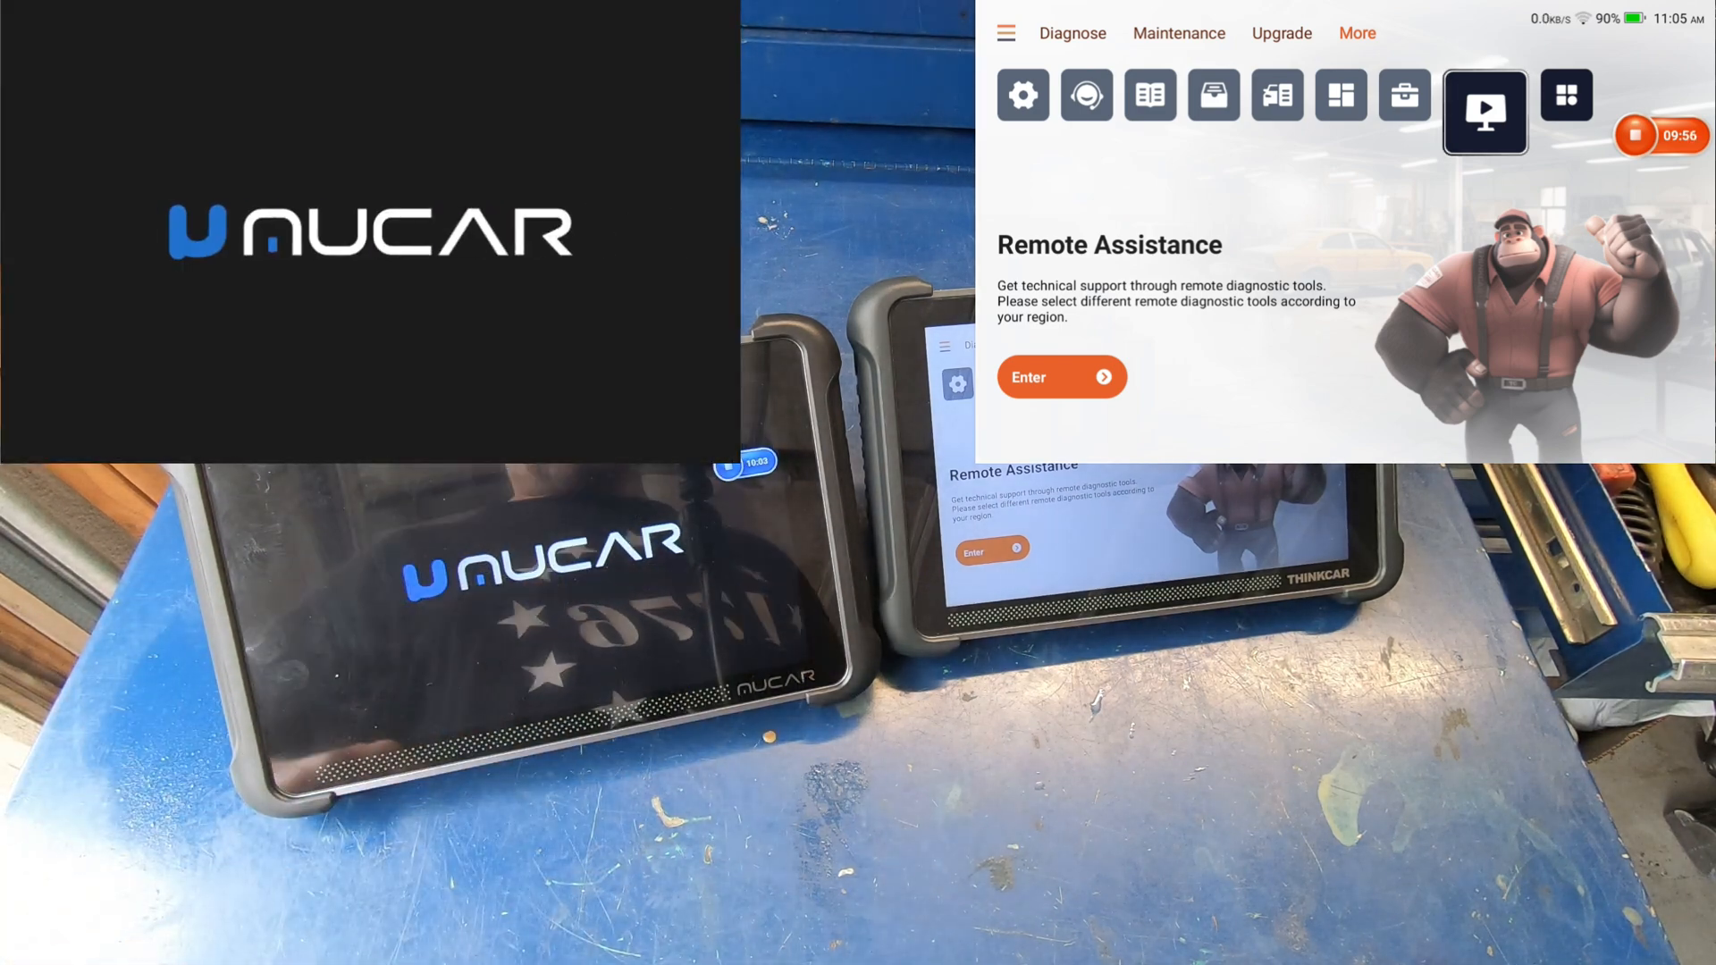